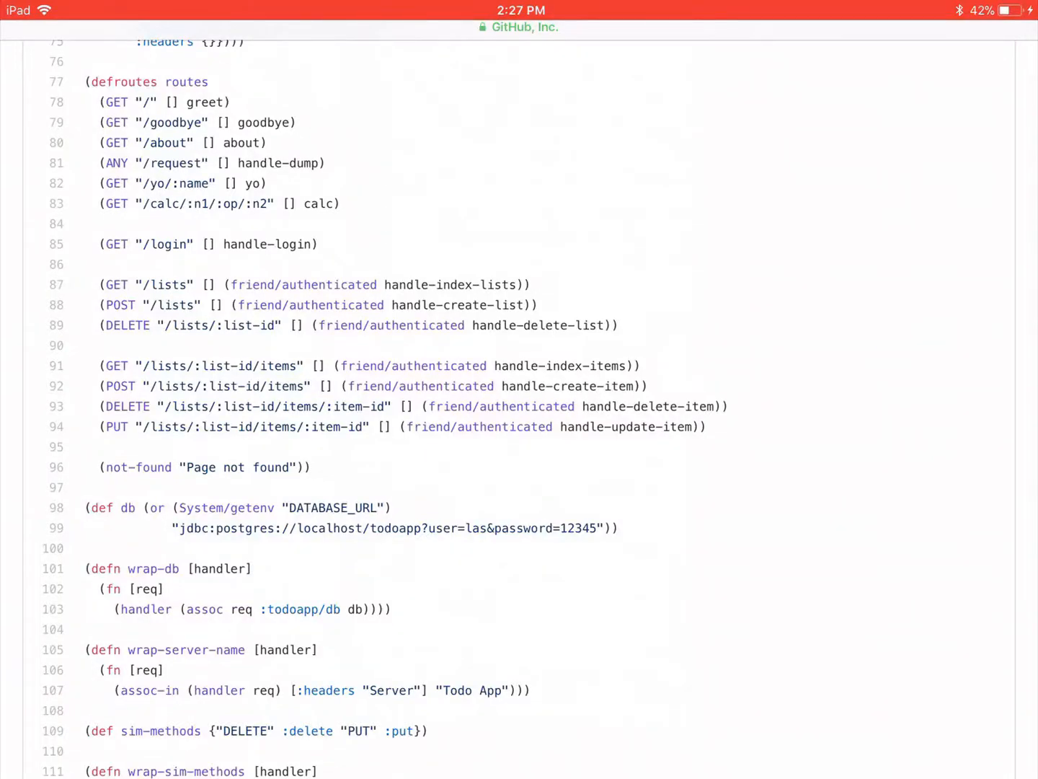
# - Scroll through core.clj to review its routes, database, middleware and -main sections
pyautogui.scroll(3)
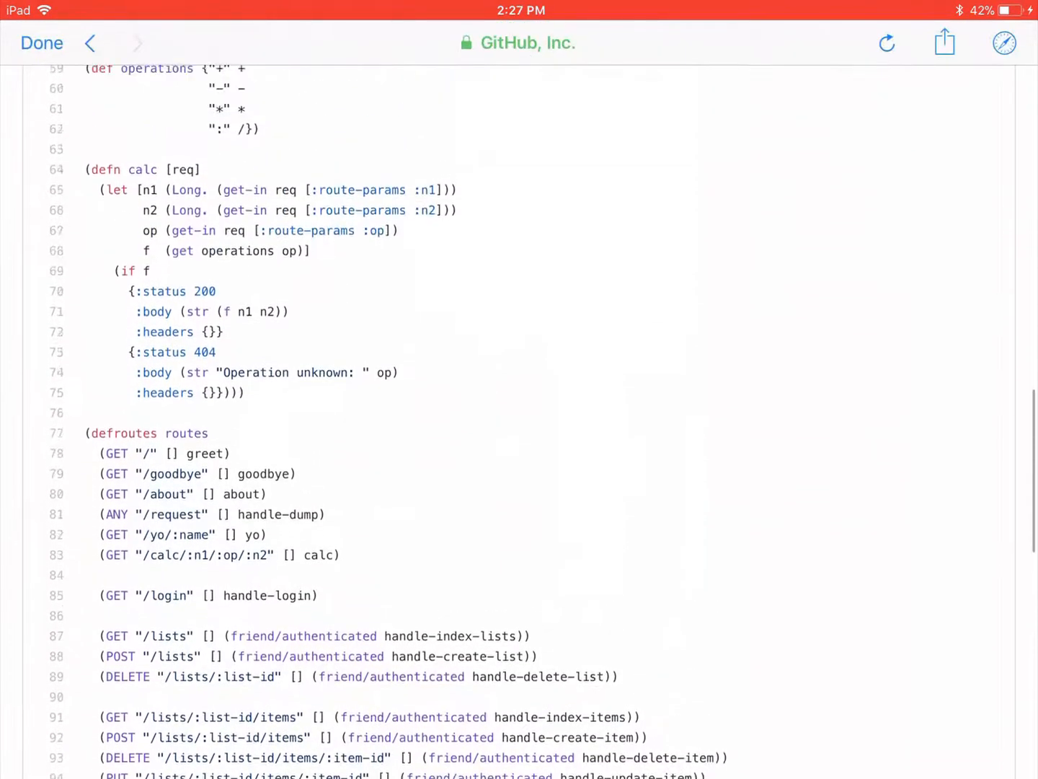
pyautogui.scroll(3)
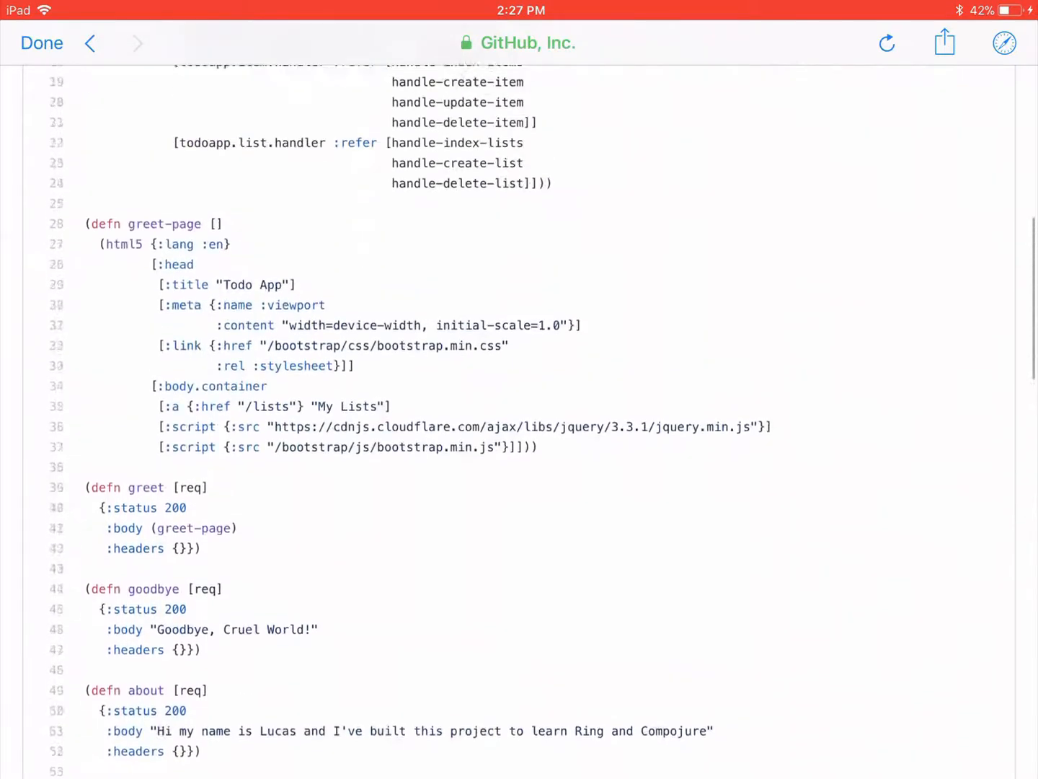
pyautogui.scroll(3)
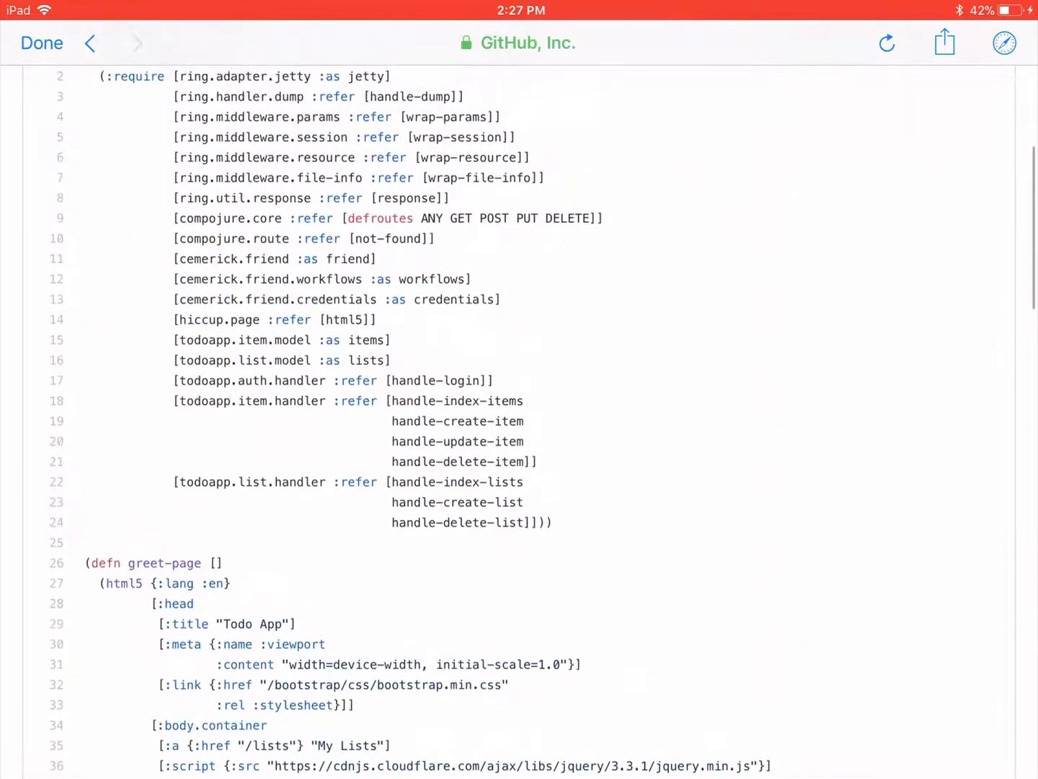
pyautogui.scroll(3)
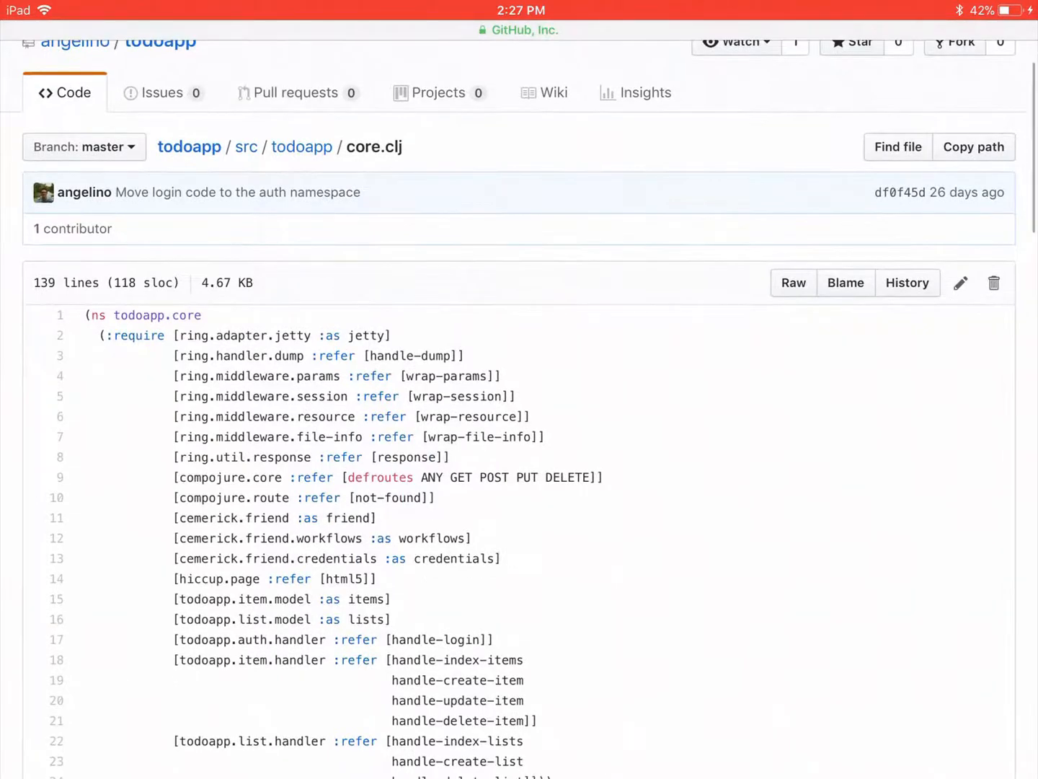
pyautogui.scroll(3)
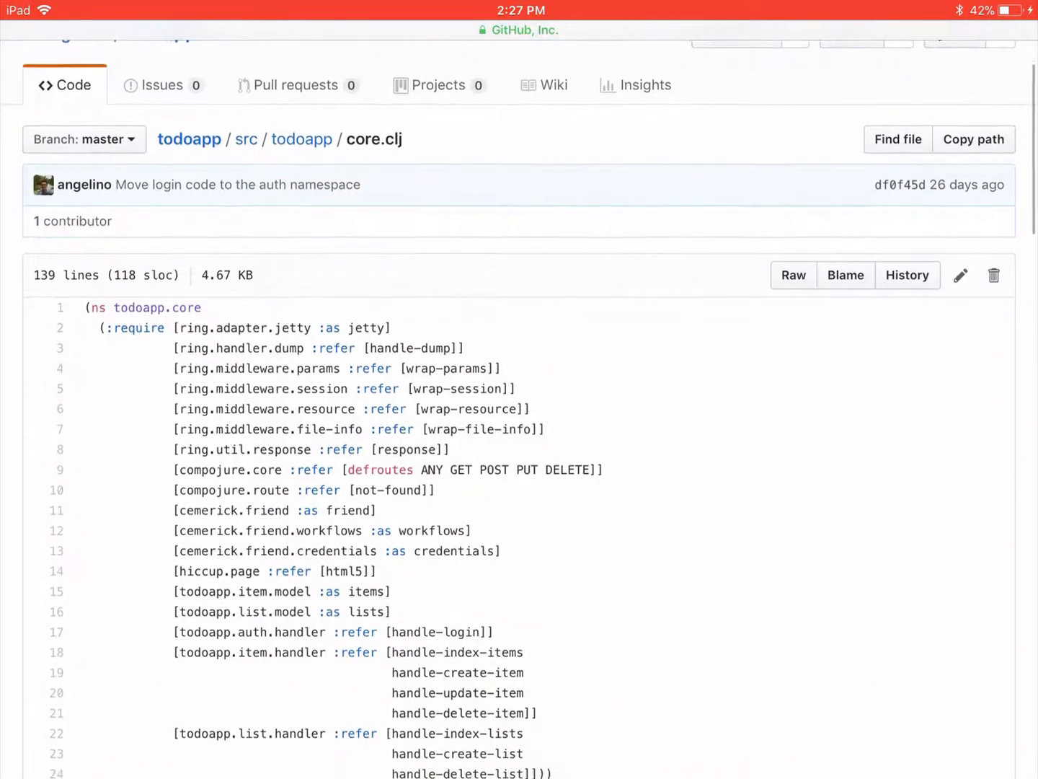
pyautogui.scroll(-3)
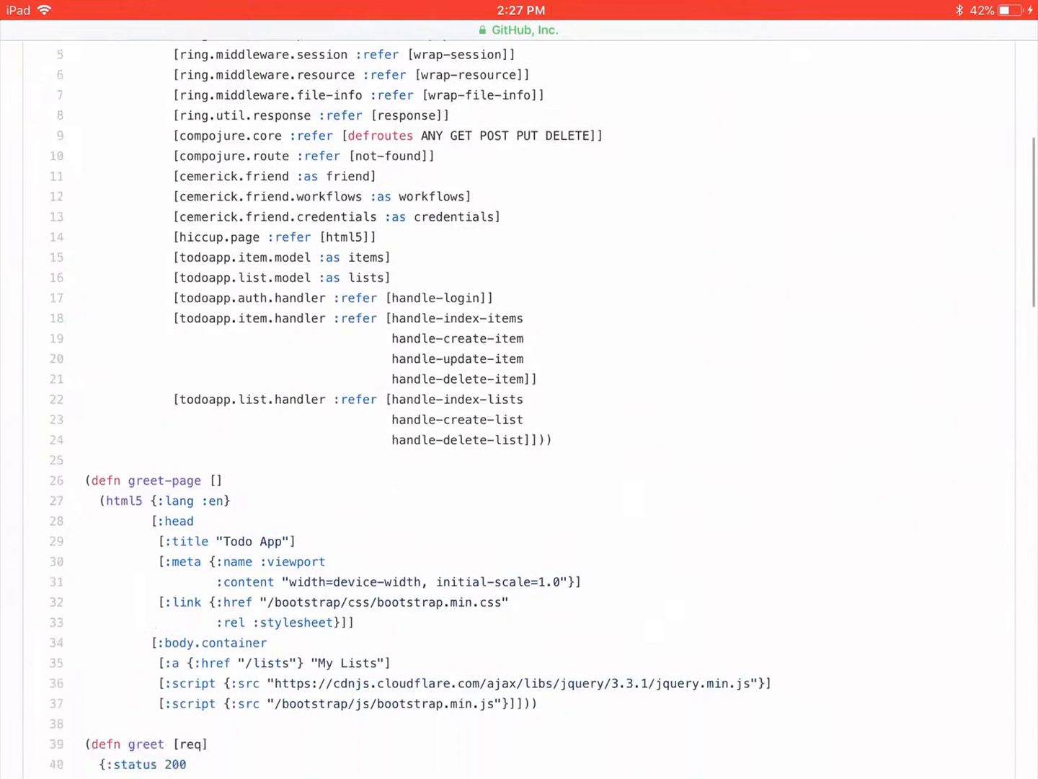
pyautogui.scroll(-3)
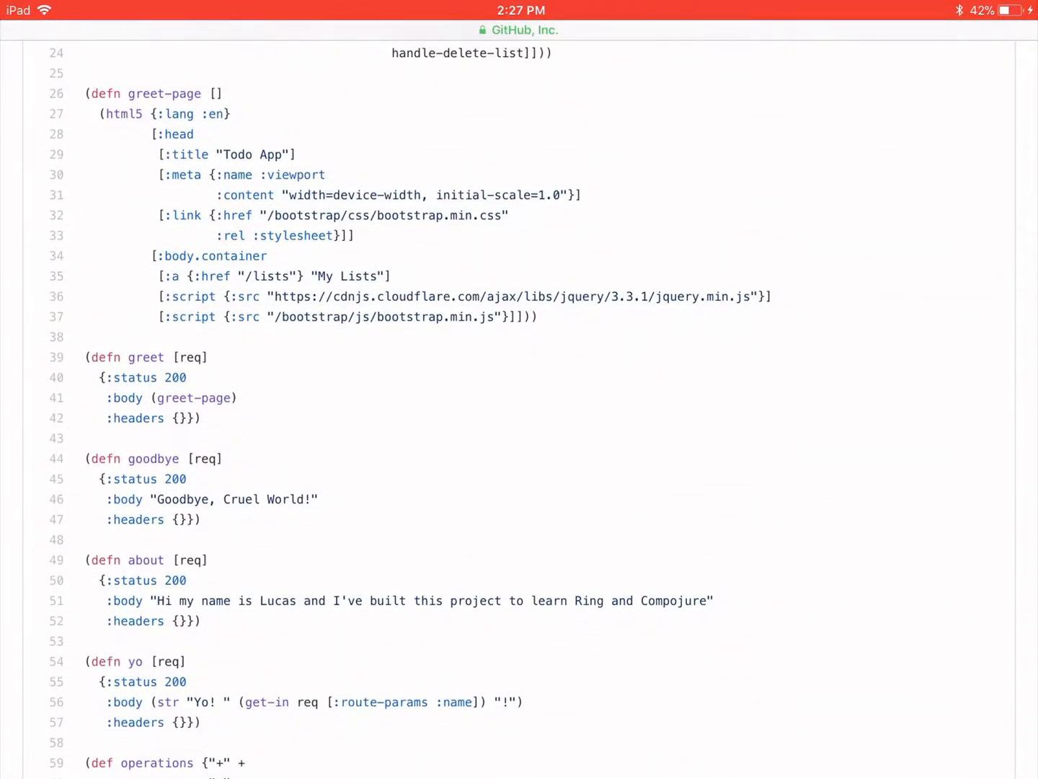
pyautogui.scroll(-3)
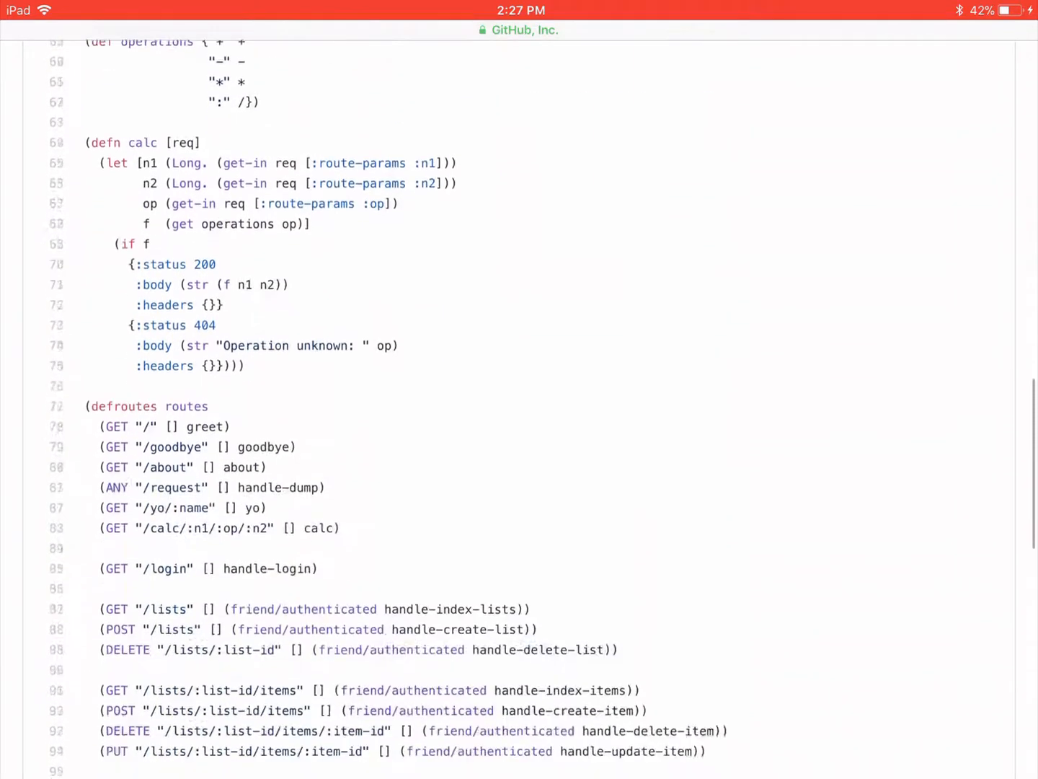
pyautogui.scroll(-3)
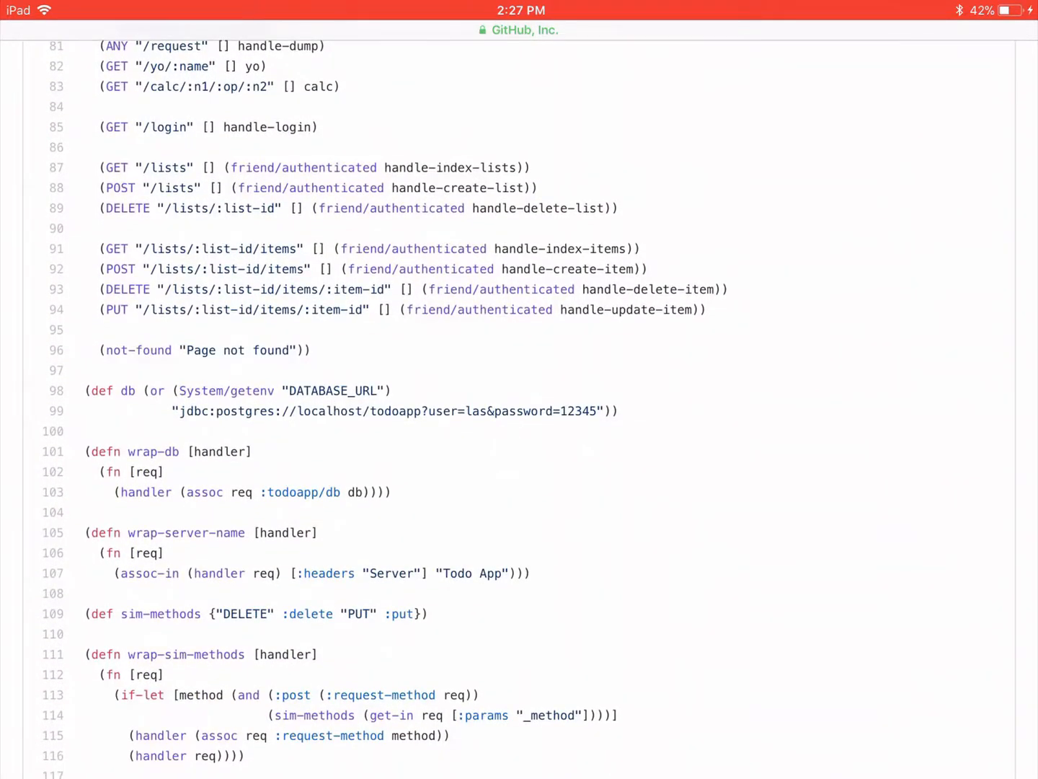
pyautogui.scroll(3)
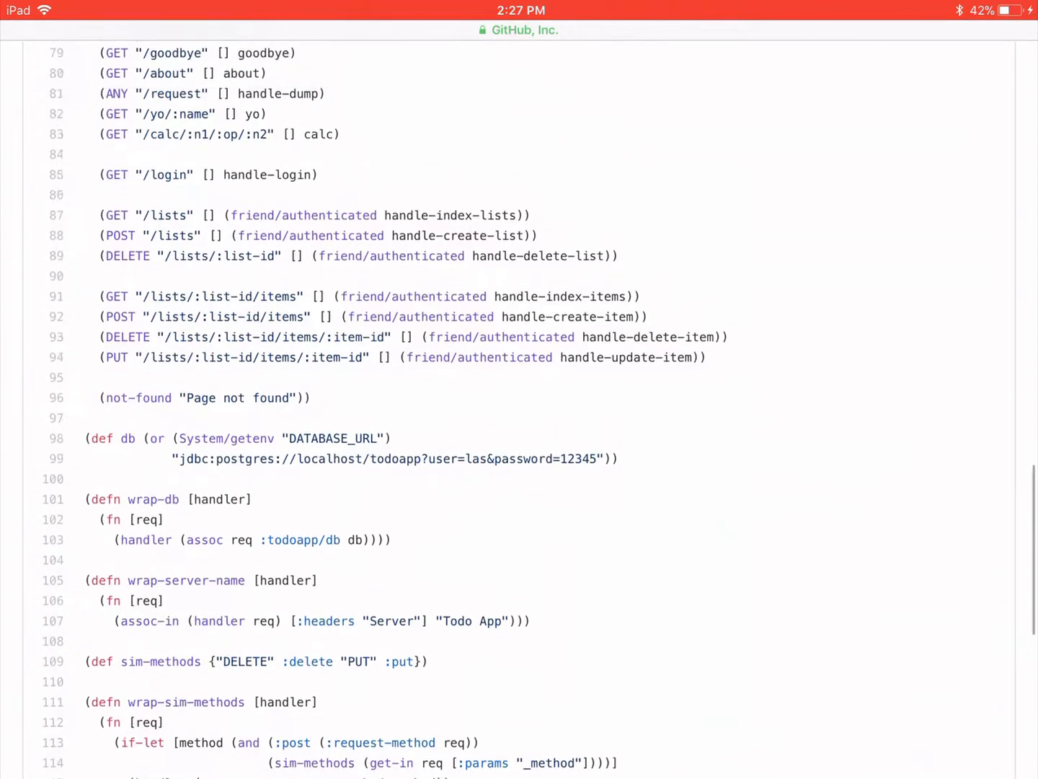
pyautogui.scroll(3)
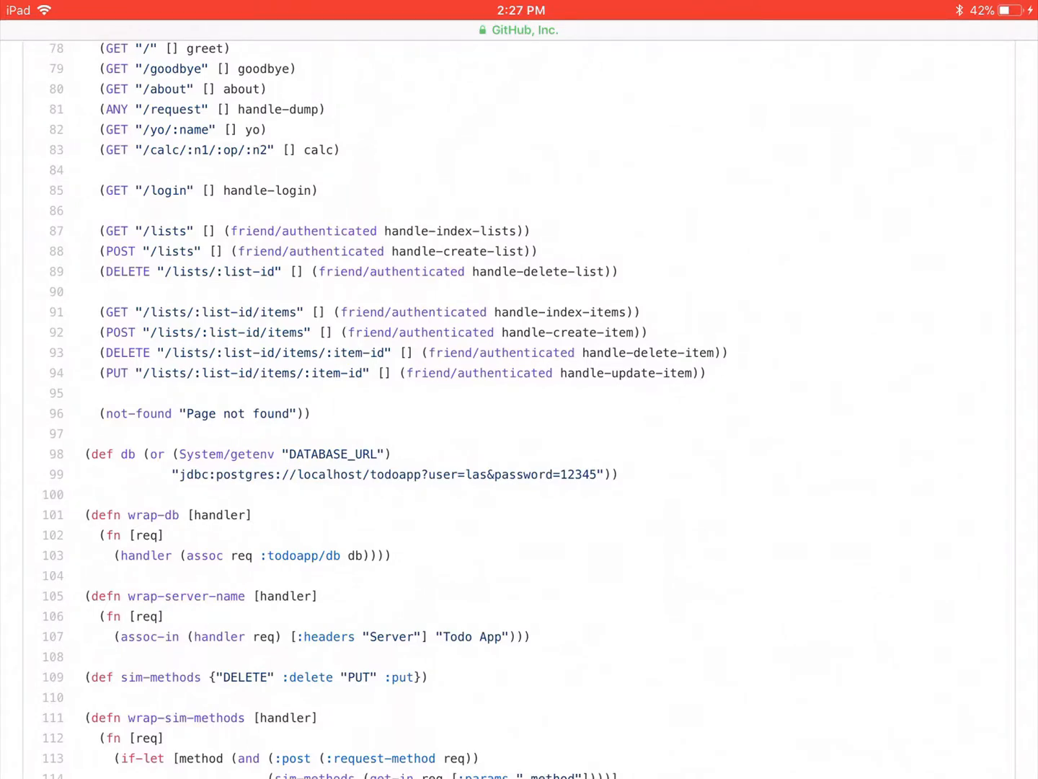
pyautogui.scroll(-3)
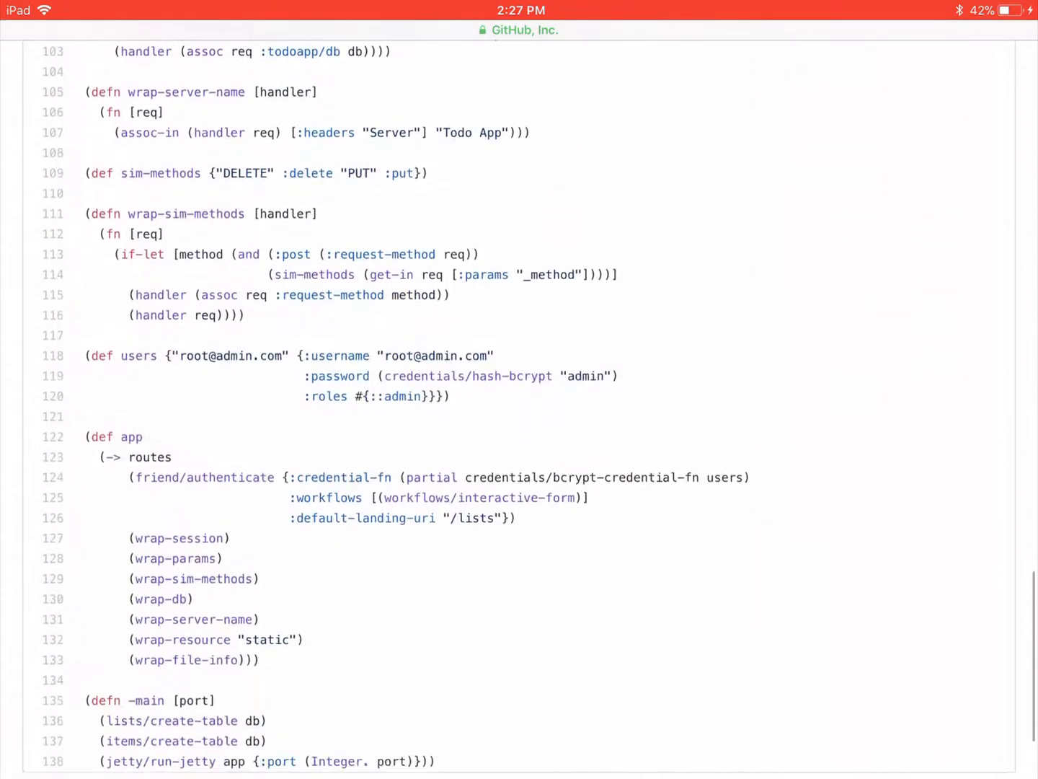
pyautogui.scroll(3)
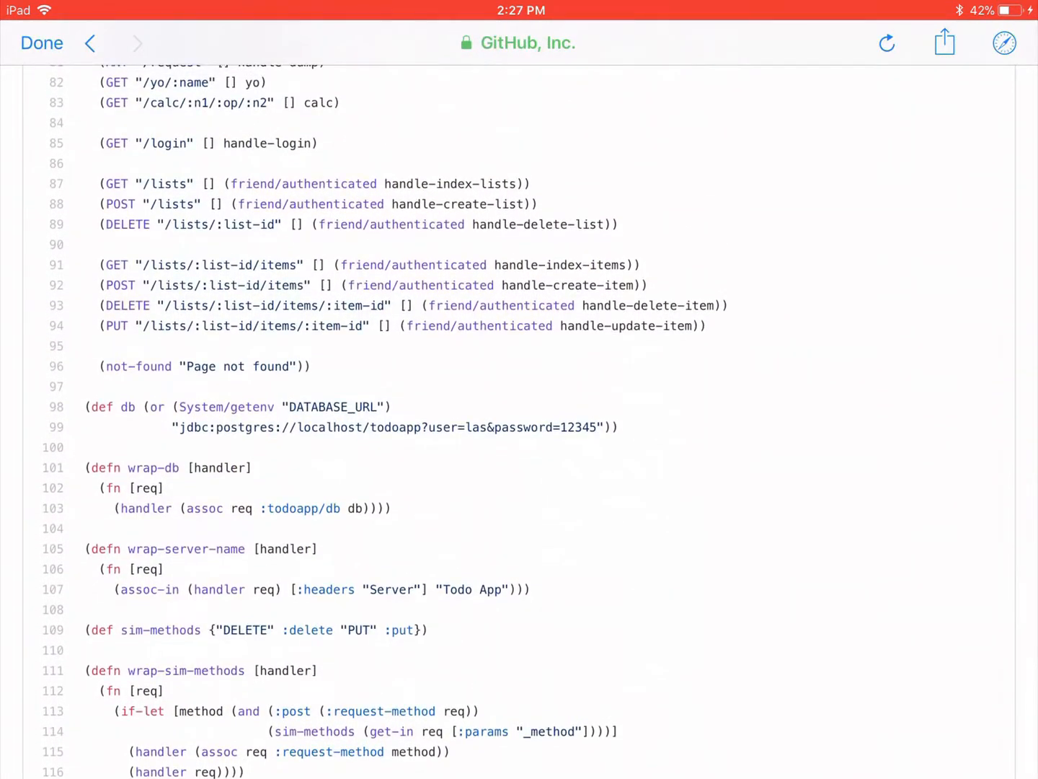
pyautogui.scroll(3)
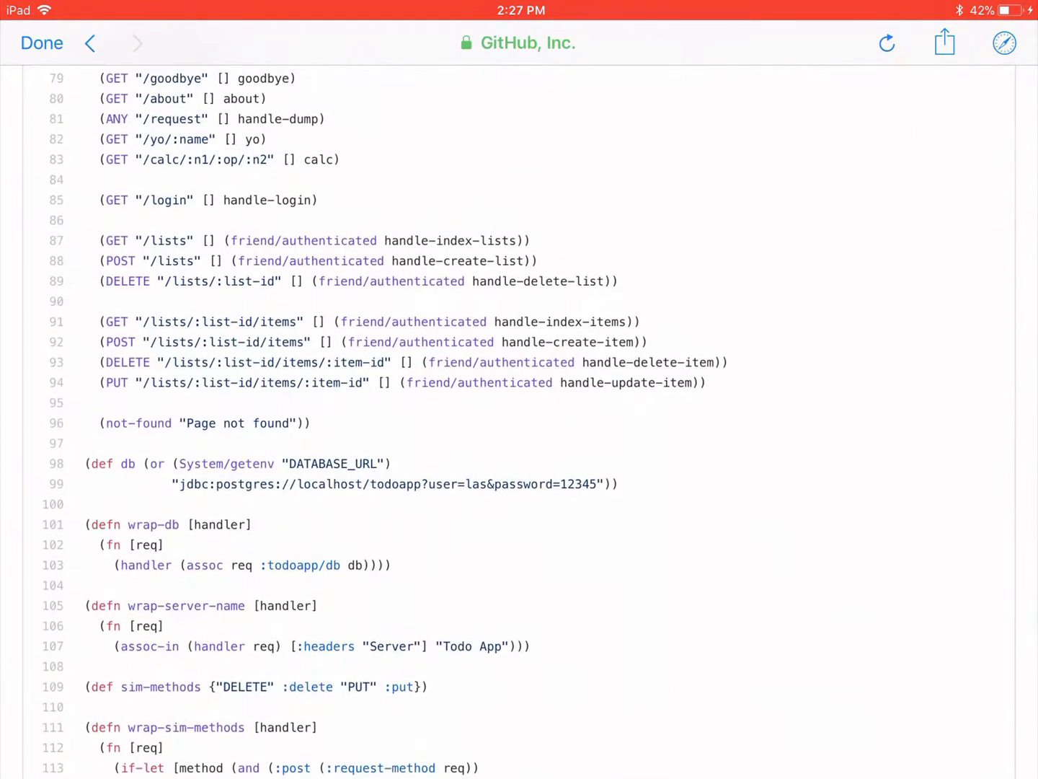
pyautogui.scroll(-3)
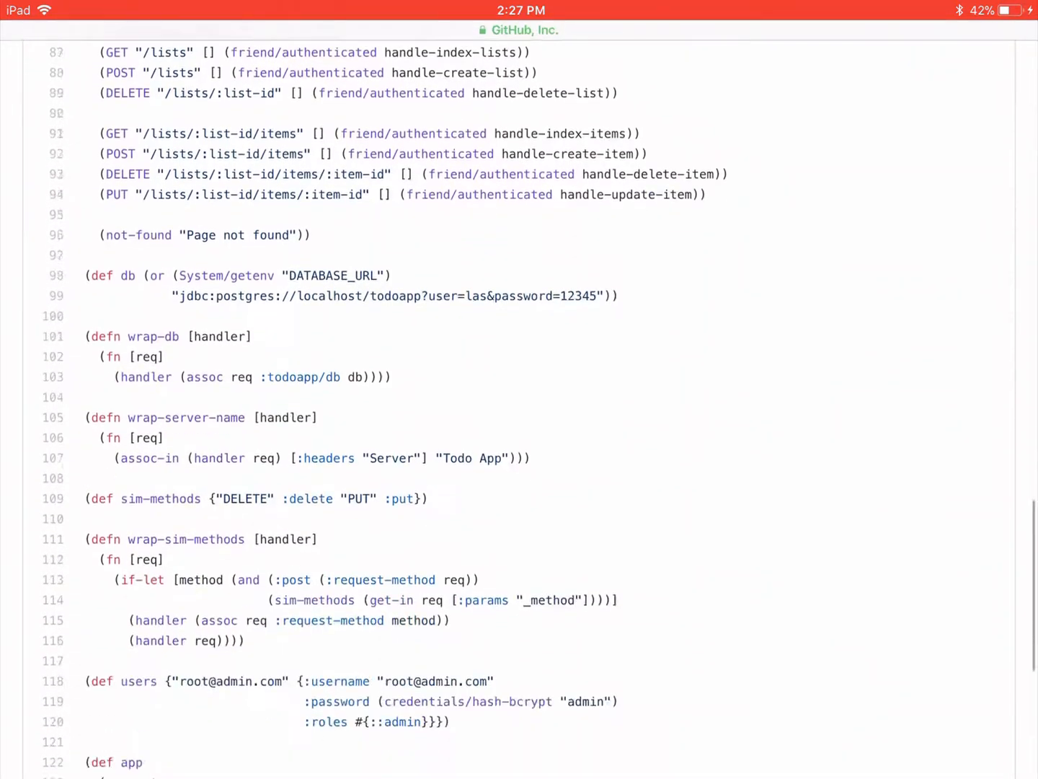
pyautogui.scroll(-3)
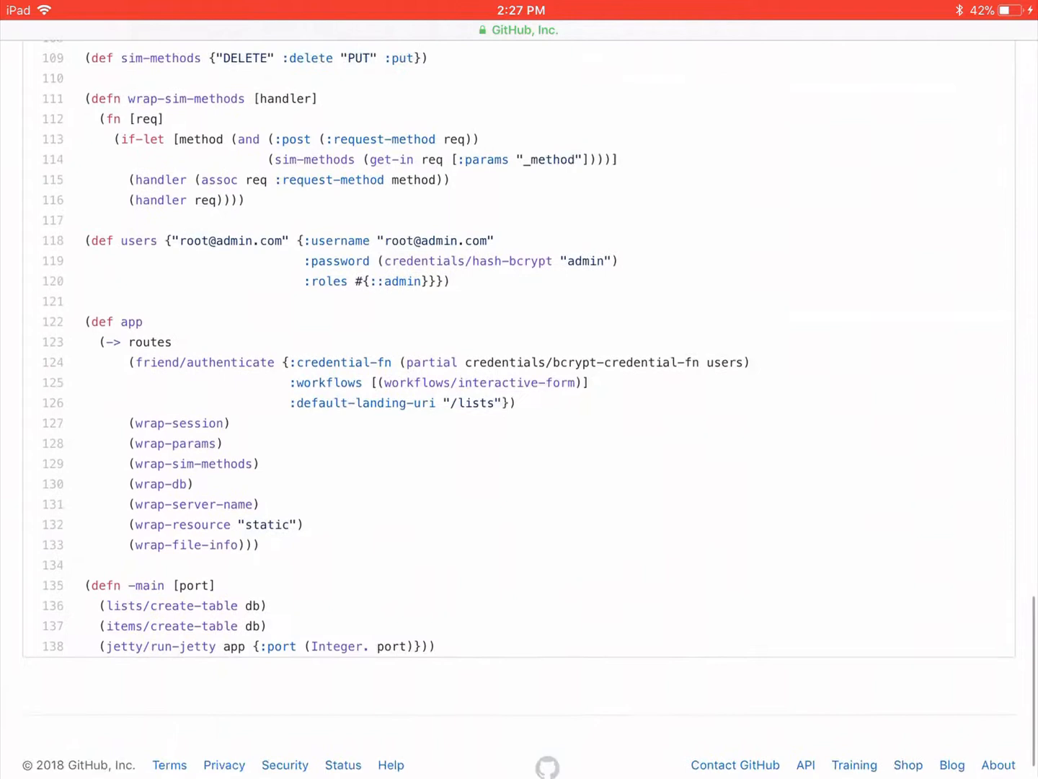
pyautogui.scroll(3)
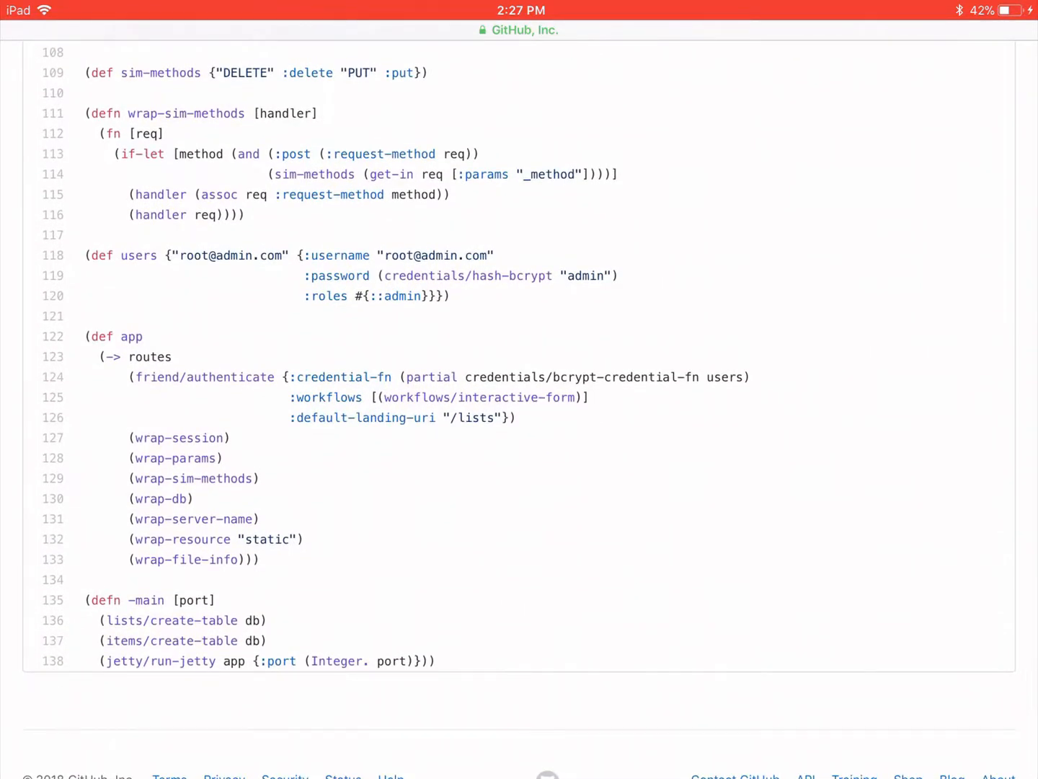
pyautogui.scroll(3)
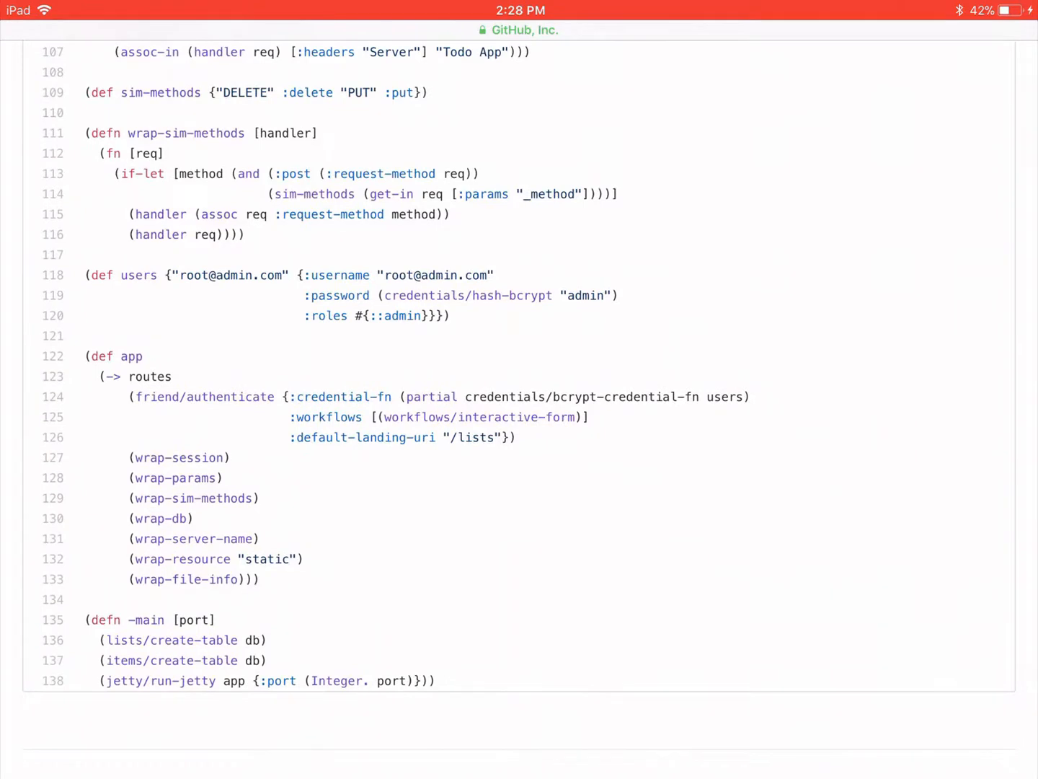
pyautogui.scroll(3)
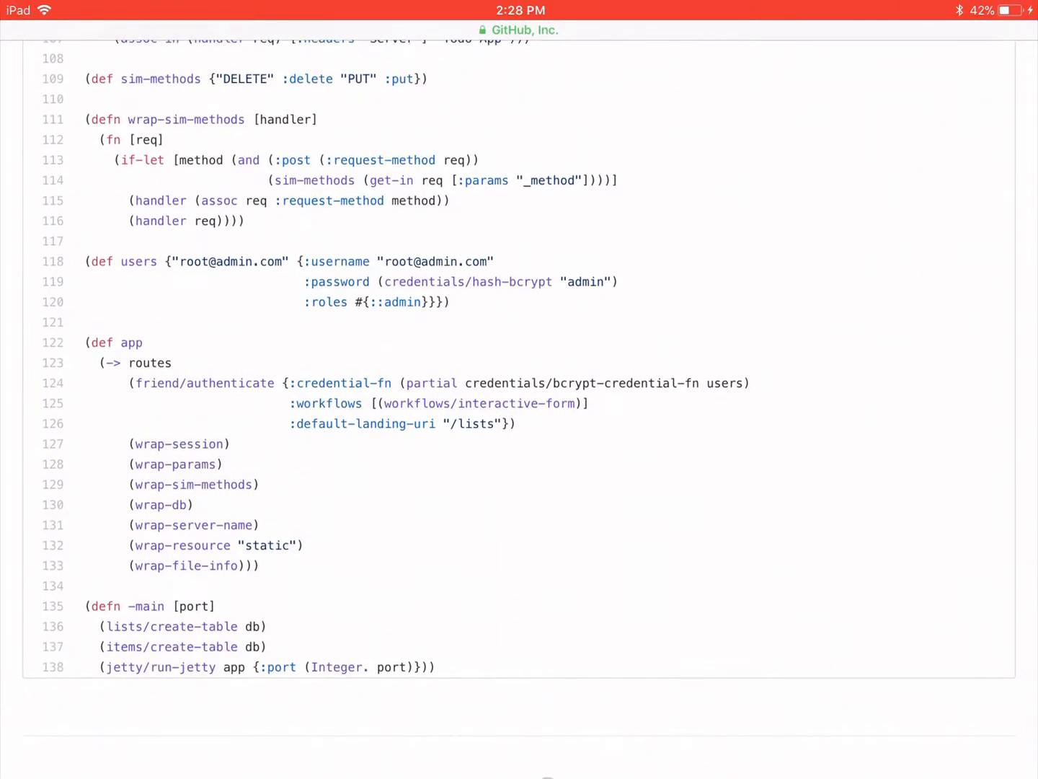
pyautogui.scroll(3)
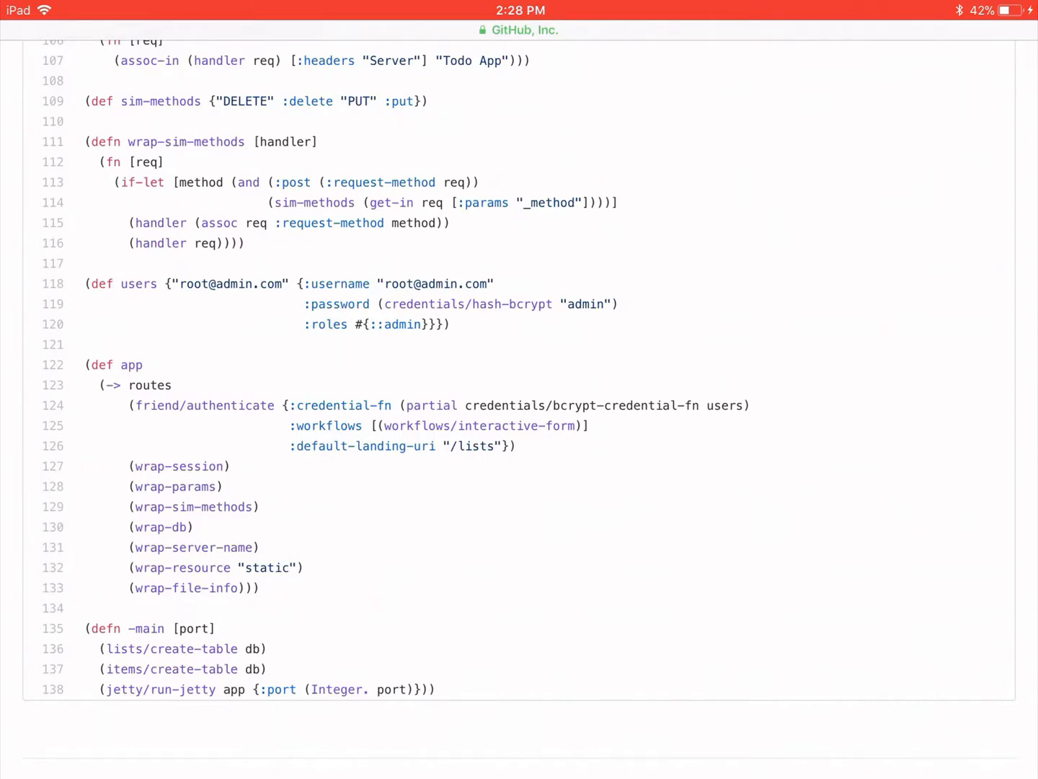
pyautogui.scroll(3)
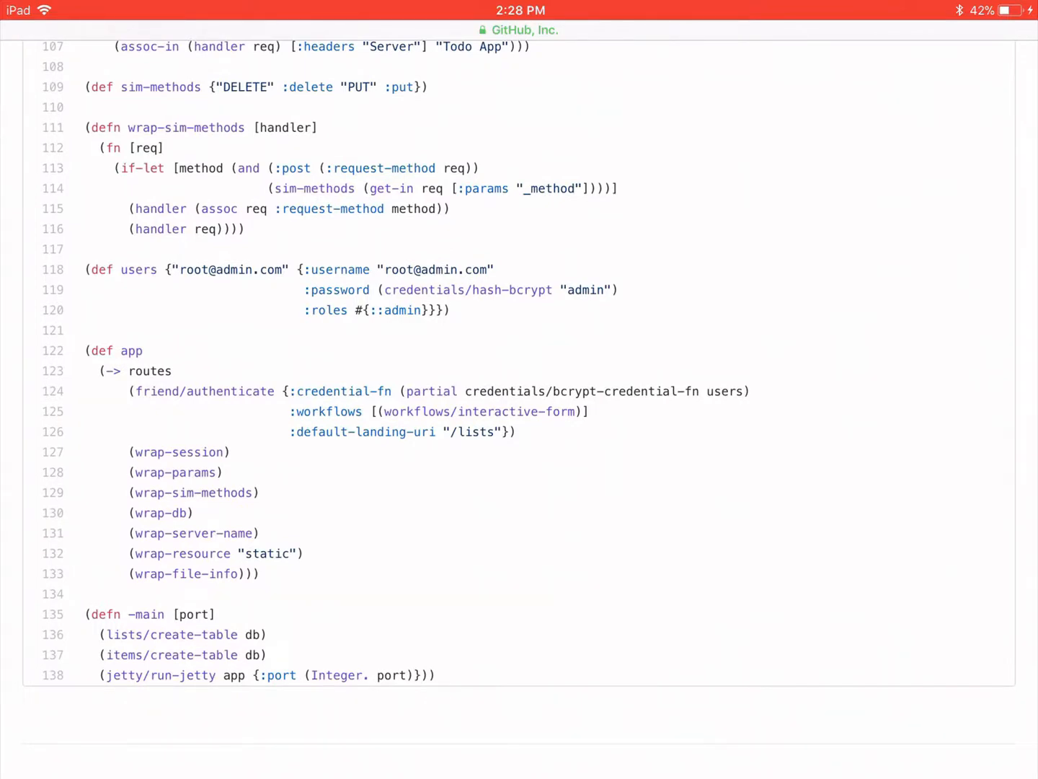
pyautogui.scroll(3)
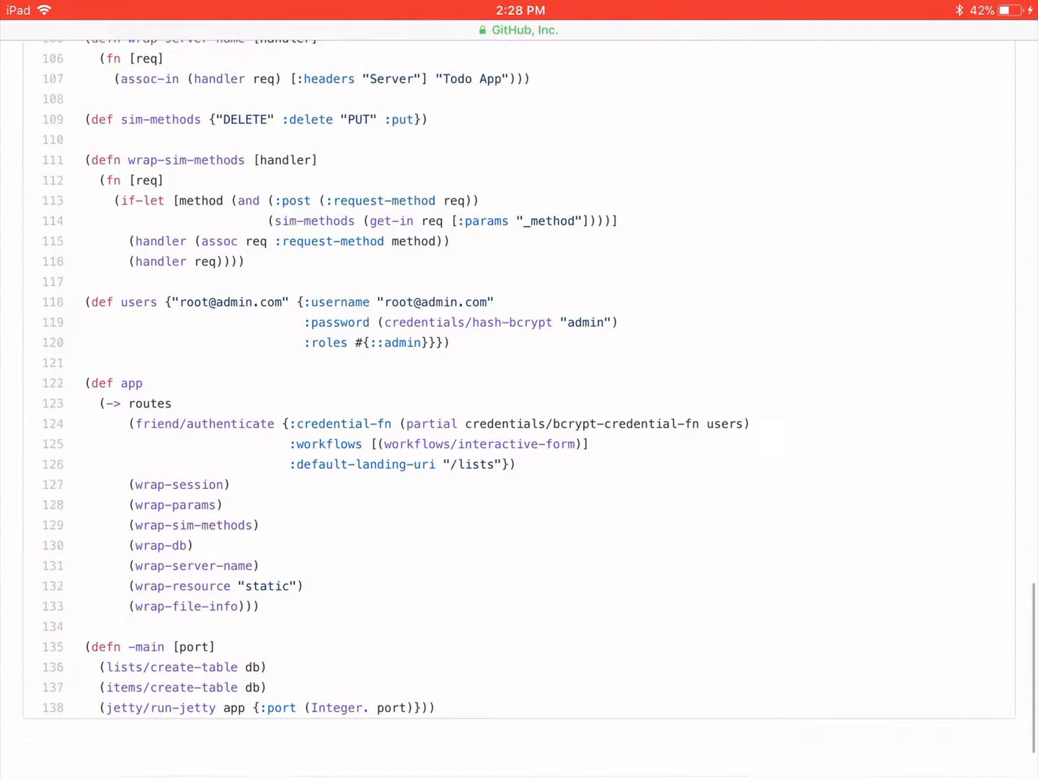
pyautogui.scroll(3)
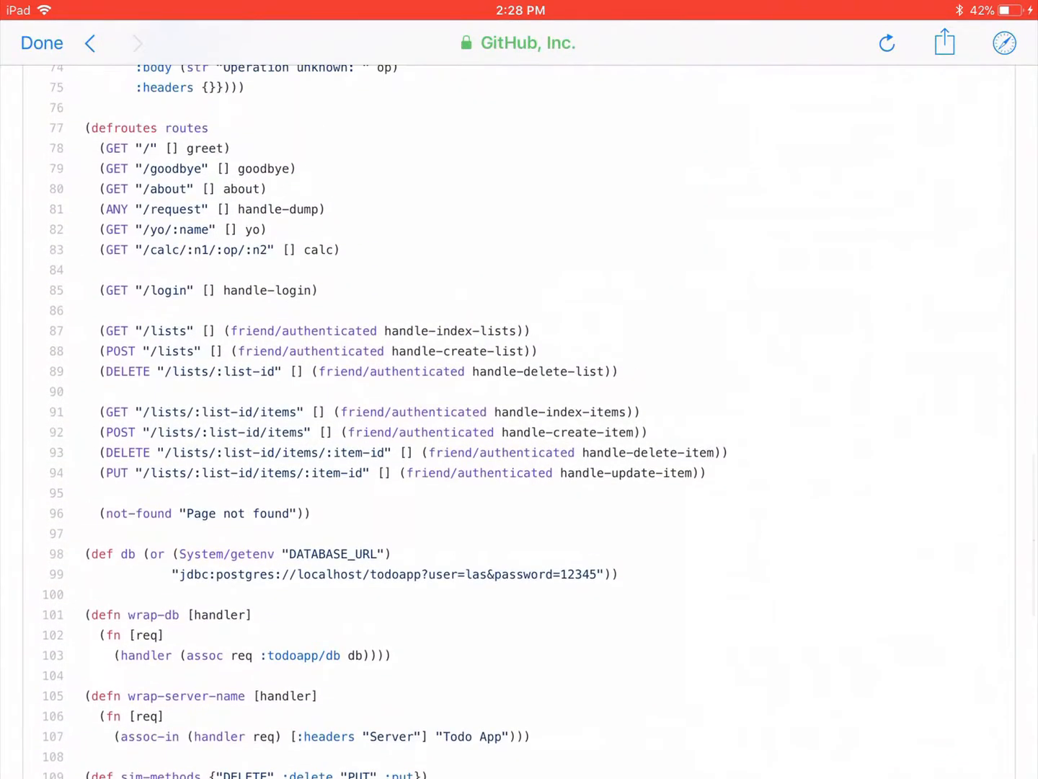
pyautogui.scroll(3)
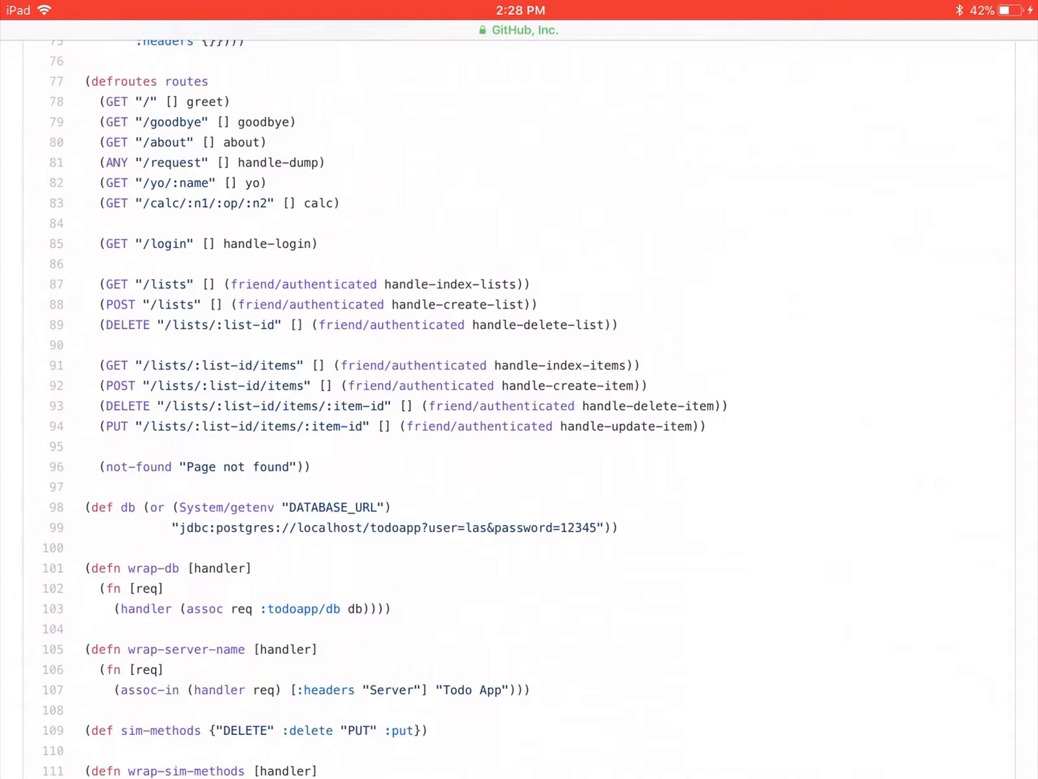
pyautogui.scroll(-3)
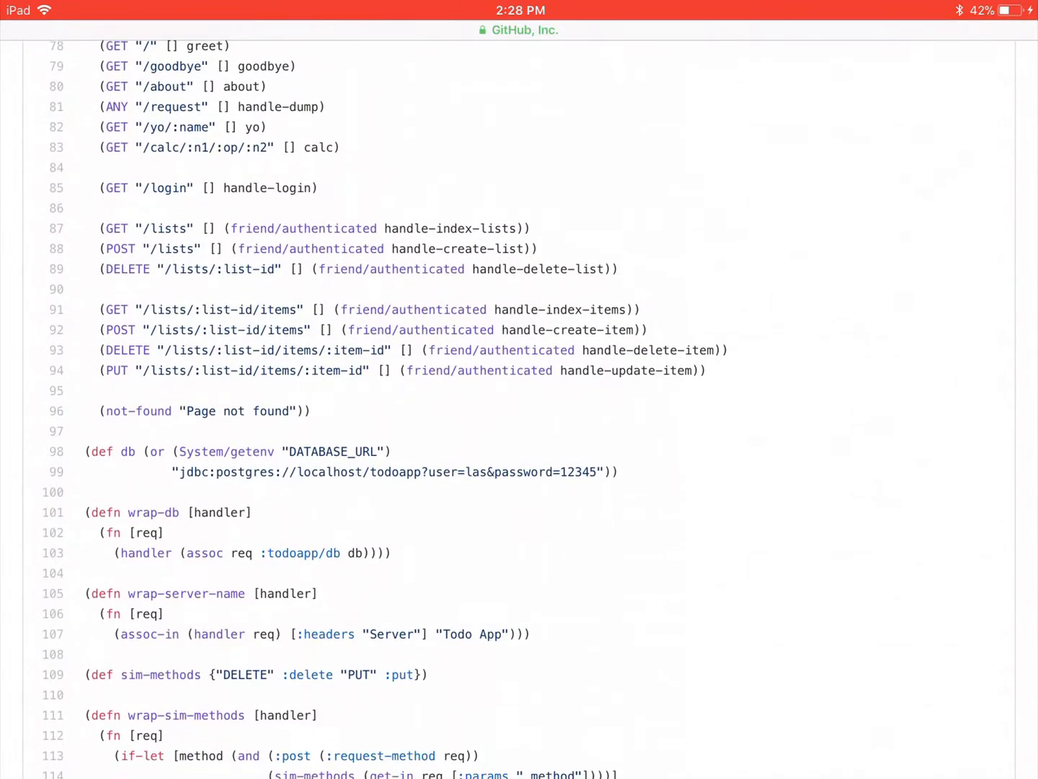
pyautogui.scroll(-3)
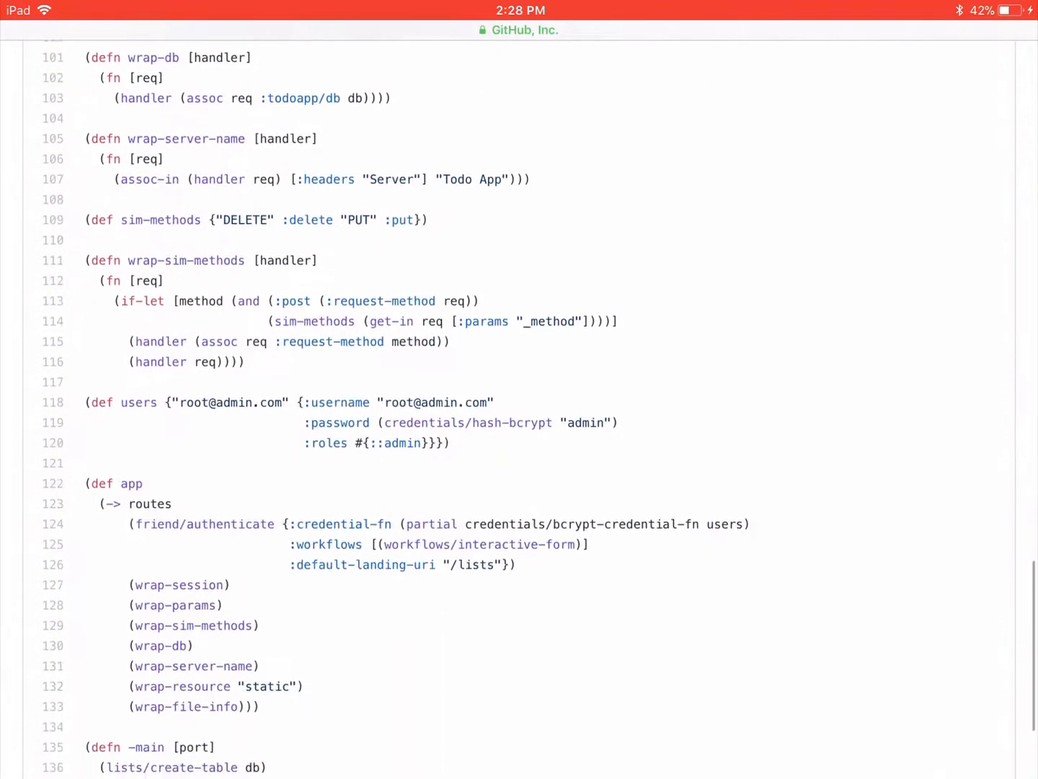
pyautogui.scroll(-3)
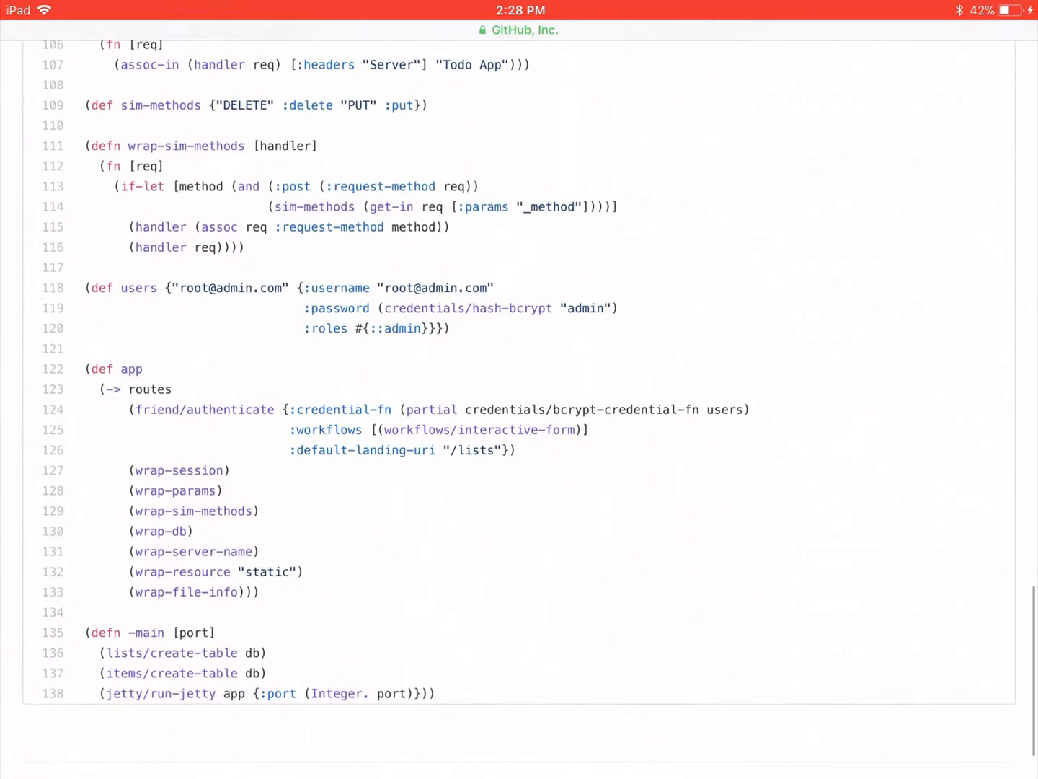
pyautogui.scroll(3)
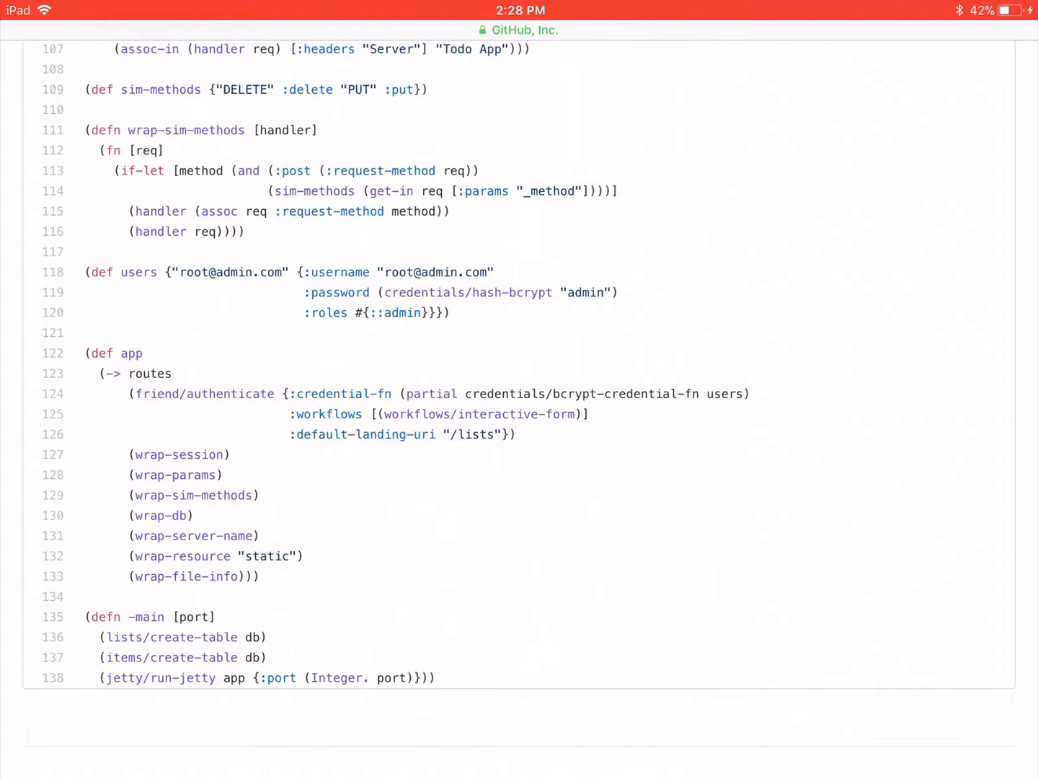
pyautogui.scroll(3)
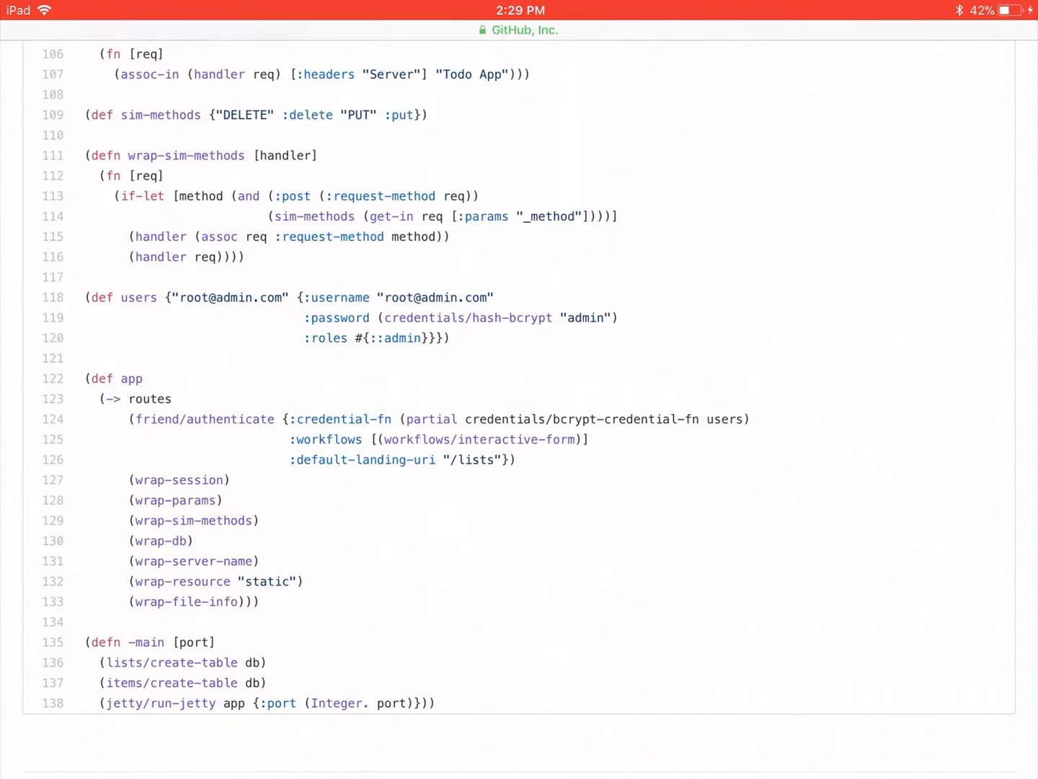
pyautogui.scroll(3)
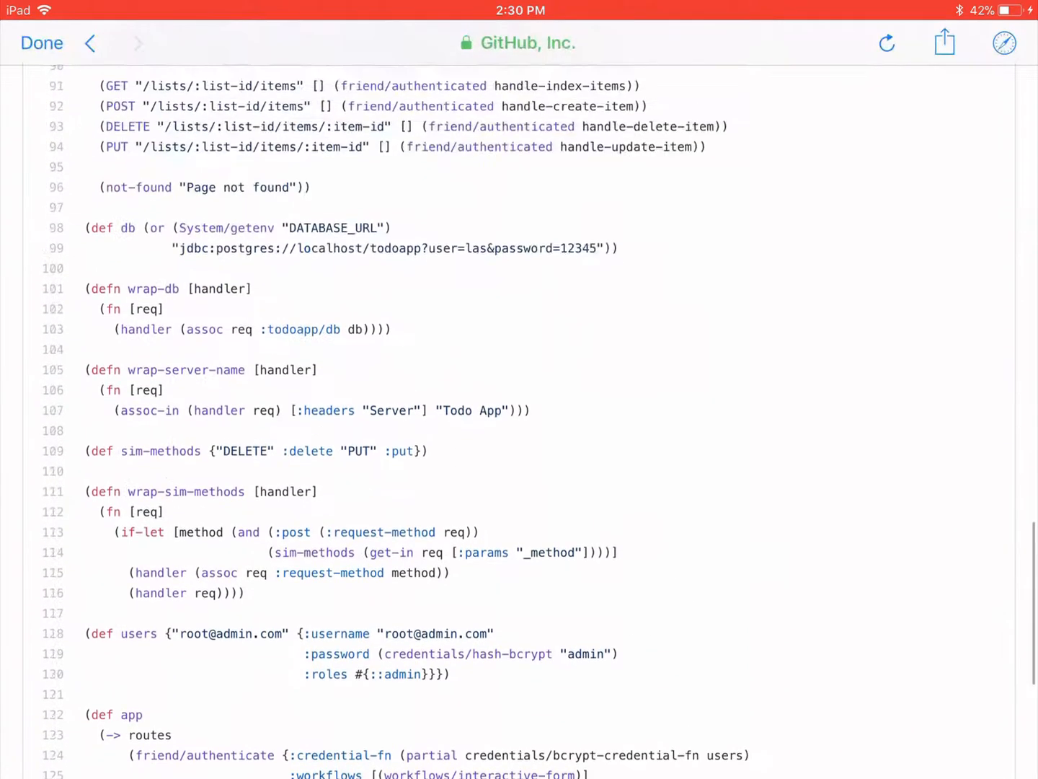
# - Scroll back up through core.clj past the routes and middleware definitions
pyautogui.scroll(3)
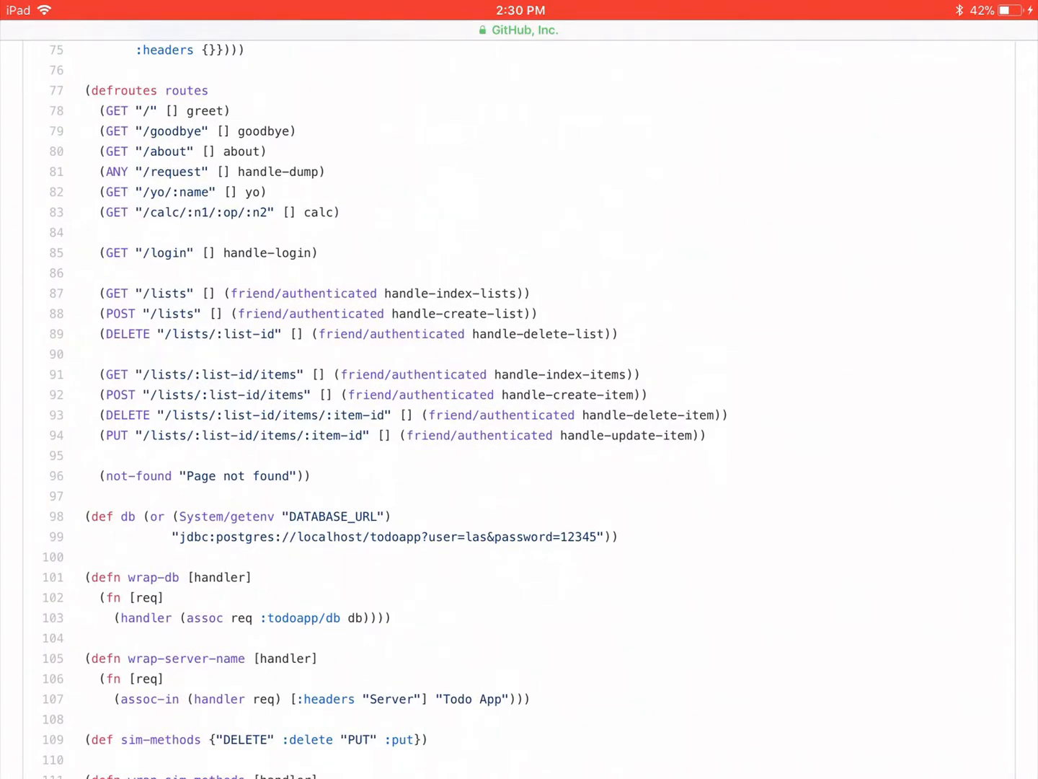
pyautogui.scroll(3)
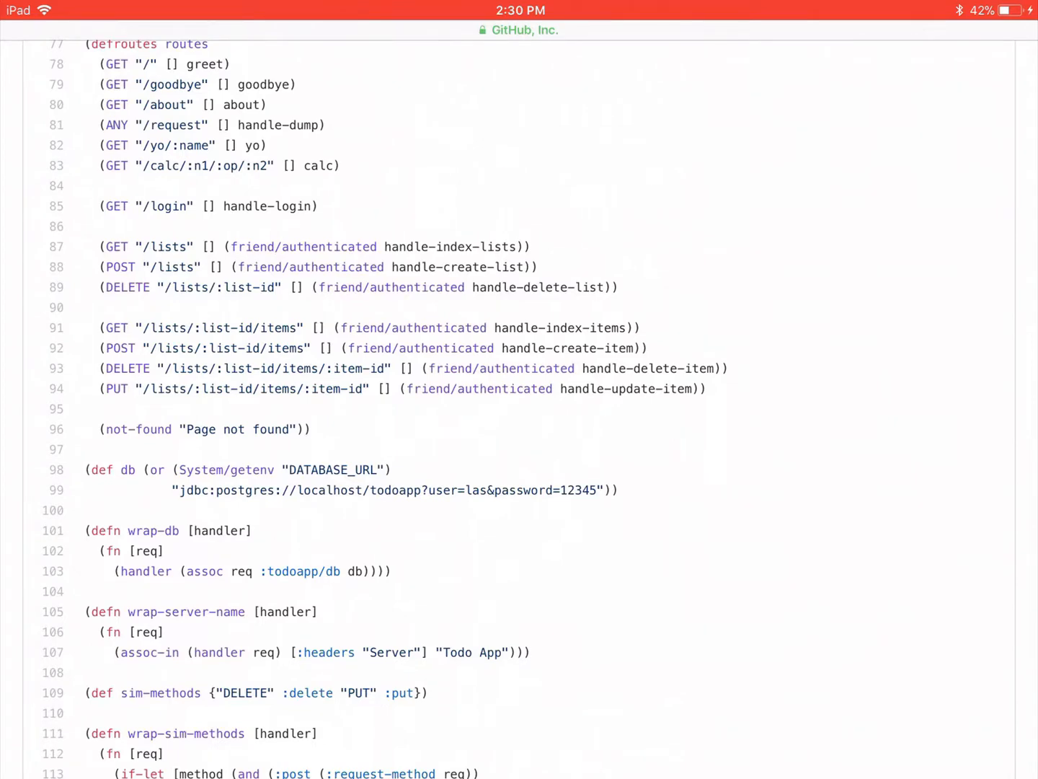
pyautogui.scroll(3)
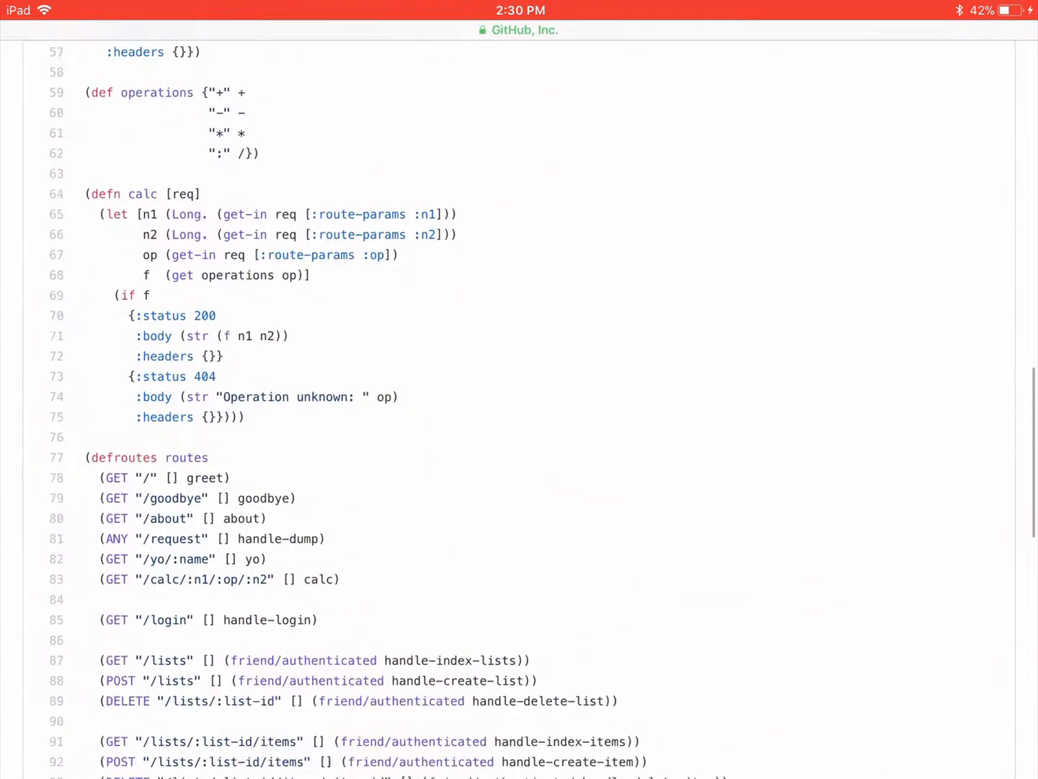
pyautogui.scroll(-3)
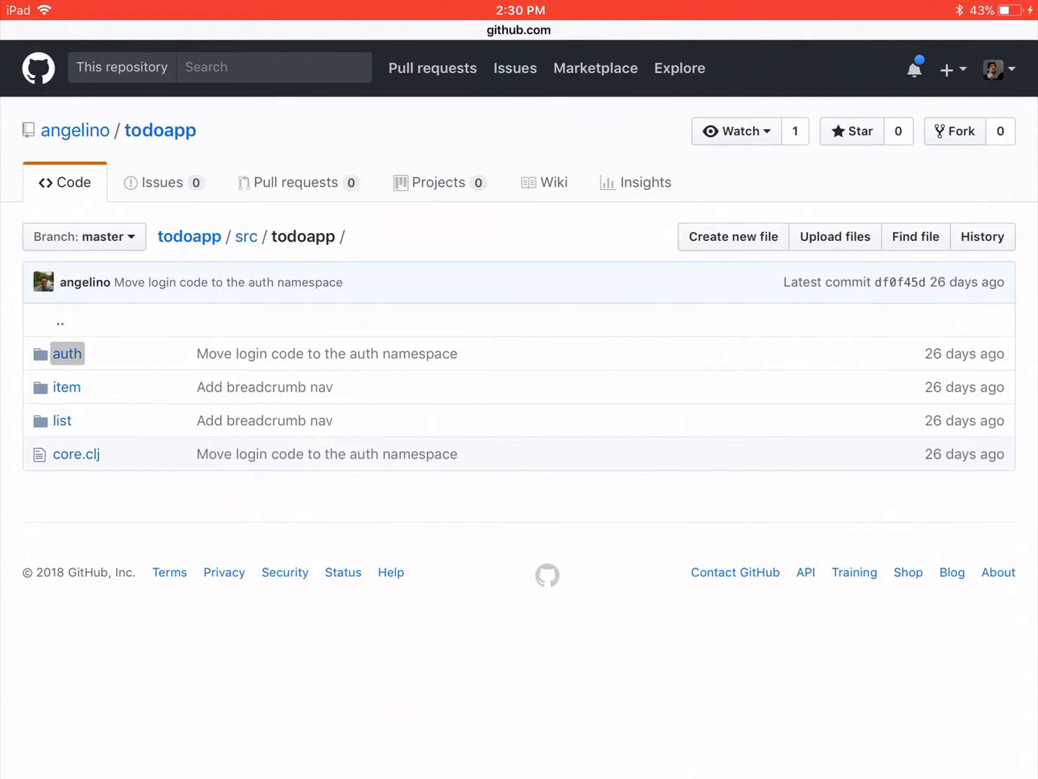
pyautogui.click(67, 354)
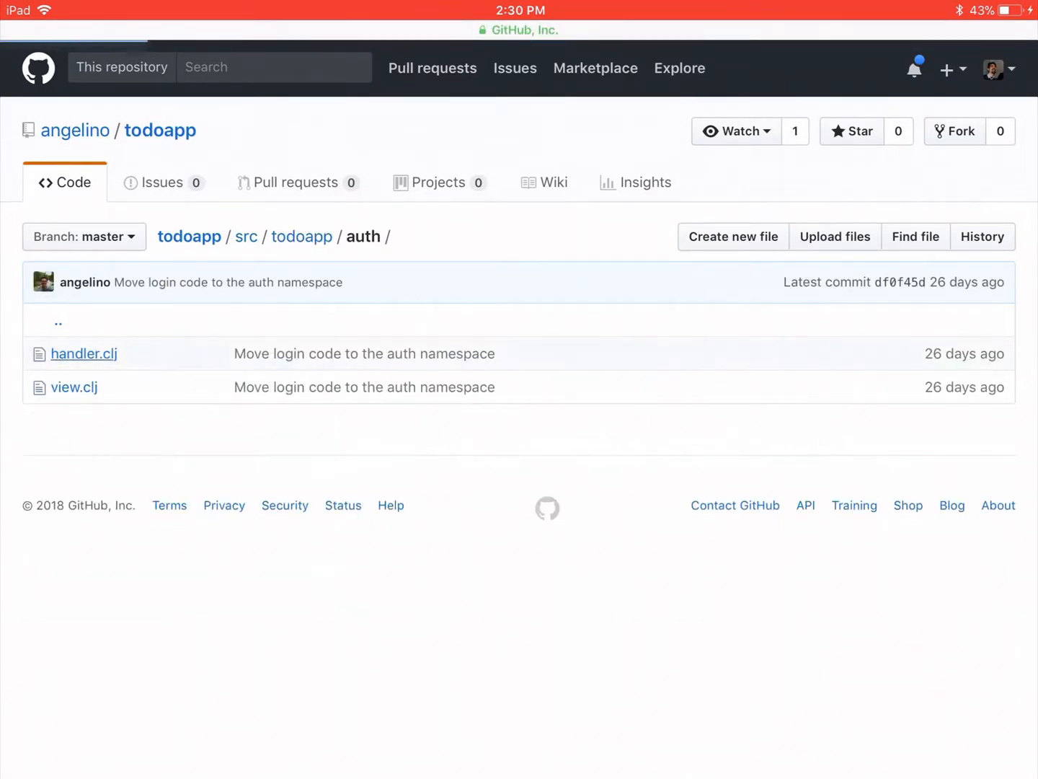
pyautogui.click(84, 353)
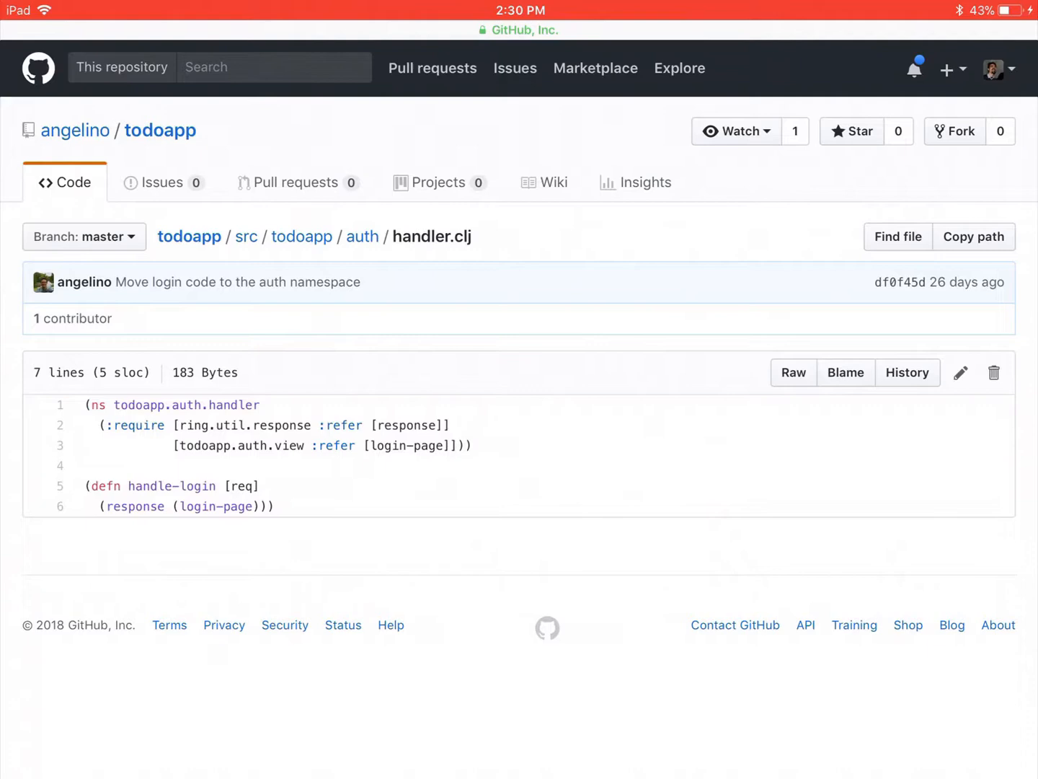
pyautogui.click(363, 236)
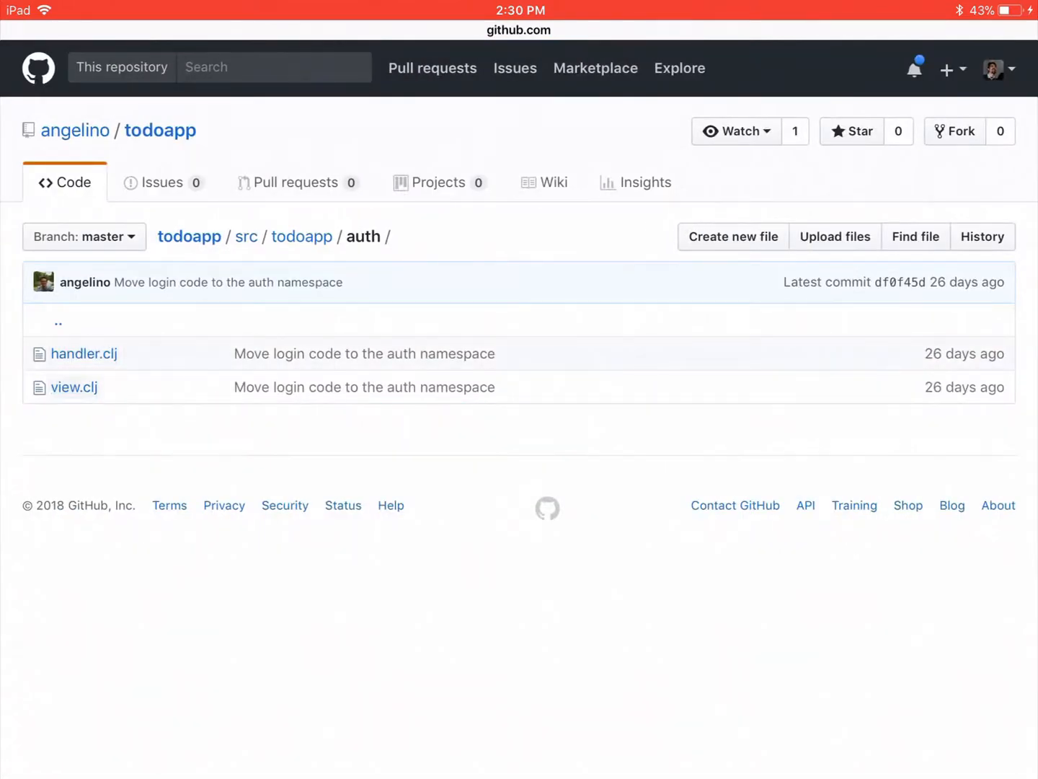
pyautogui.click(74, 387)
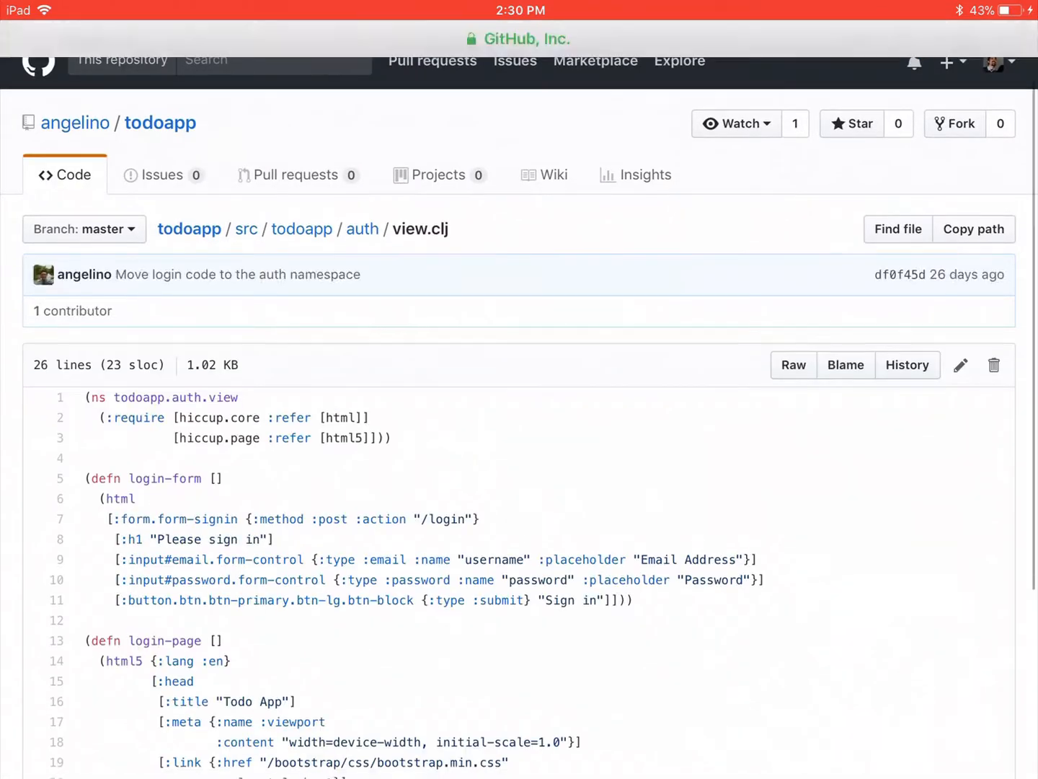
pyautogui.scroll(-3)
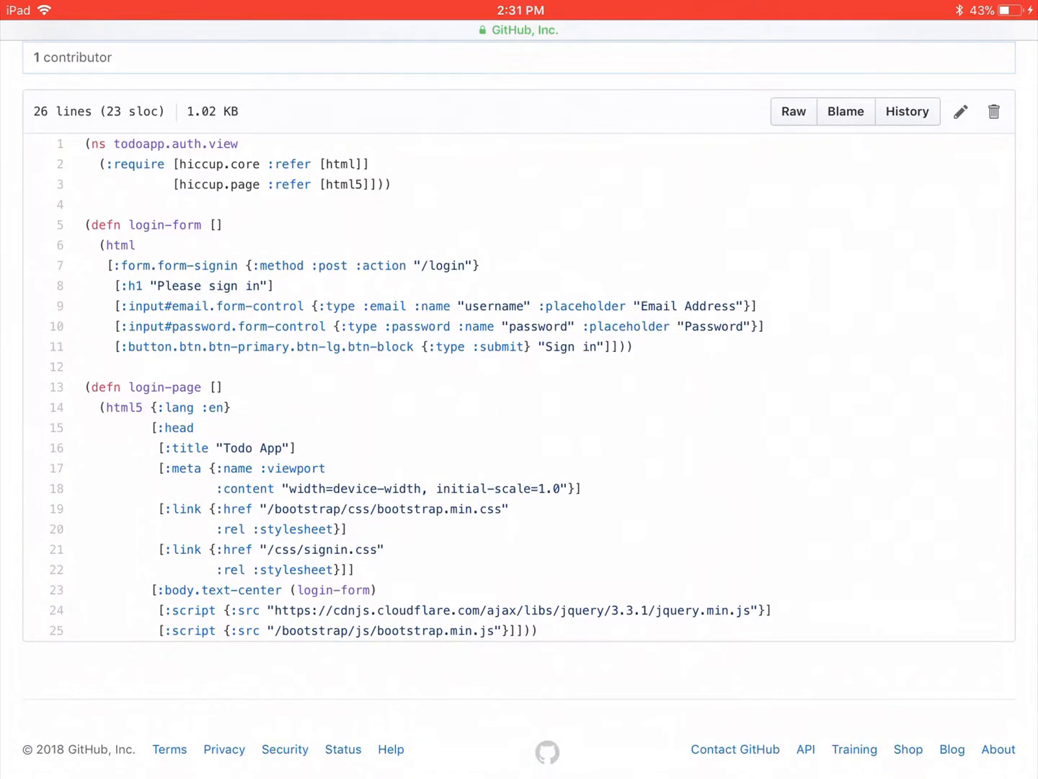
pyautogui.scroll(3)
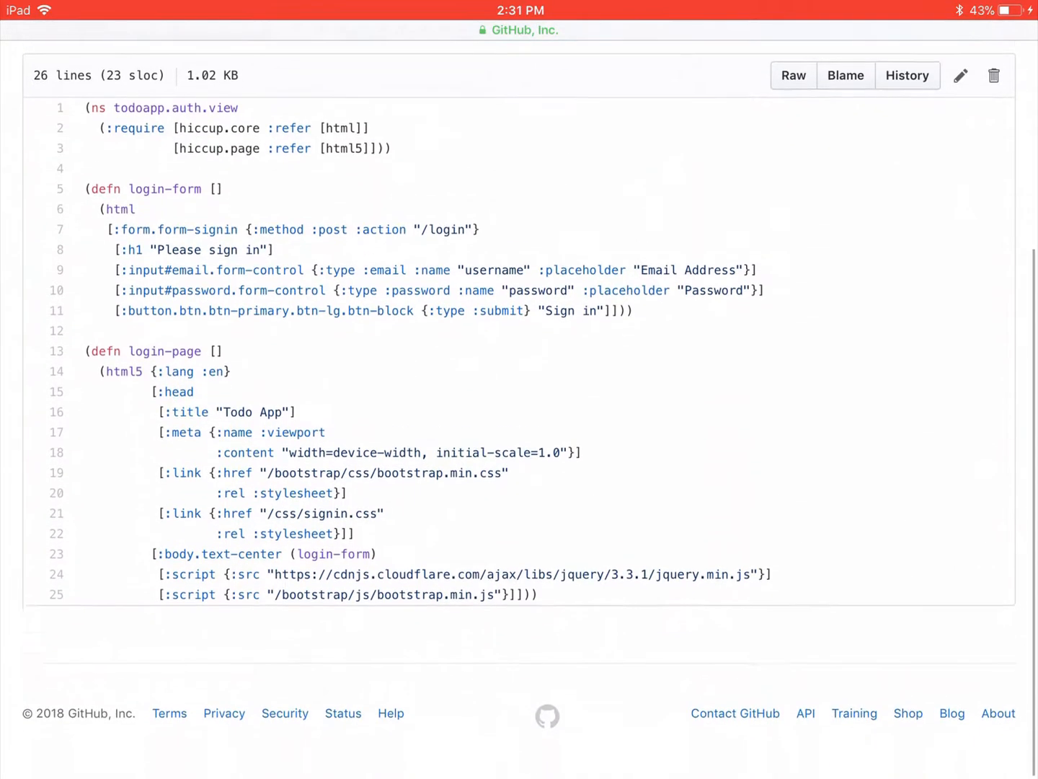
pyautogui.scroll(3)
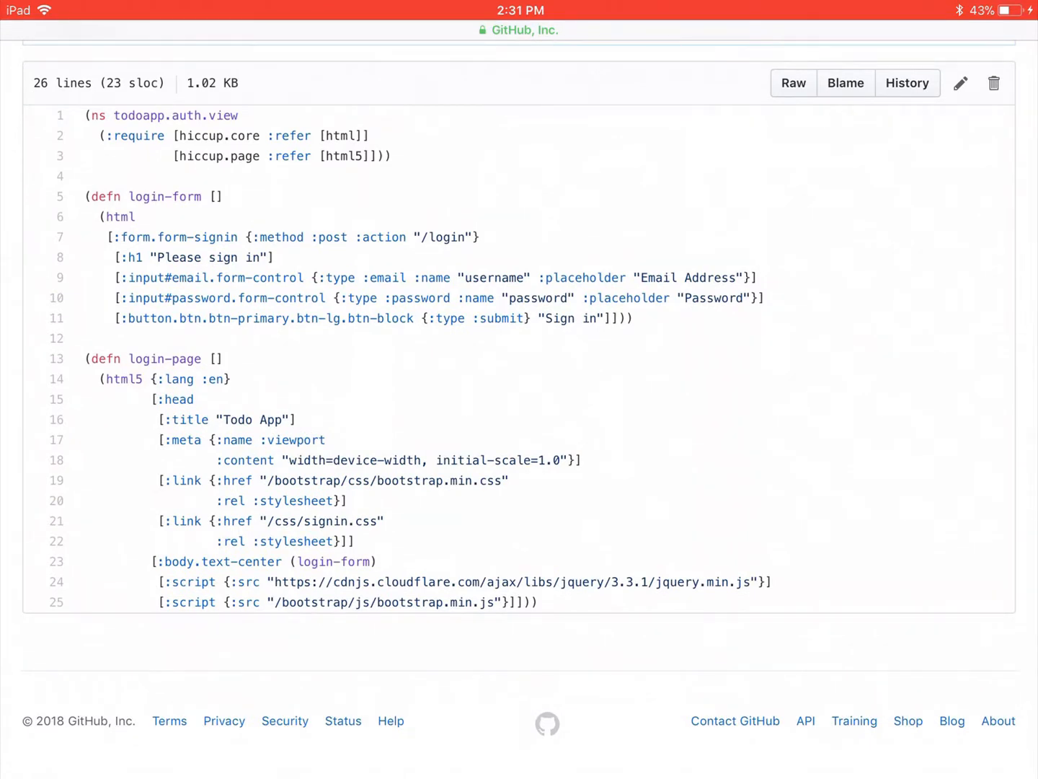
pyautogui.scroll(3)
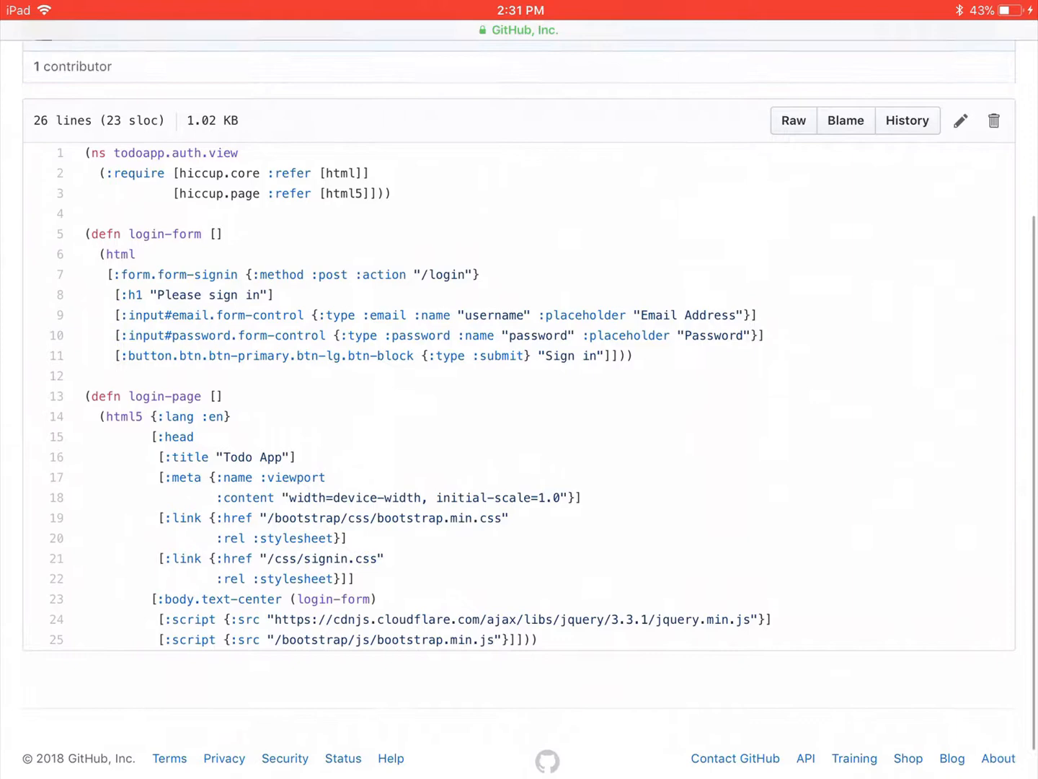
pyautogui.scroll(3)
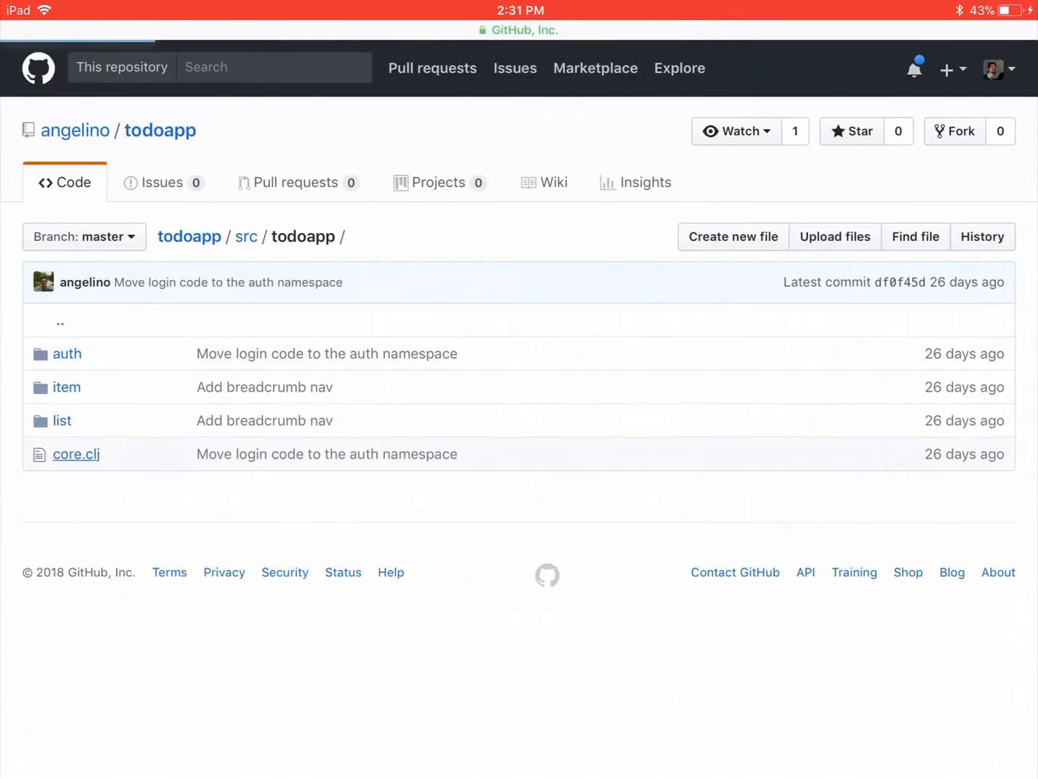
# - Open core.clj, skim its top, and return to the todoapp folder
pyautogui.click(76, 453)
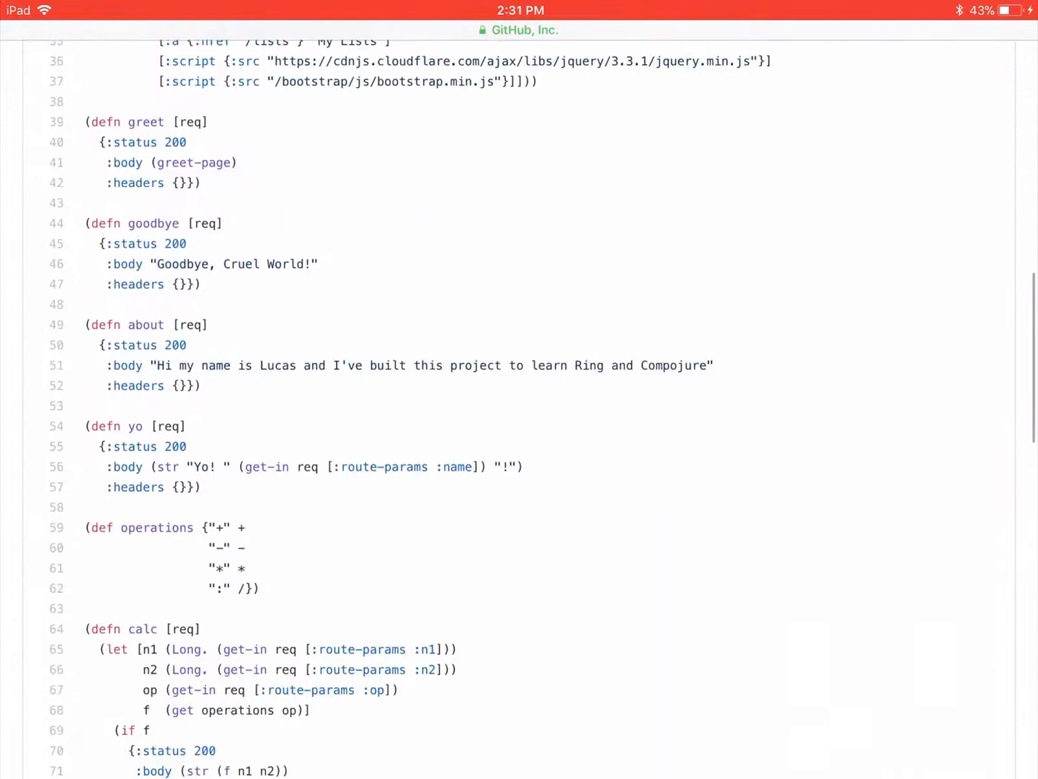
pyautogui.scroll(-3)
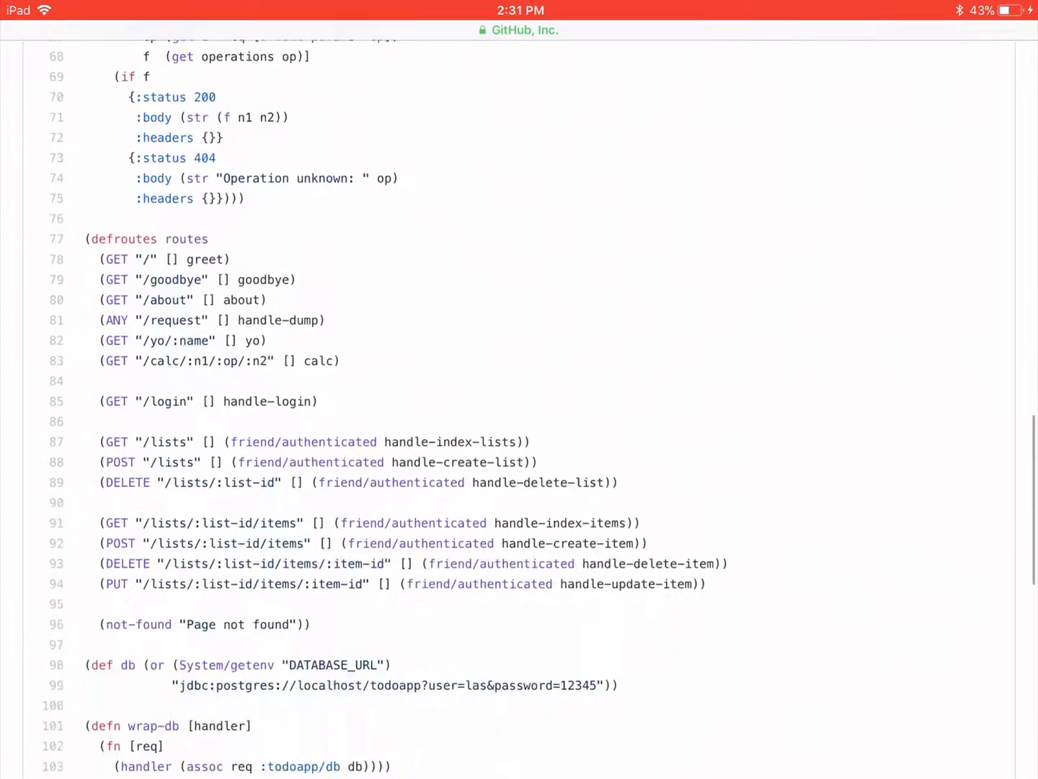
pyautogui.scroll(-3)
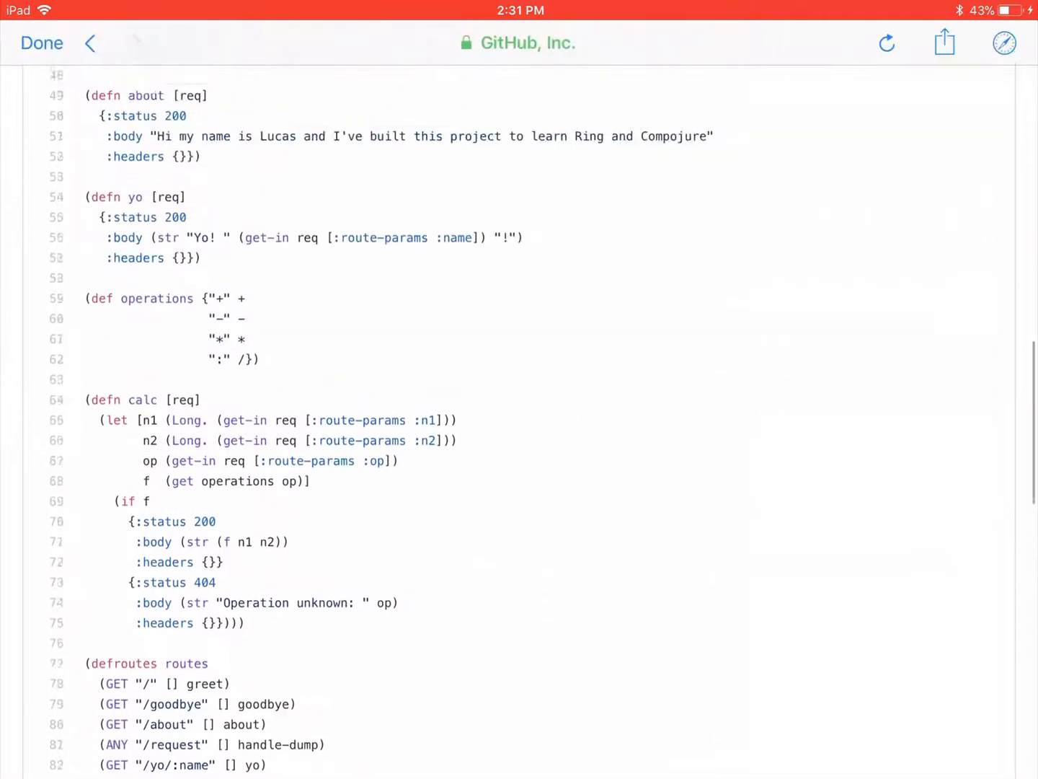
pyautogui.click(89, 43)
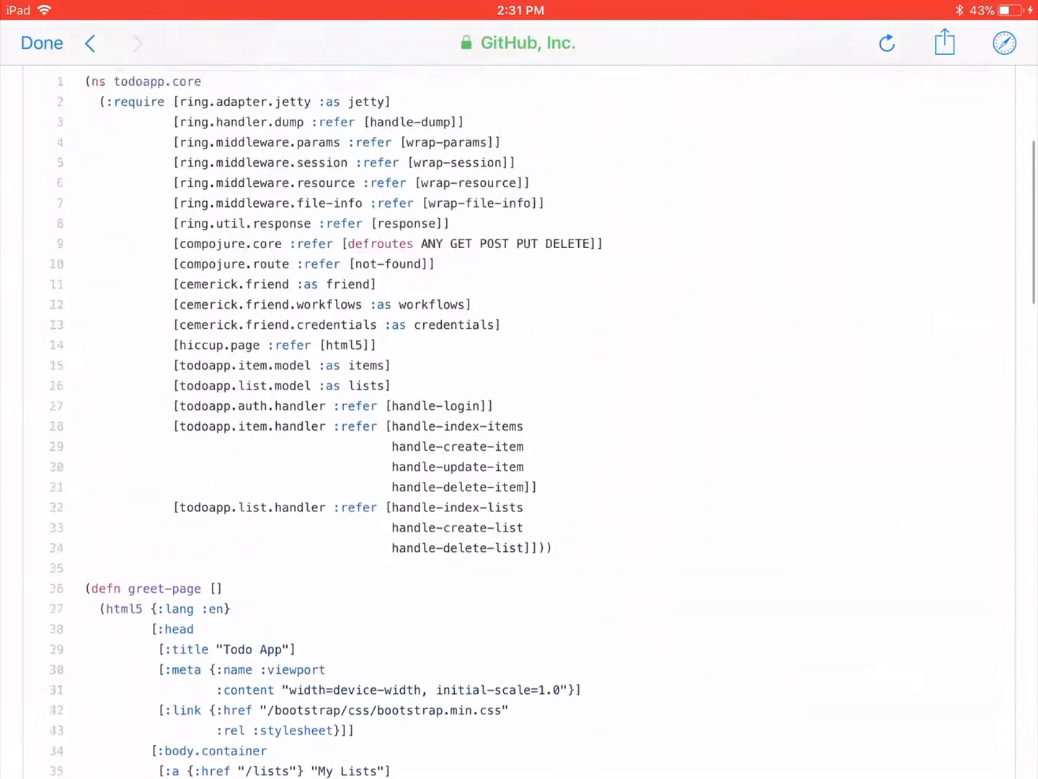
pyautogui.click(90, 43)
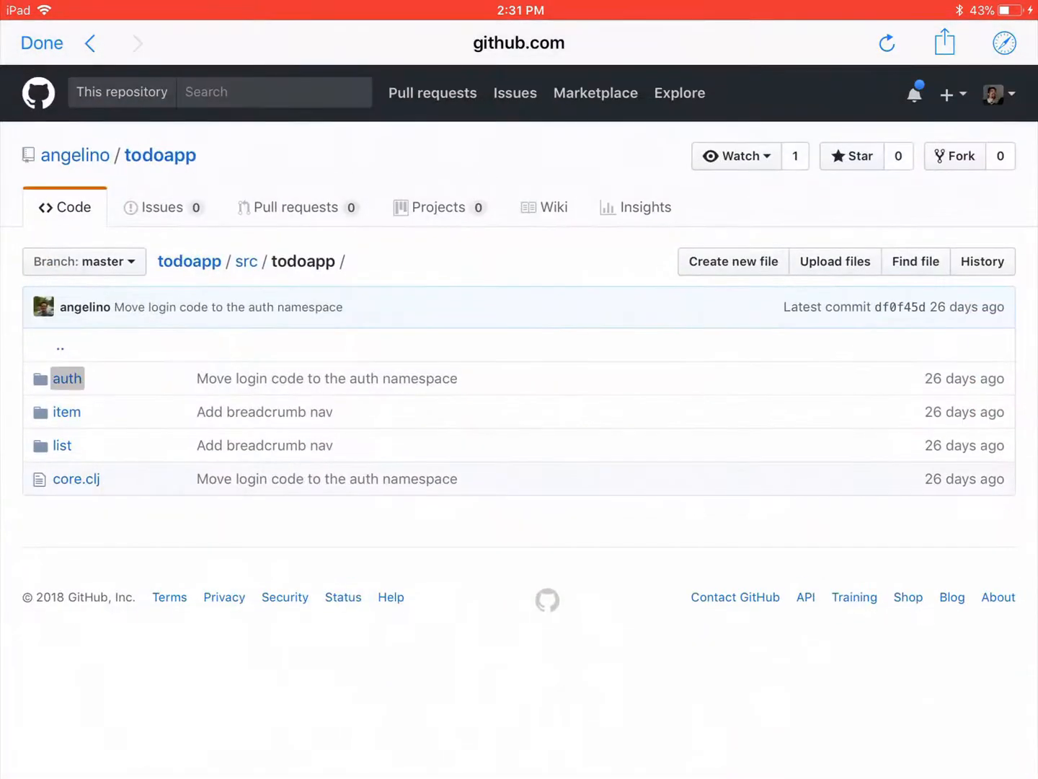
# - Look at the auth handler file and come back up to the todoapp folder
pyautogui.click(67, 378)
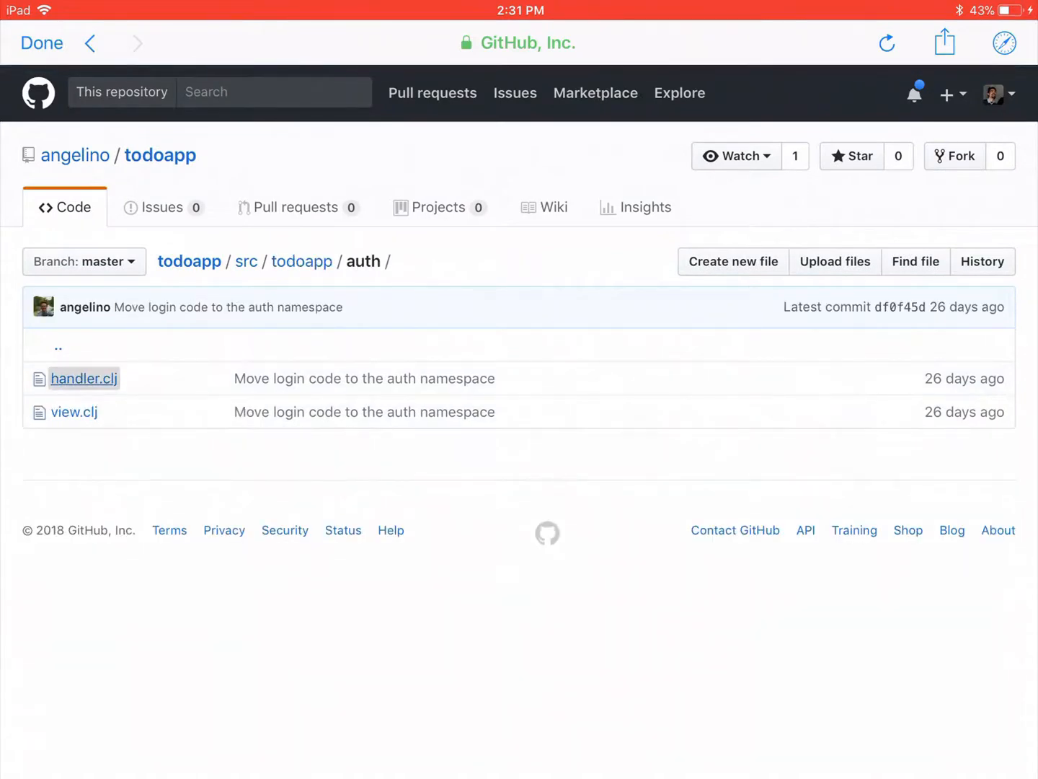
pyautogui.click(83, 378)
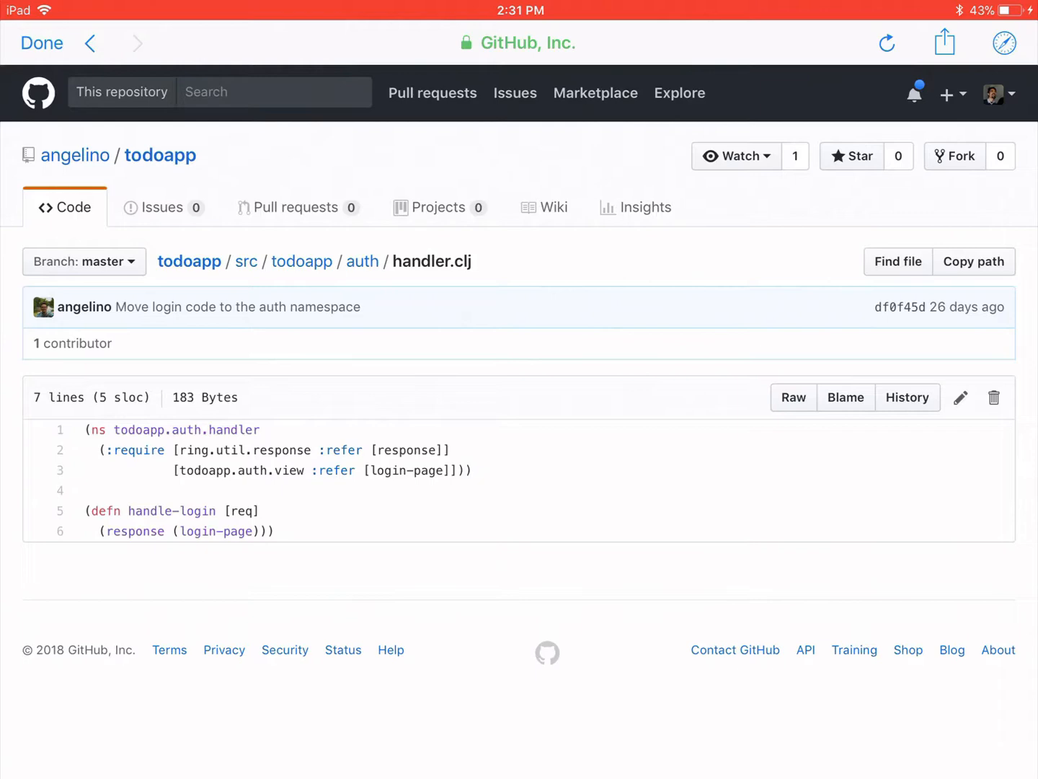
pyautogui.click(362, 261)
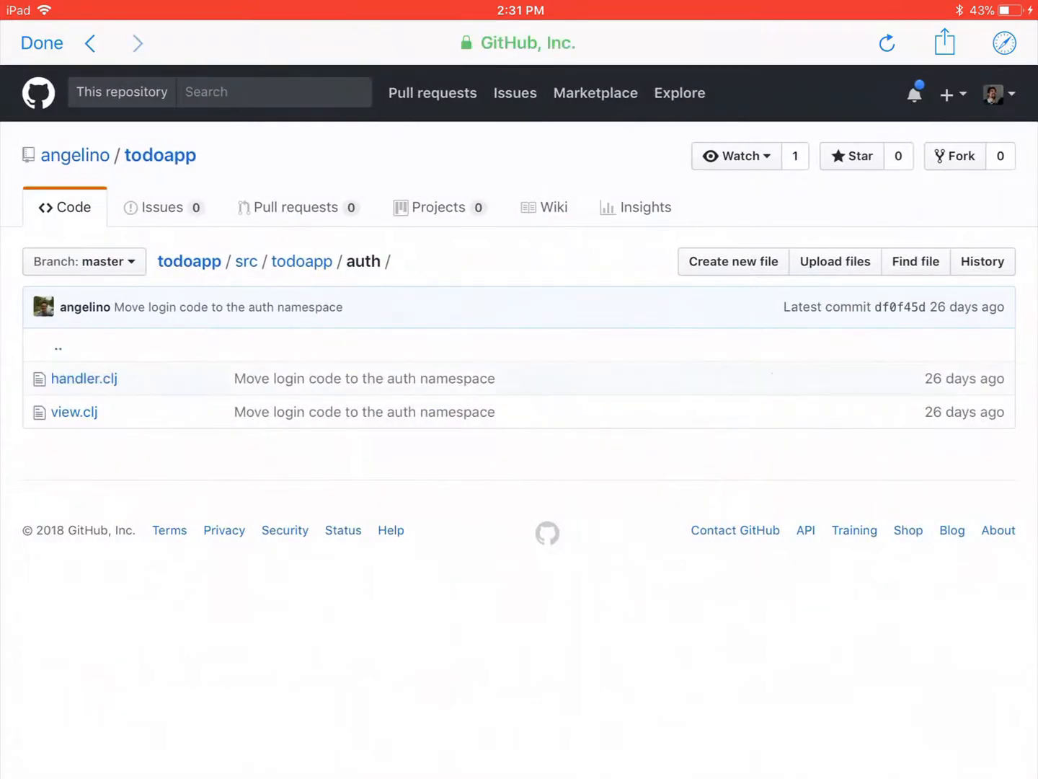
pyautogui.click(303, 261)
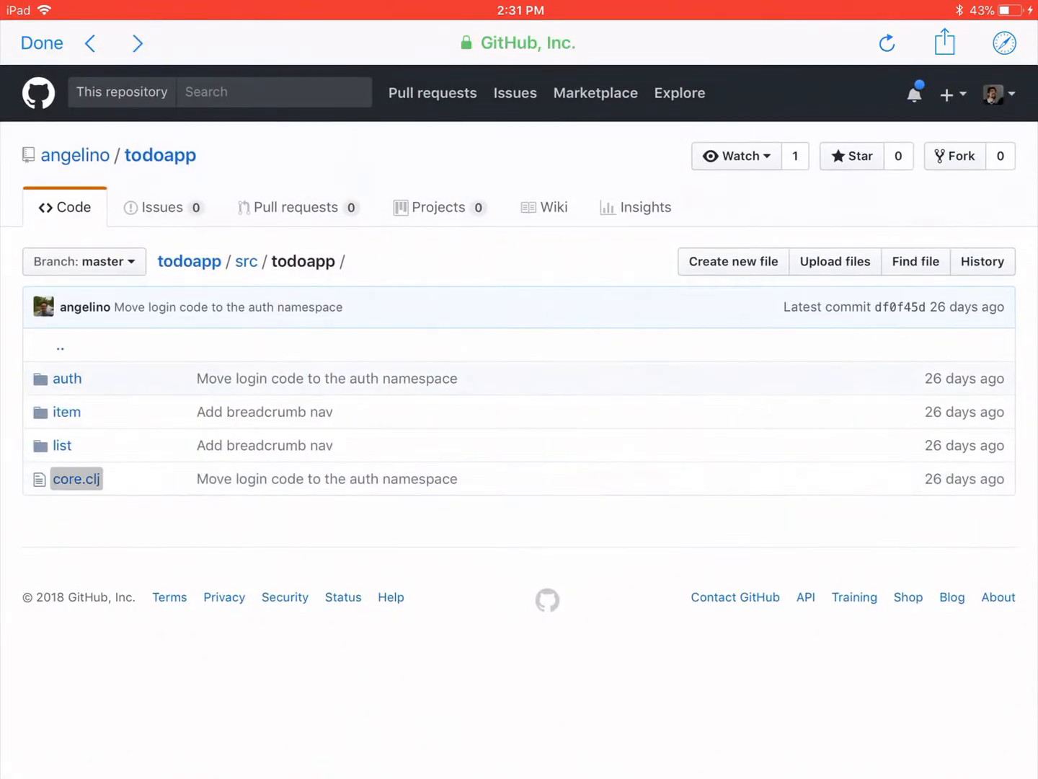
# - Reopen core.clj and scroll through its imports and routes
pyautogui.click(77, 478)
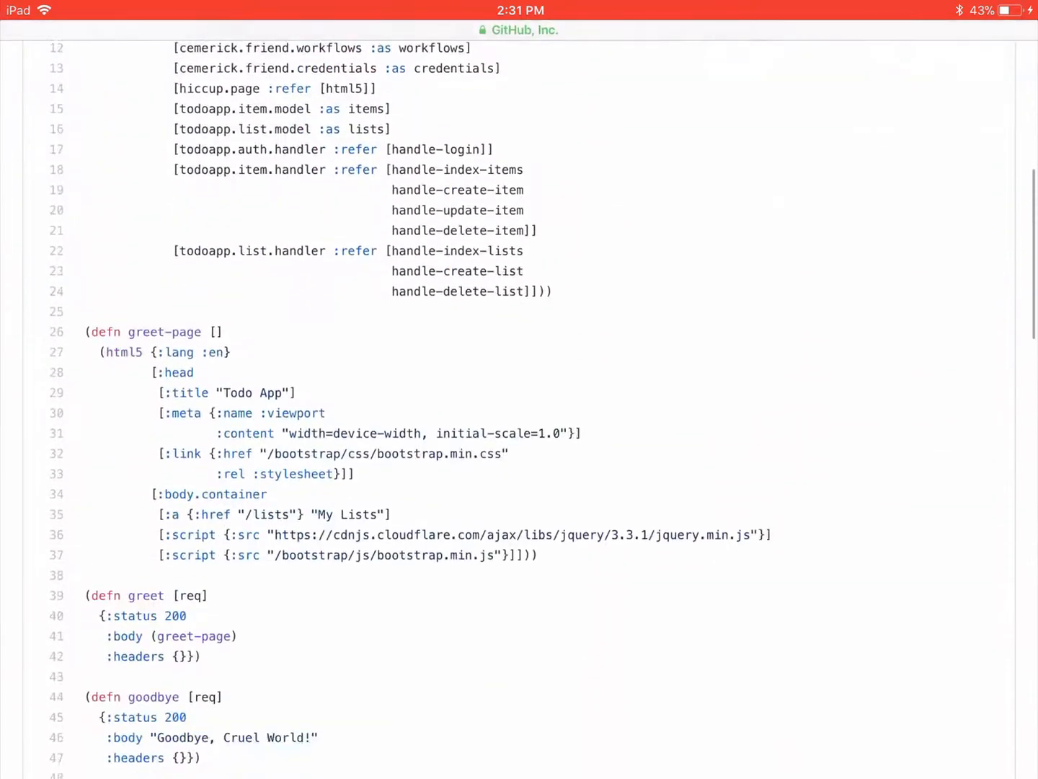
pyautogui.scroll(-3)
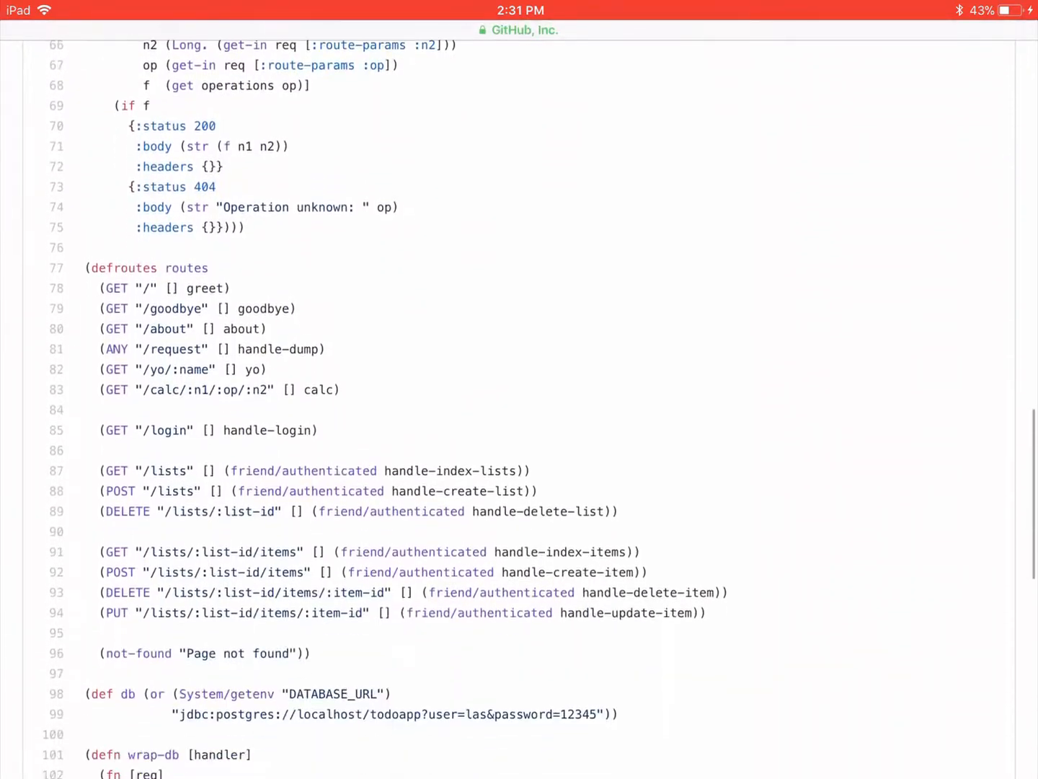
pyautogui.scroll(-3)
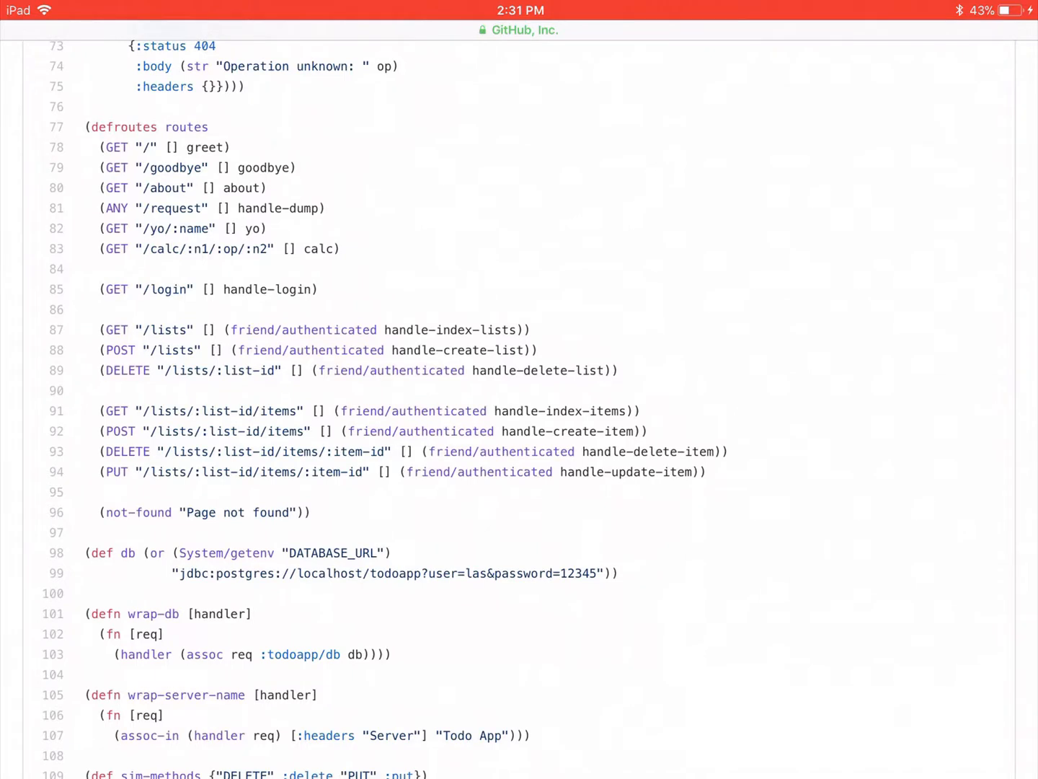
pyautogui.scroll(-3)
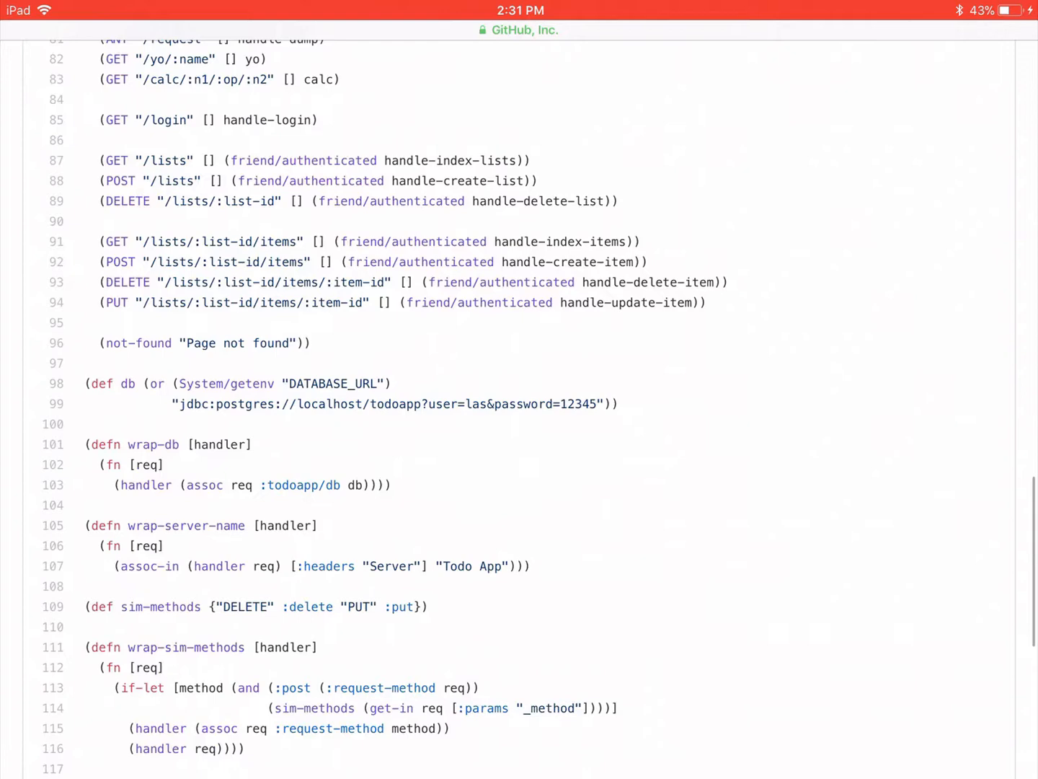
pyautogui.scroll(3)
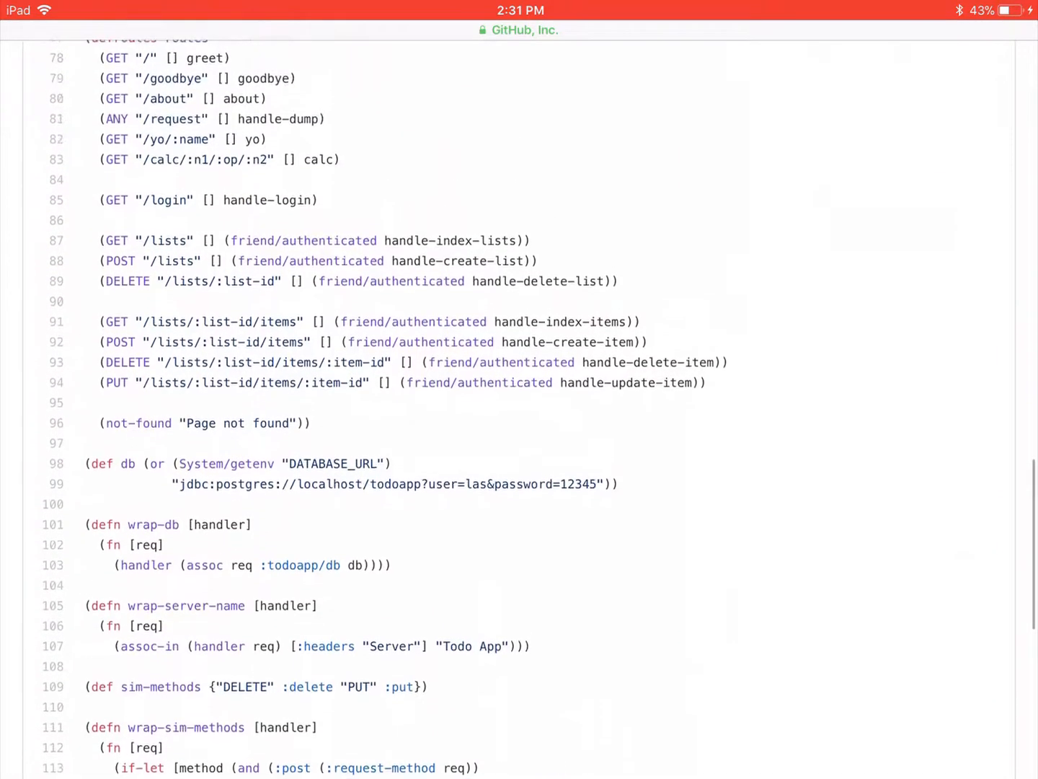
pyautogui.scroll(3)
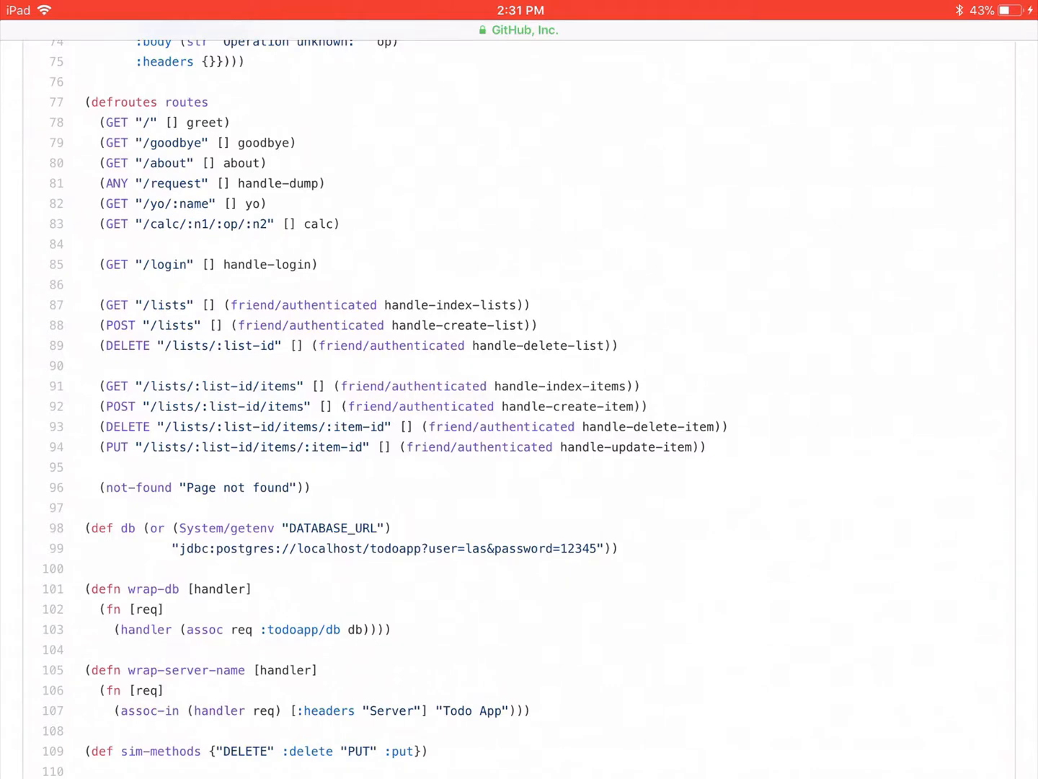
pyautogui.scroll(3)
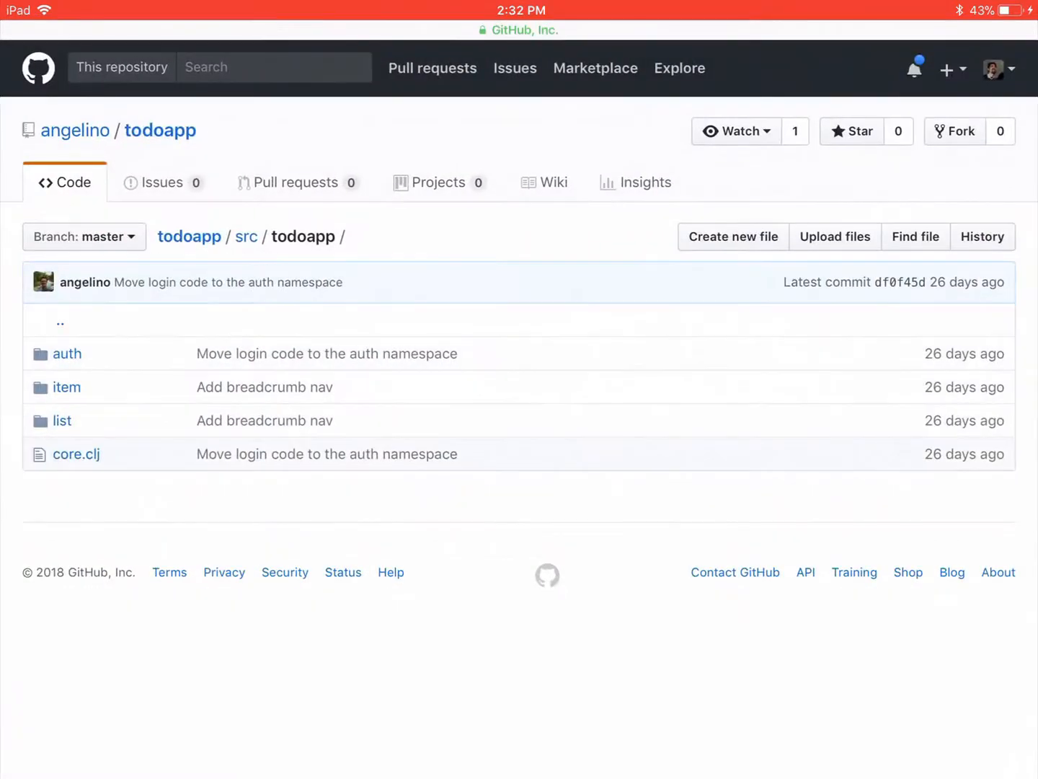
# - Open the list folder's view.clj and read its form and lists code
pyautogui.click(62, 420)
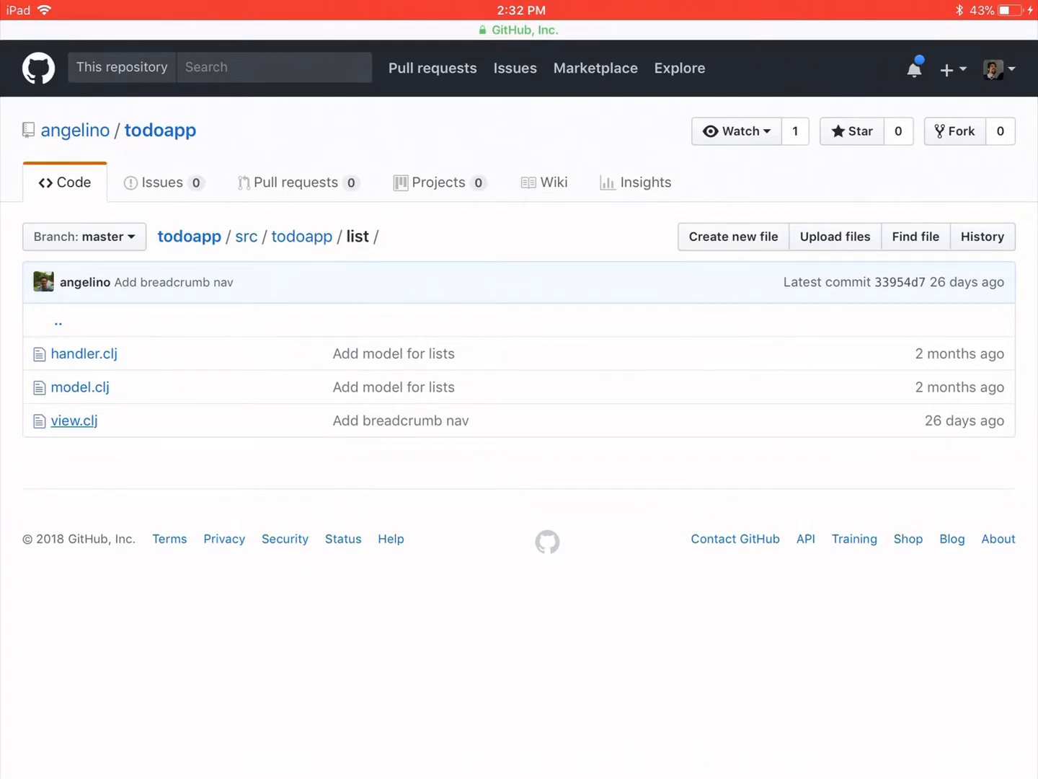
pyautogui.click(74, 421)
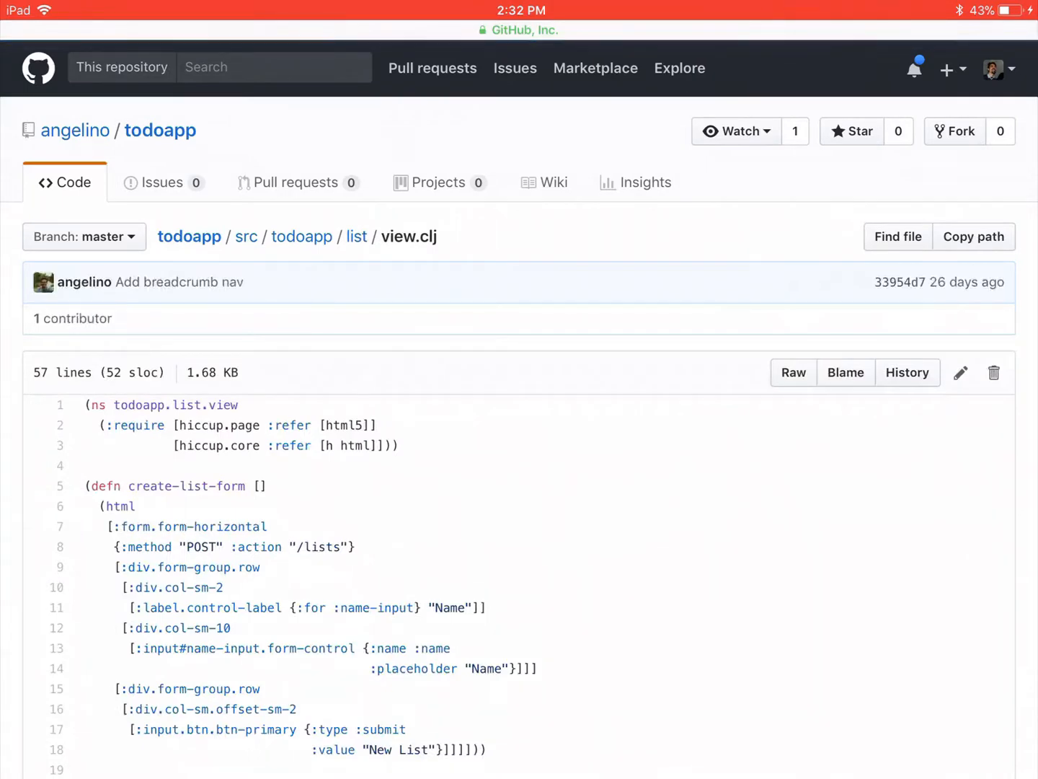
pyautogui.scroll(-3)
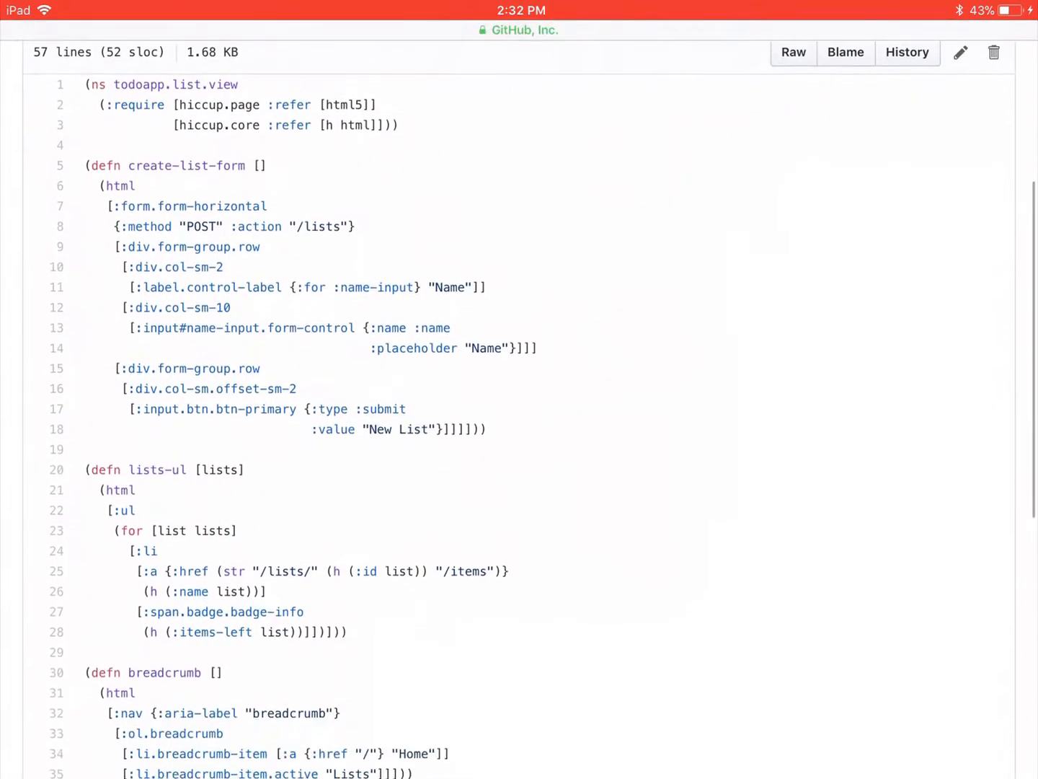
pyautogui.scroll(-3)
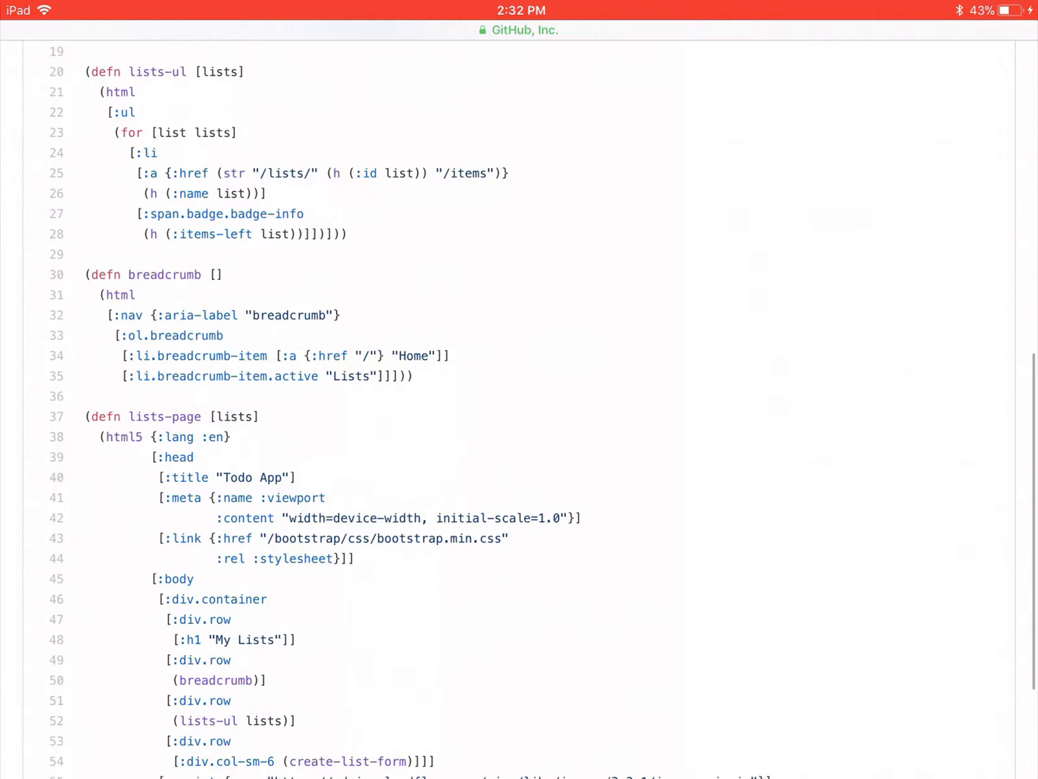
pyautogui.scroll(-3)
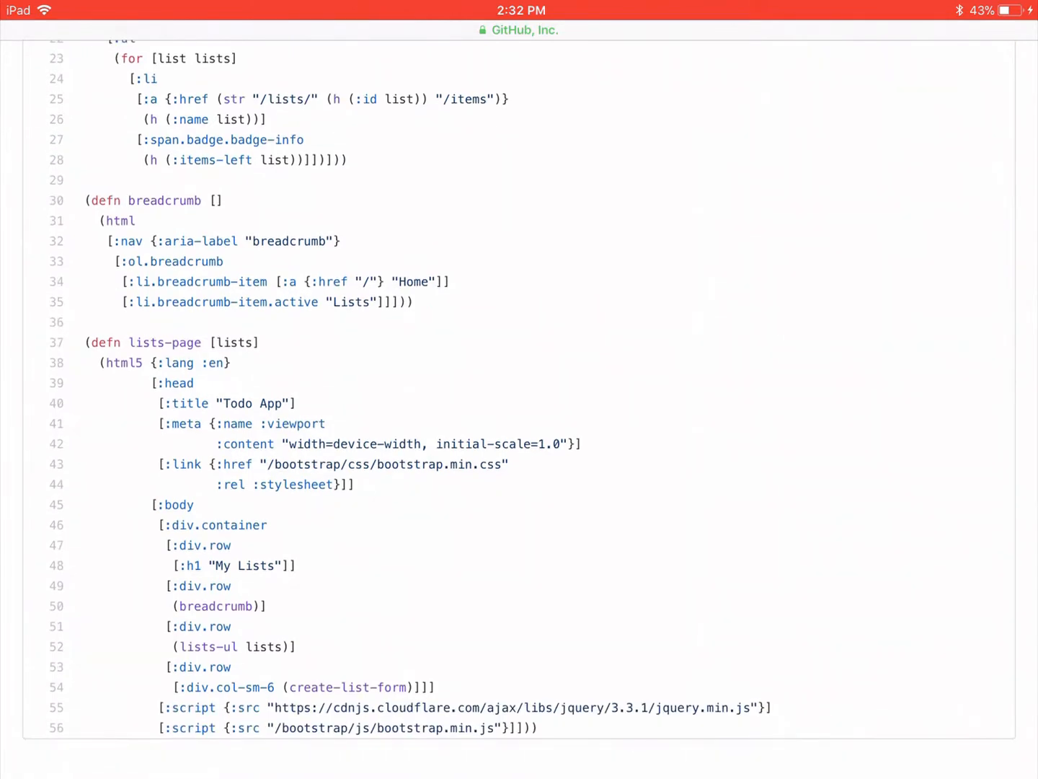
pyautogui.scroll(-3)
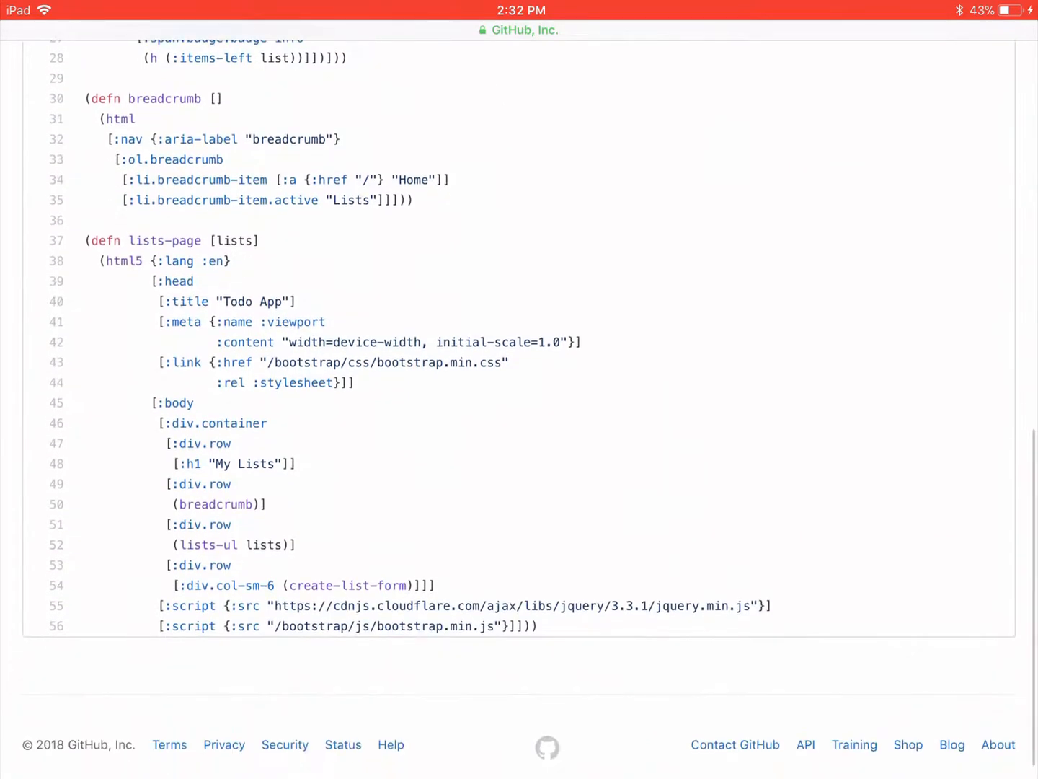
pyautogui.scroll(3)
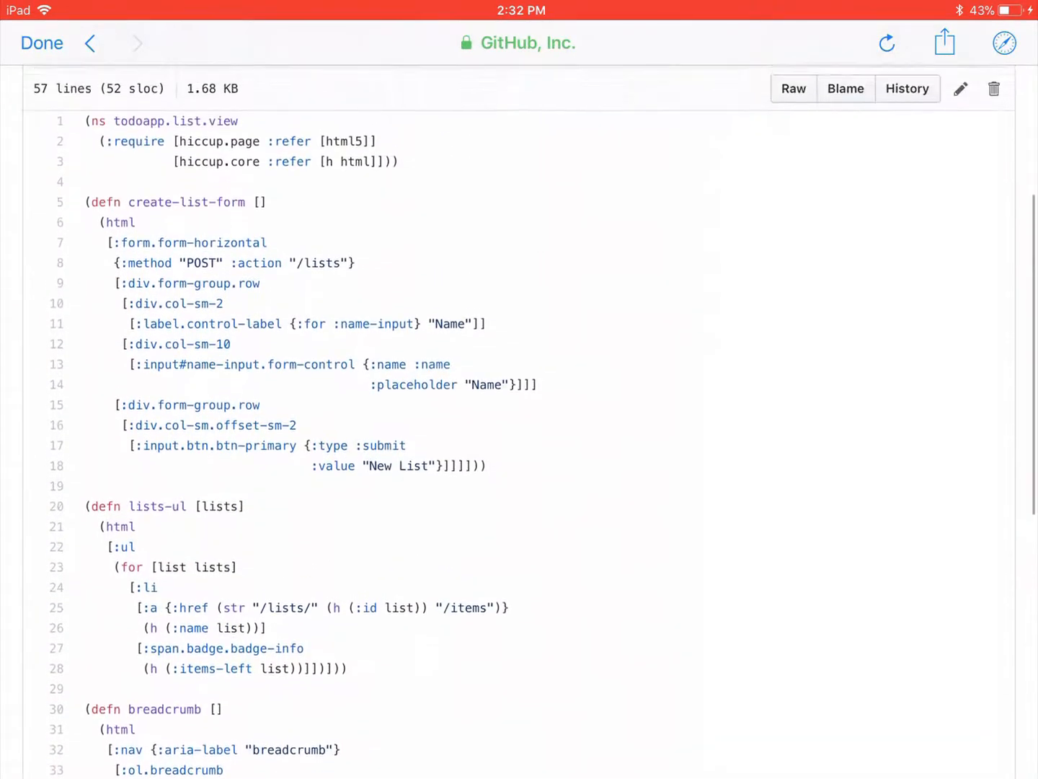
pyautogui.scroll(-3)
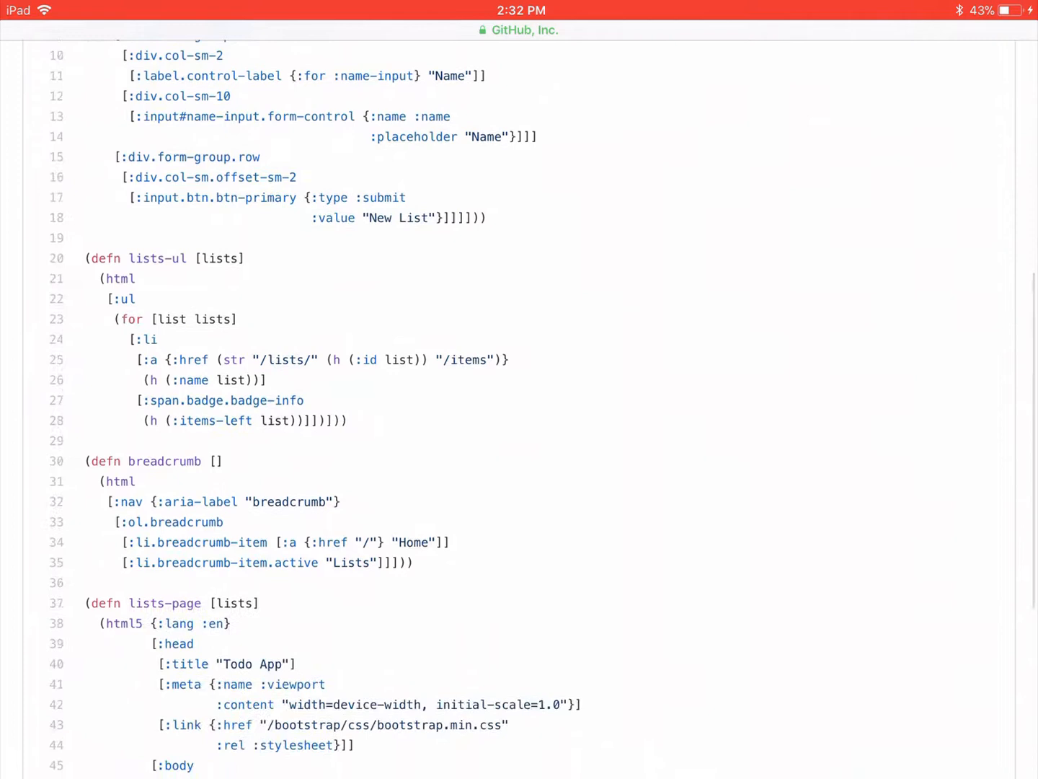
# - Continue reading list view.clj through the breadcrumb and page layout sections
pyautogui.scroll(-3)
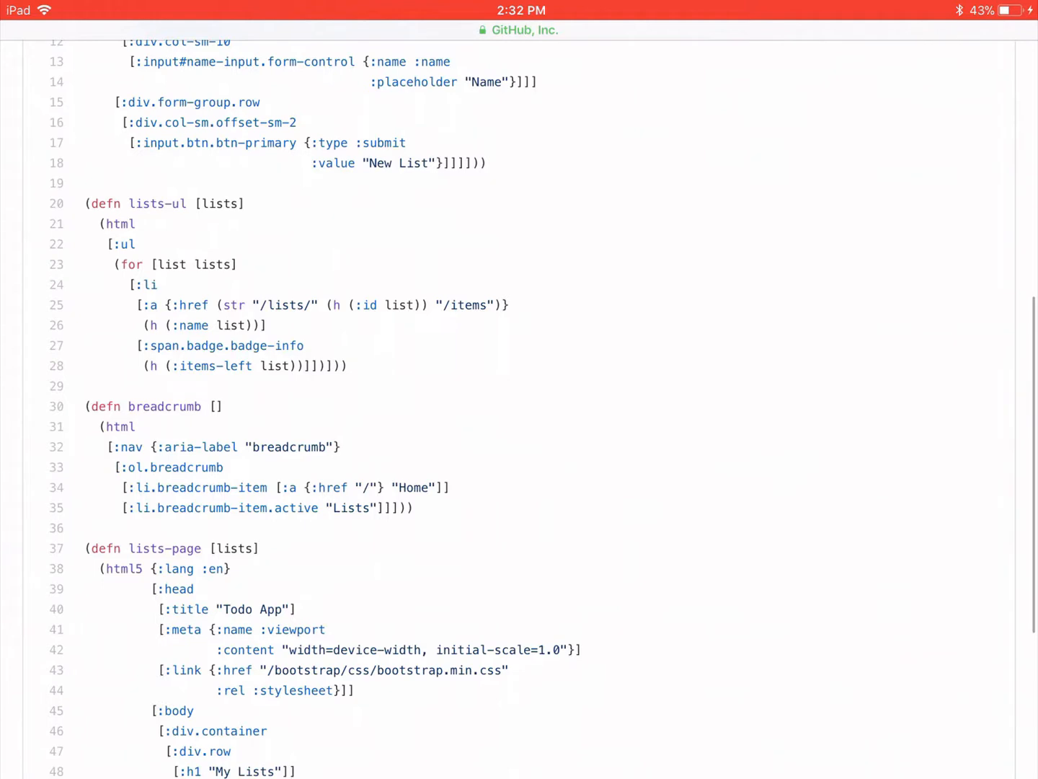
pyautogui.scroll(-3)
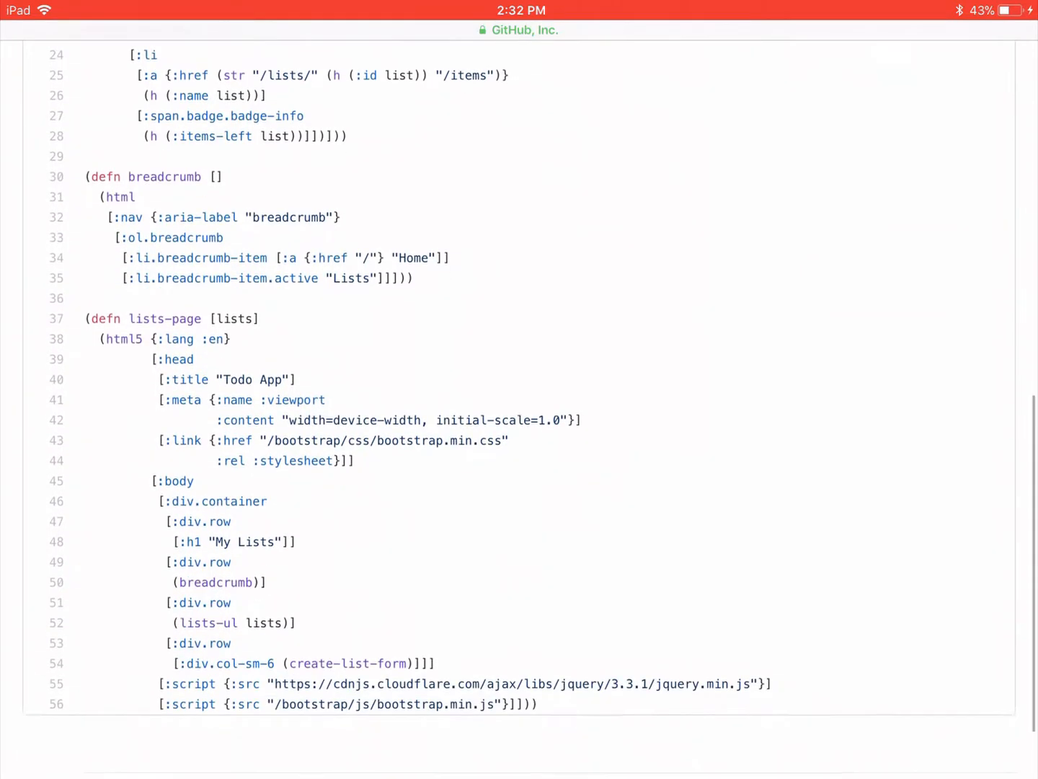
pyautogui.scroll(-3)
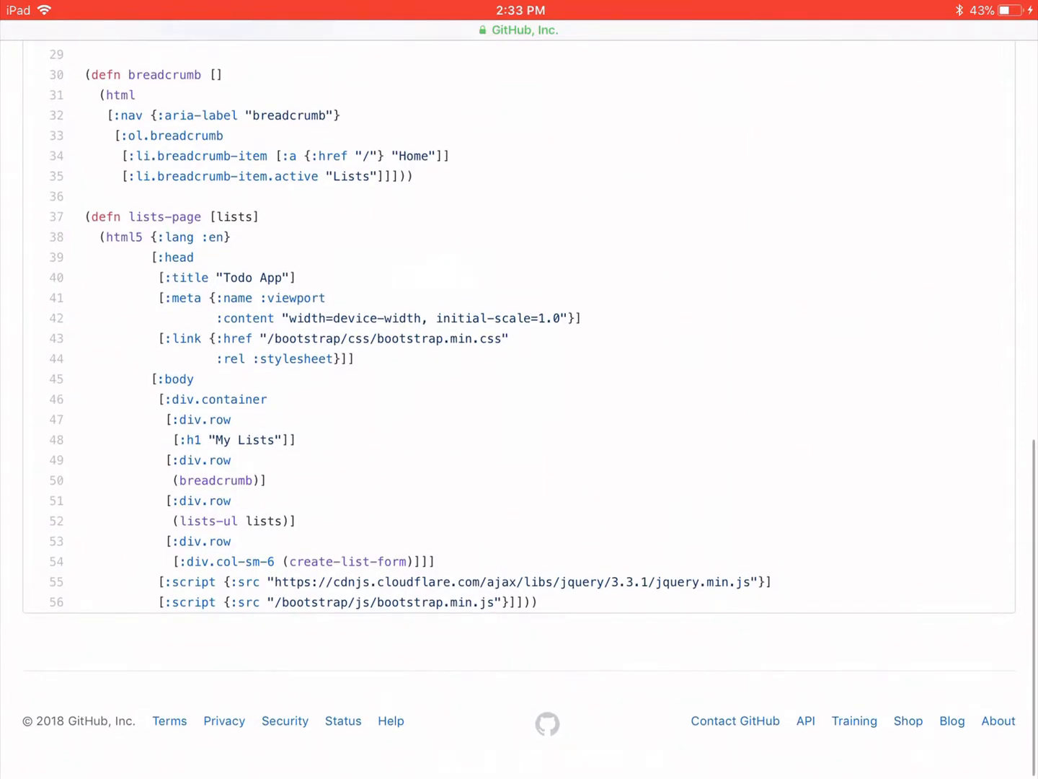
pyautogui.scroll(3)
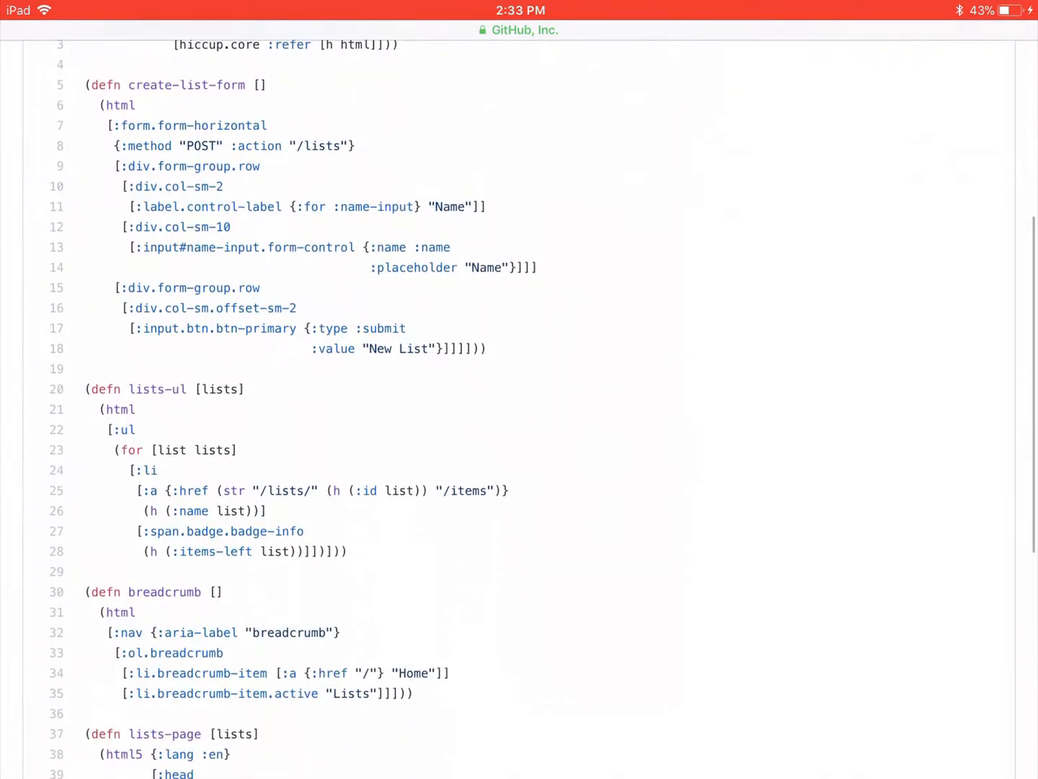
pyautogui.scroll(-3)
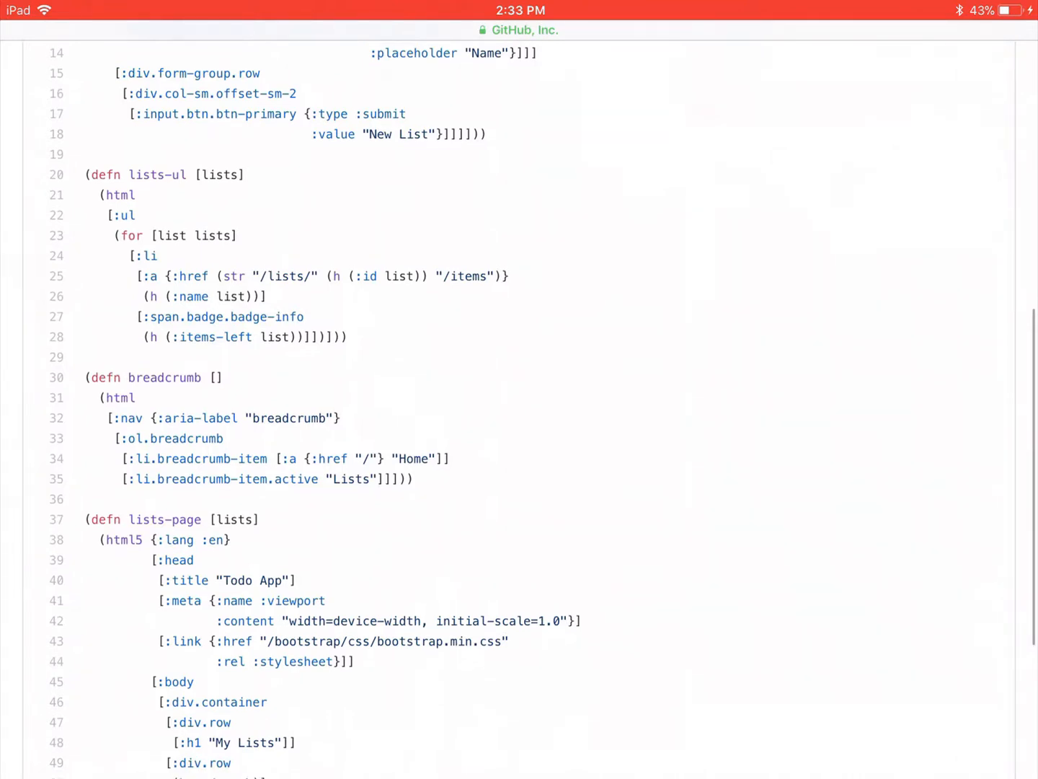
pyautogui.scroll(3)
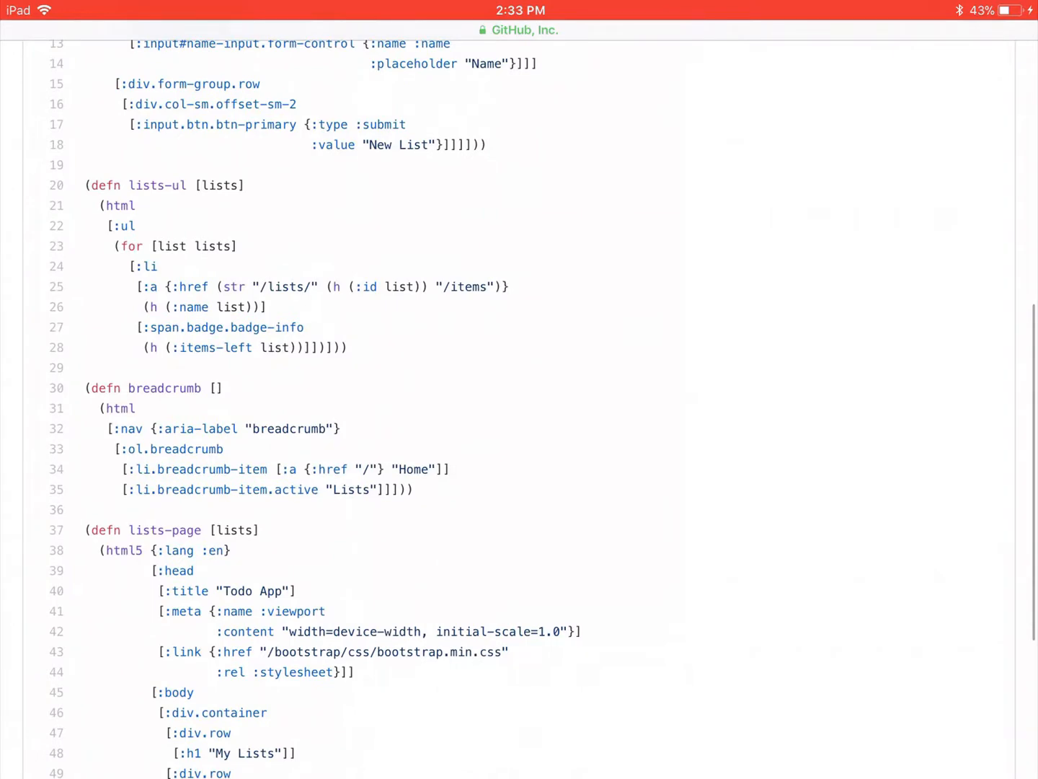
pyautogui.scroll(-3)
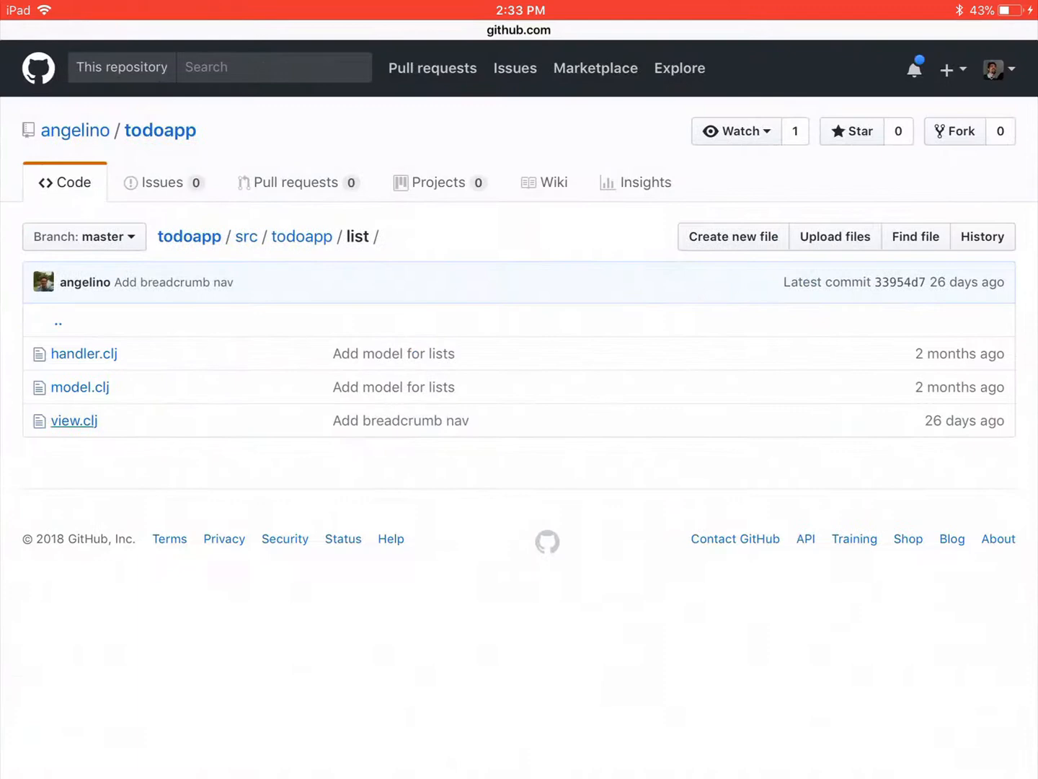
# - Open list model.clj and scroll to its table creation and insert queries
pyautogui.click(80, 386)
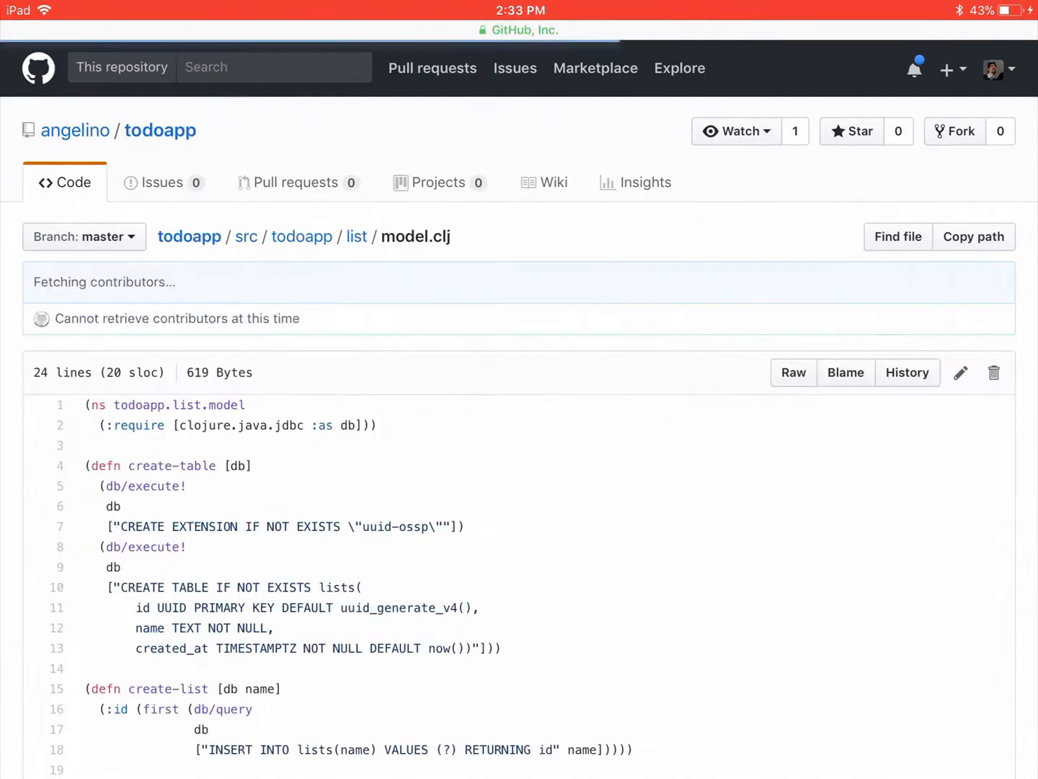
pyautogui.scroll(-3)
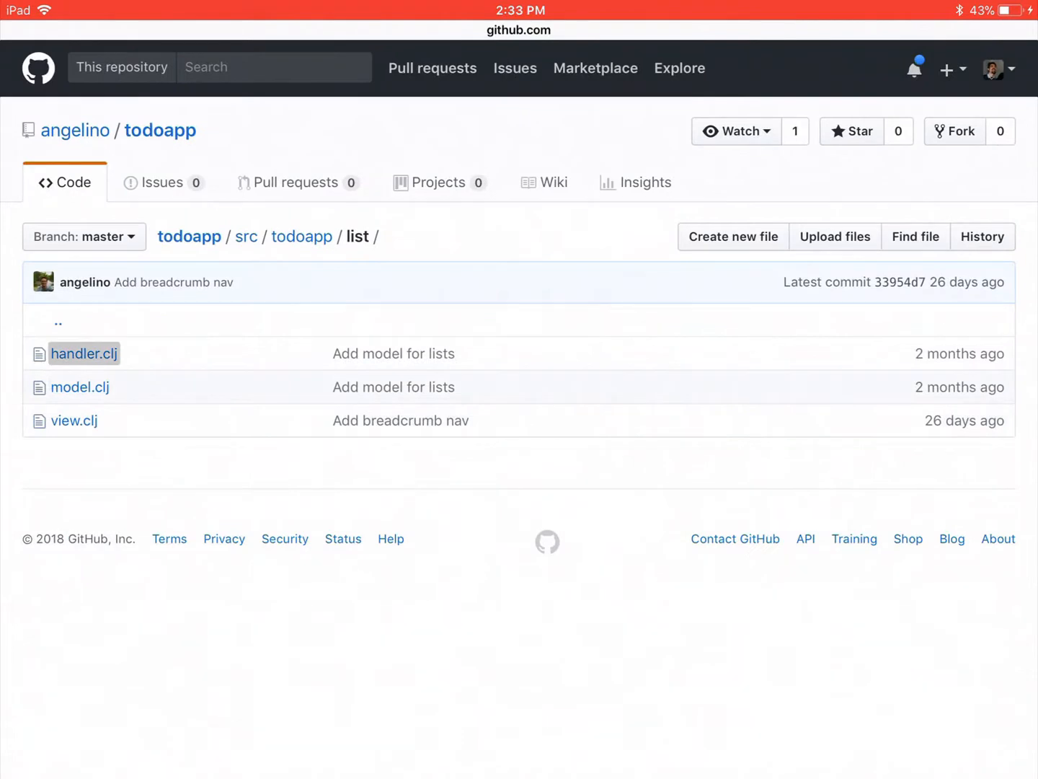
# - Read list handler.clj, then model.clj's read-lists query, returning to the list folder
pyautogui.click(84, 353)
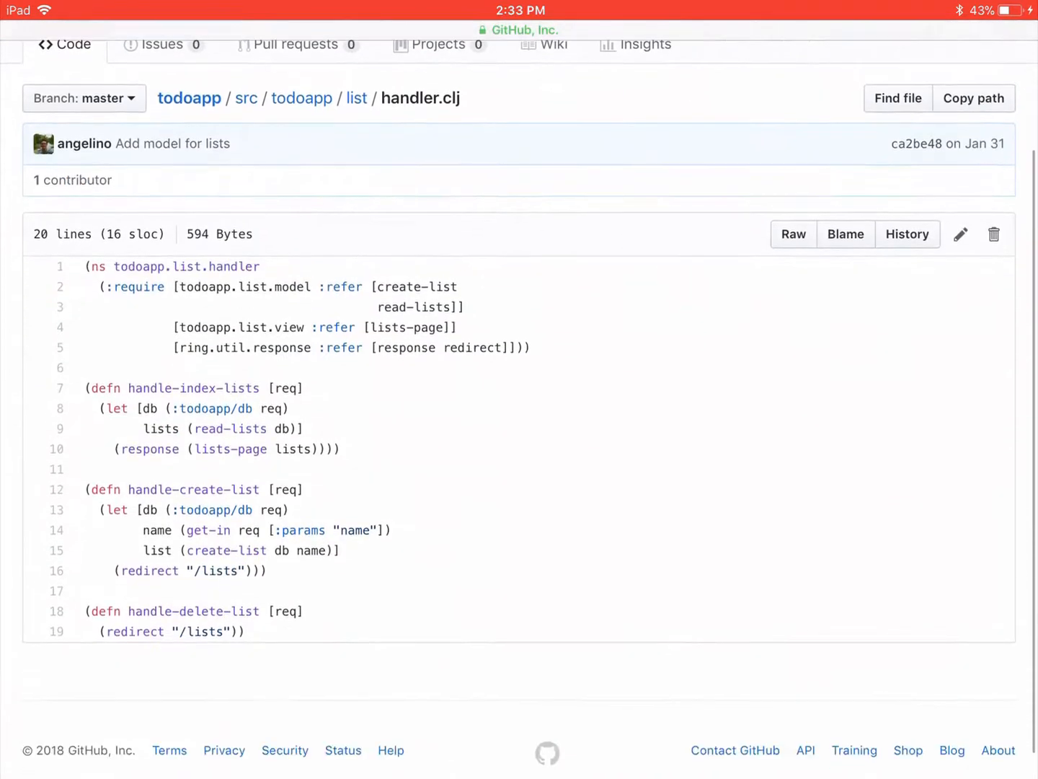
pyautogui.scroll(3)
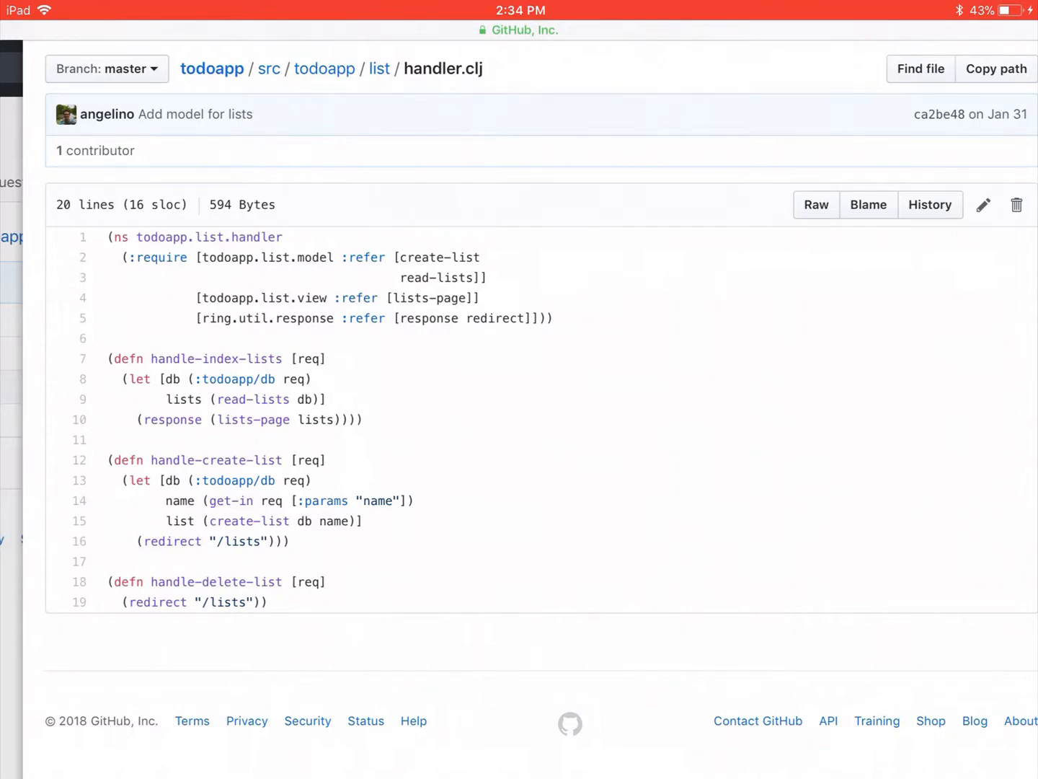
pyautogui.click(379, 68)
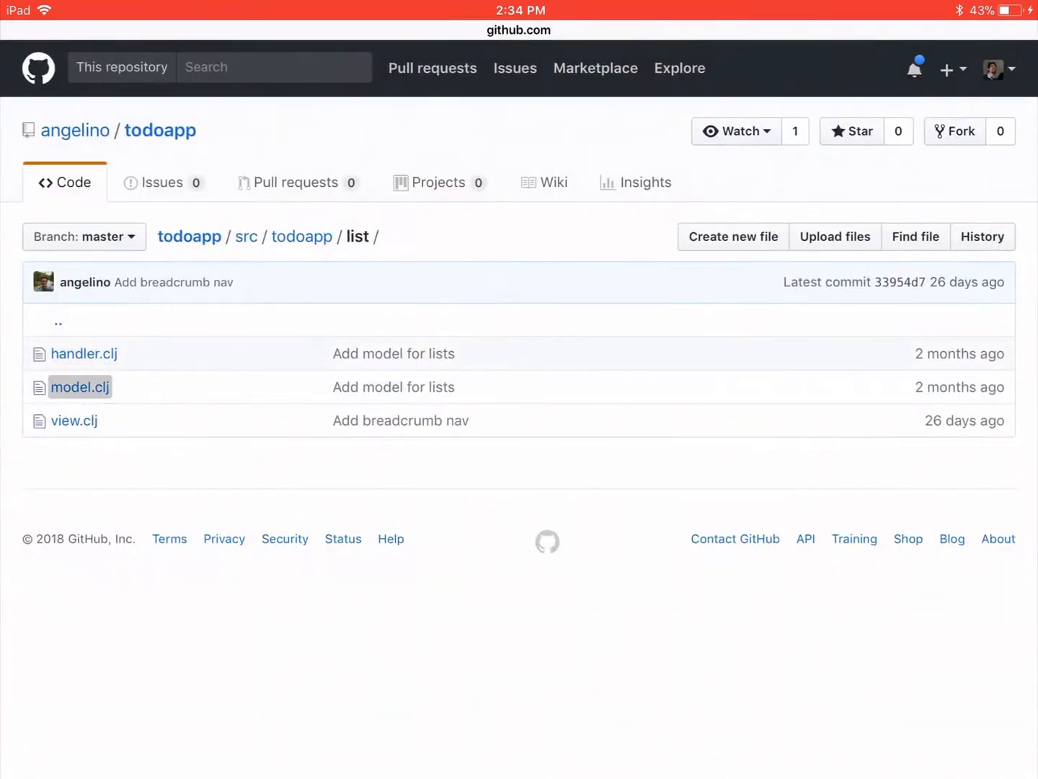
pyautogui.click(80, 387)
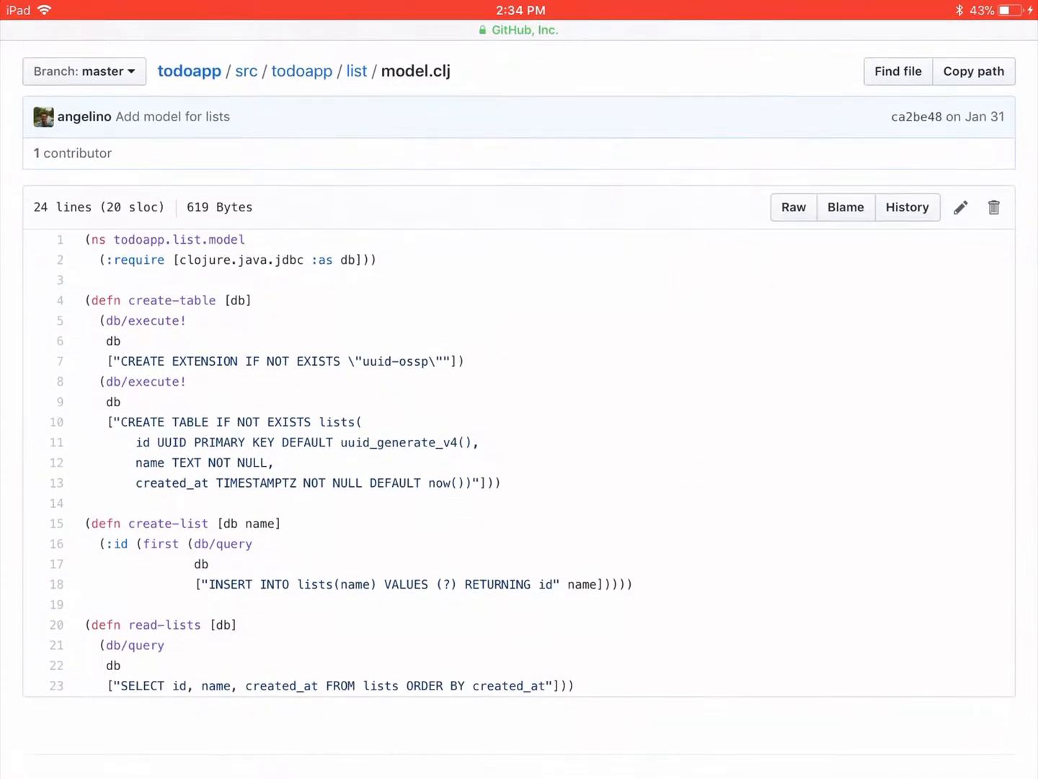
pyautogui.click(356, 71)
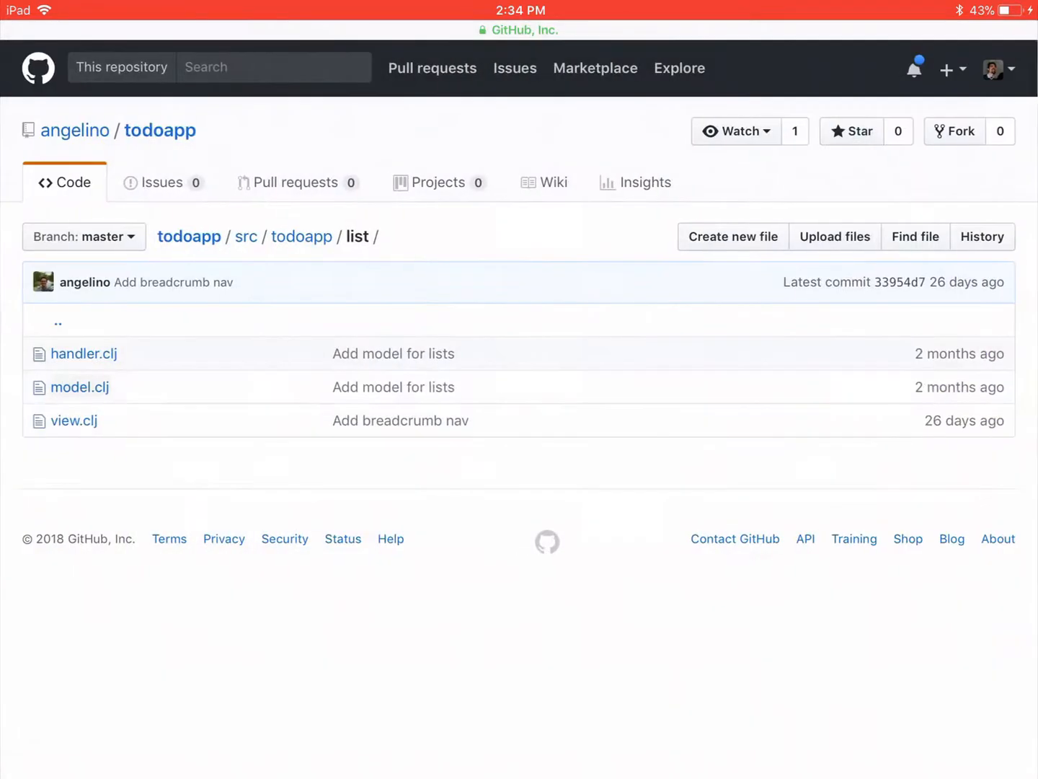
pyautogui.click(74, 420)
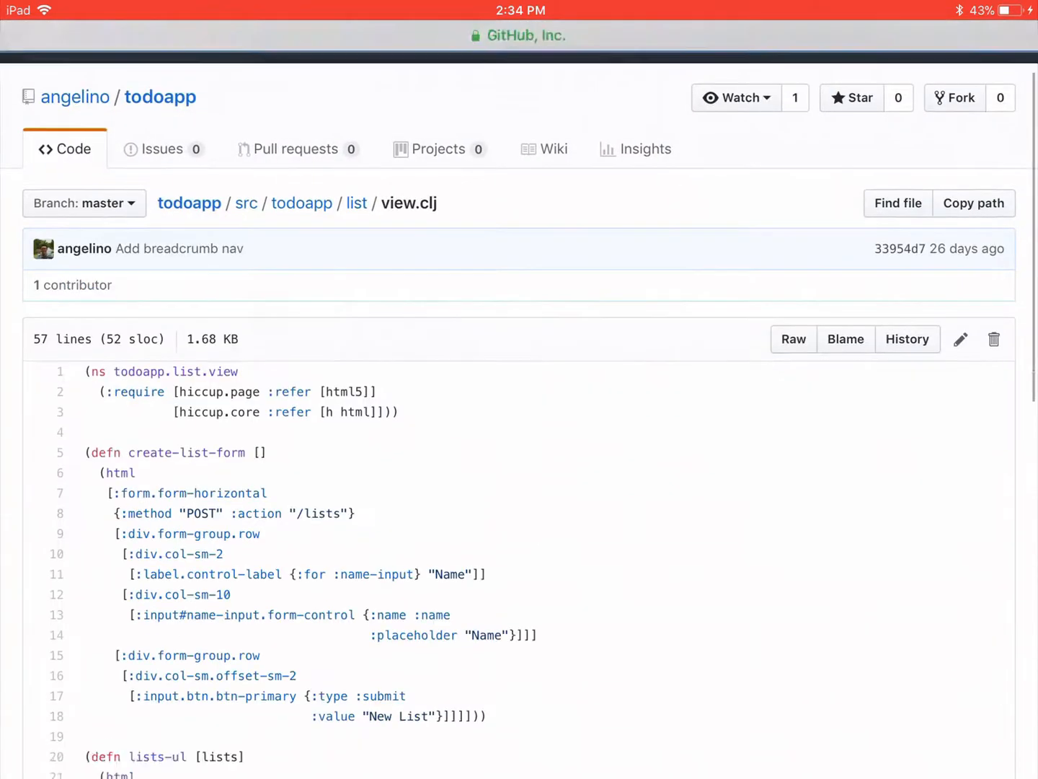
pyautogui.scroll(-3)
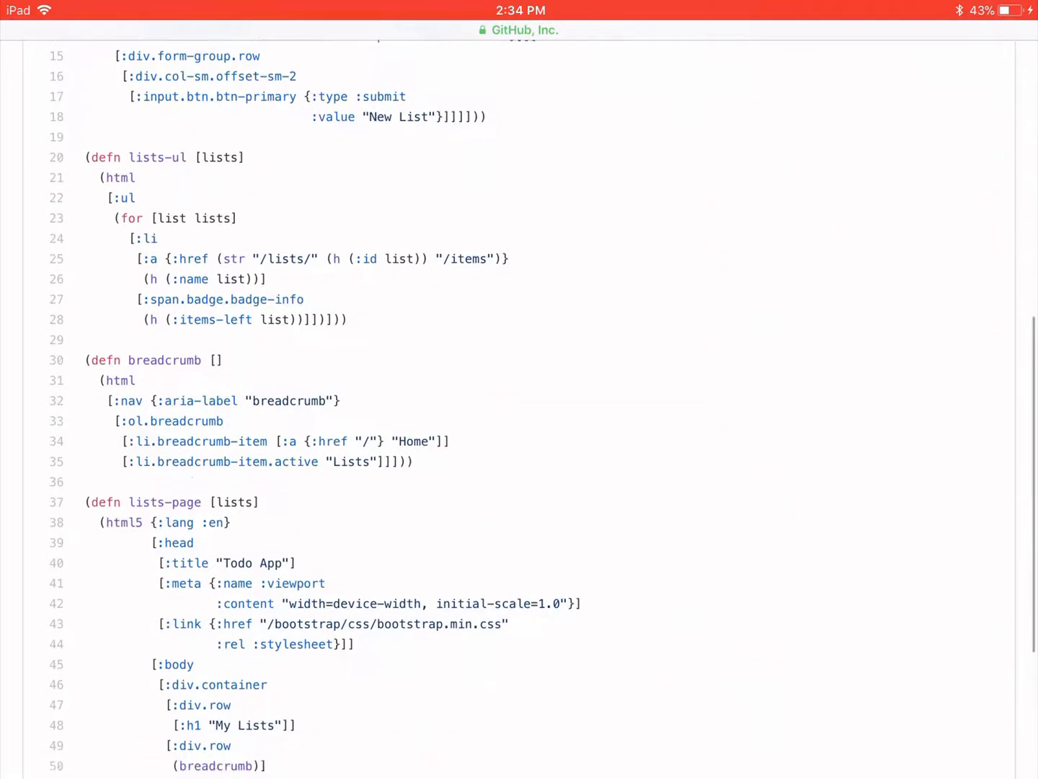
pyautogui.scroll(-3)
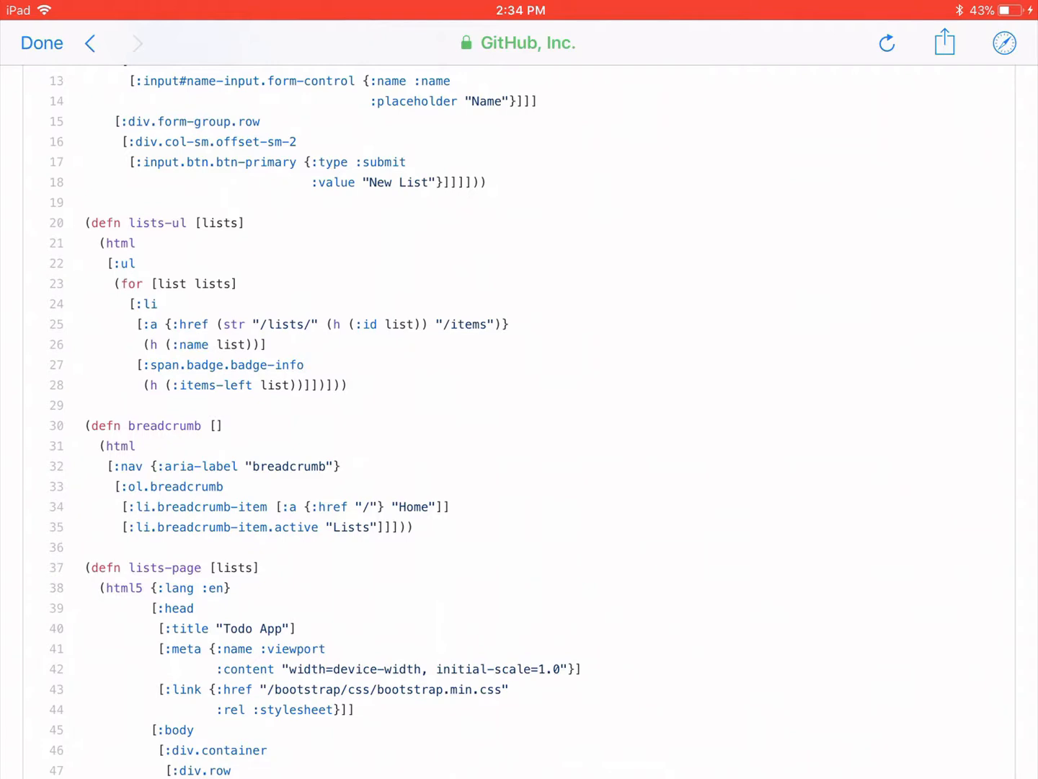
pyautogui.scroll(-3)
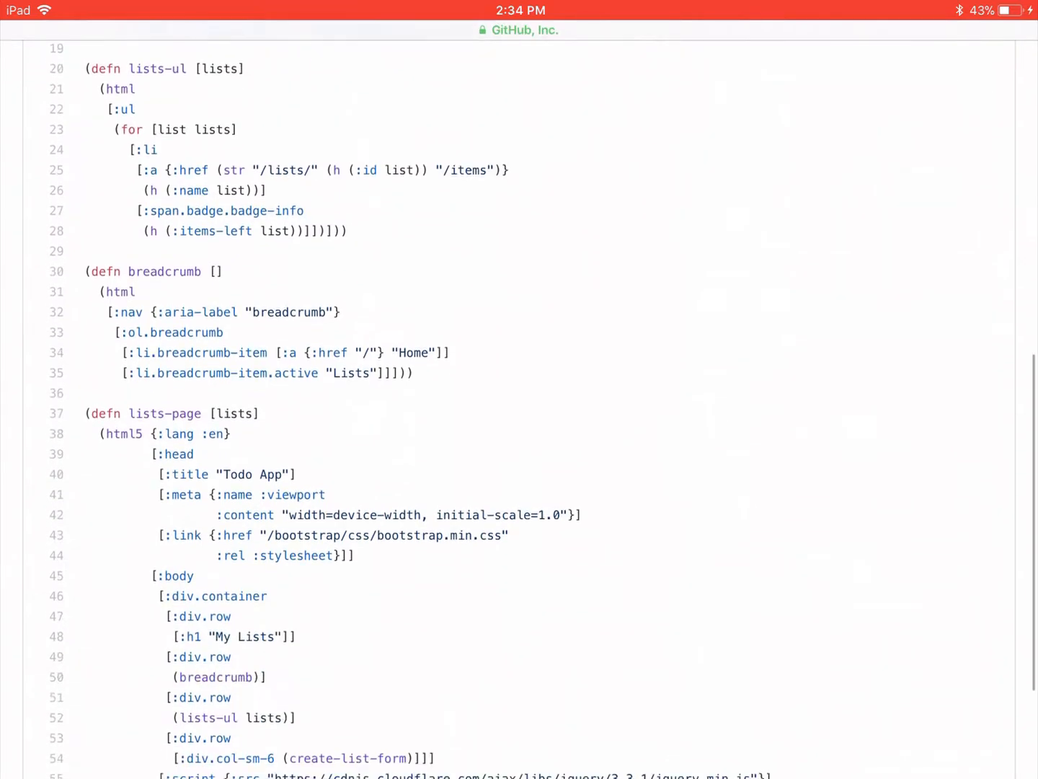
pyautogui.scroll(3)
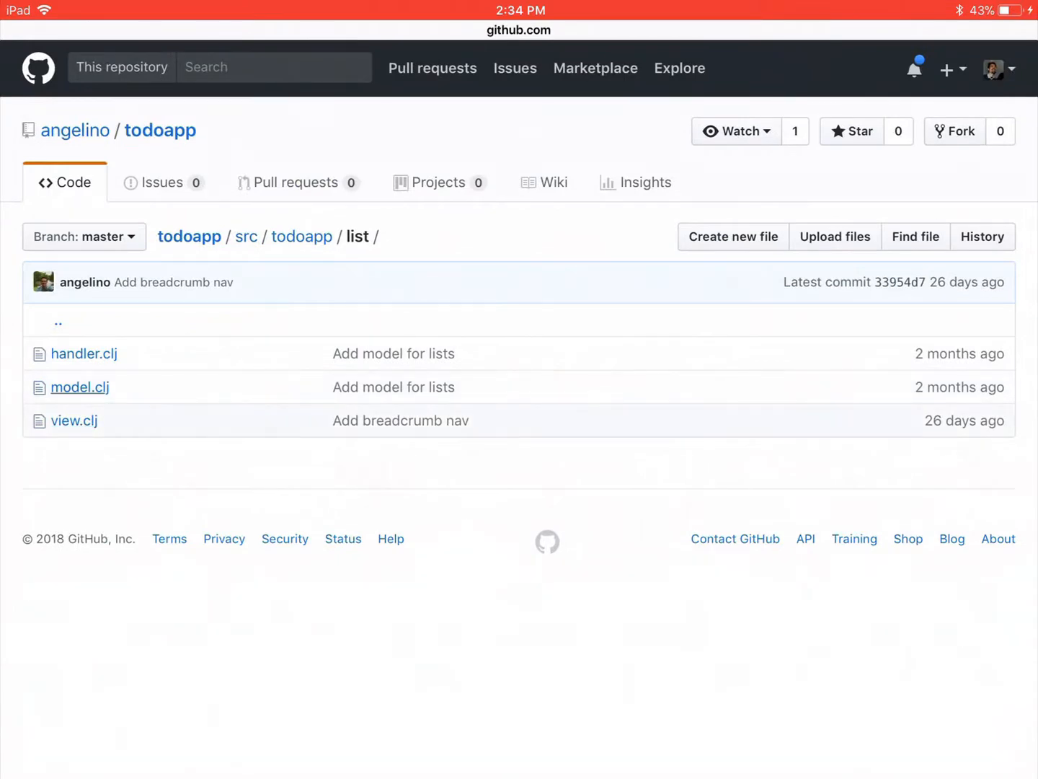
# - Reopen list handler.clj, scroll it, then go up to the src/todoapp folder
pyautogui.click(80, 387)
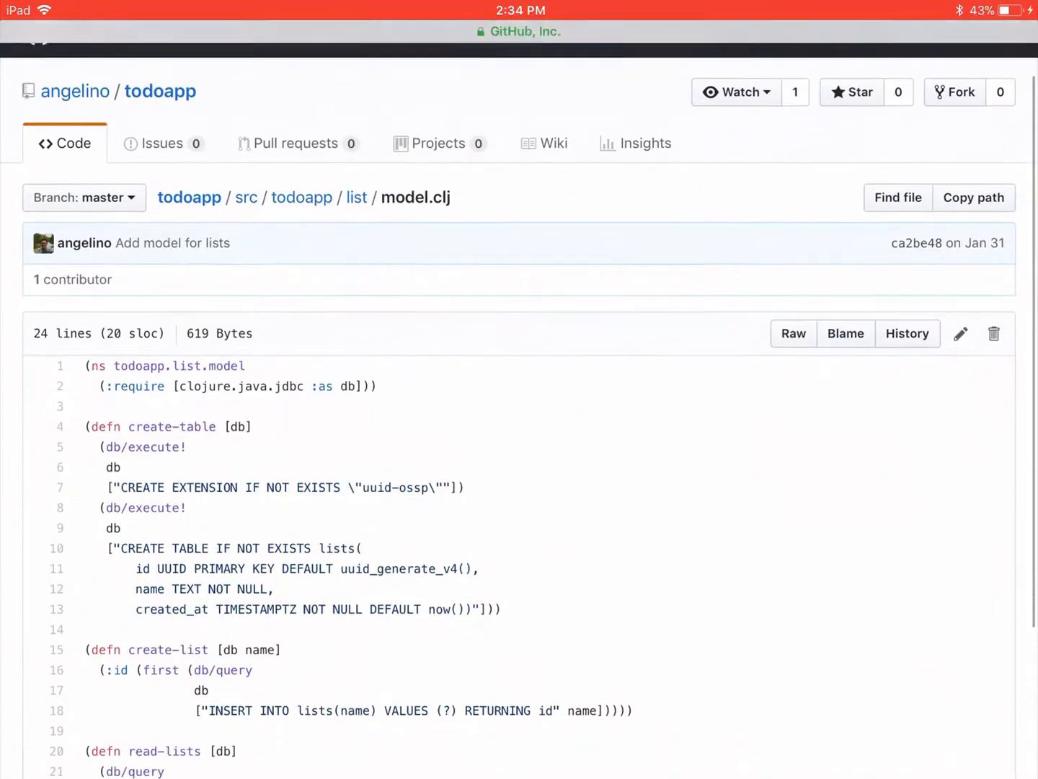
pyautogui.click(356, 197)
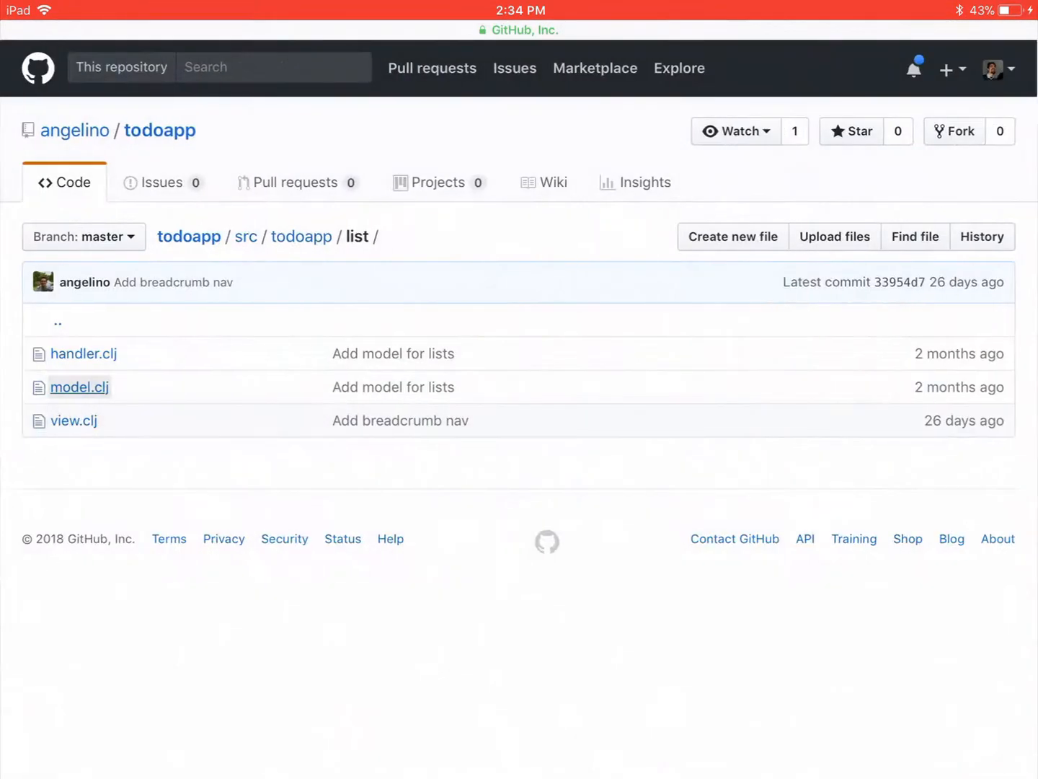
pyautogui.click(84, 353)
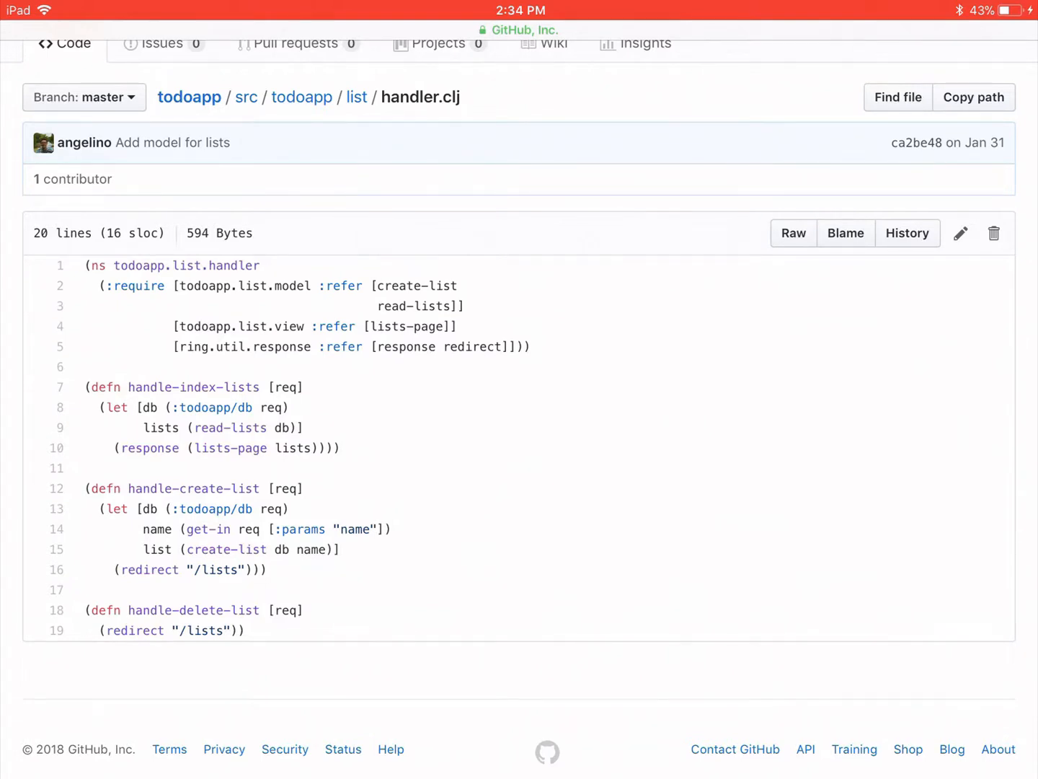
pyautogui.scroll(3)
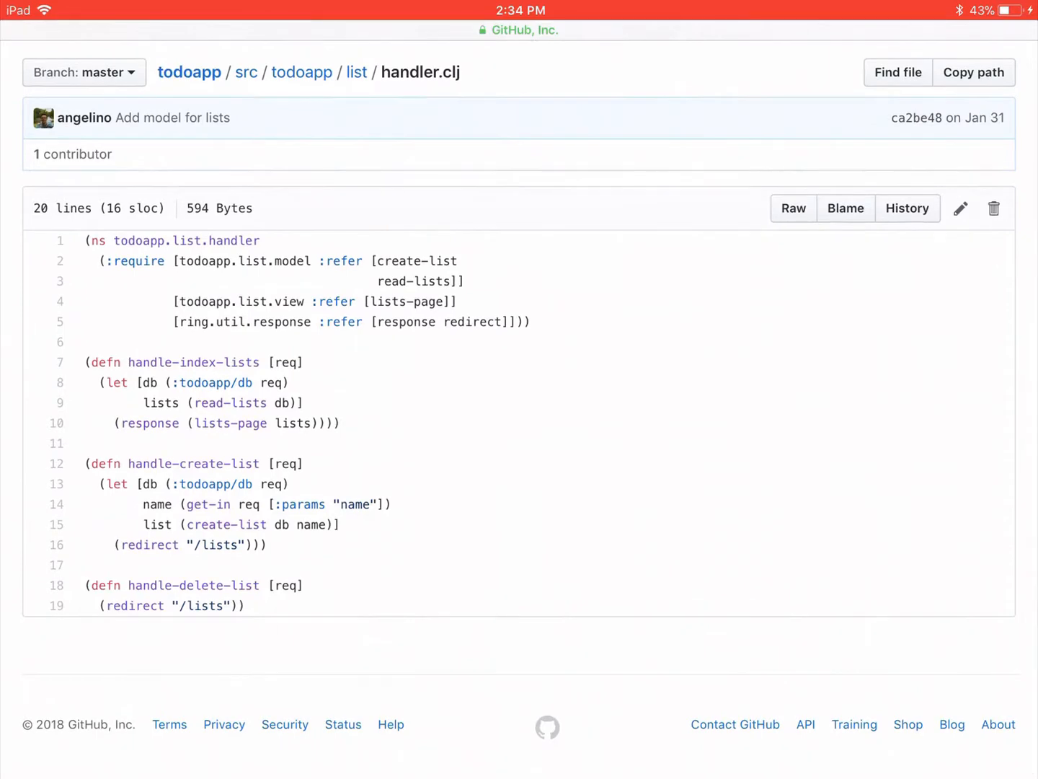
pyautogui.click(356, 72)
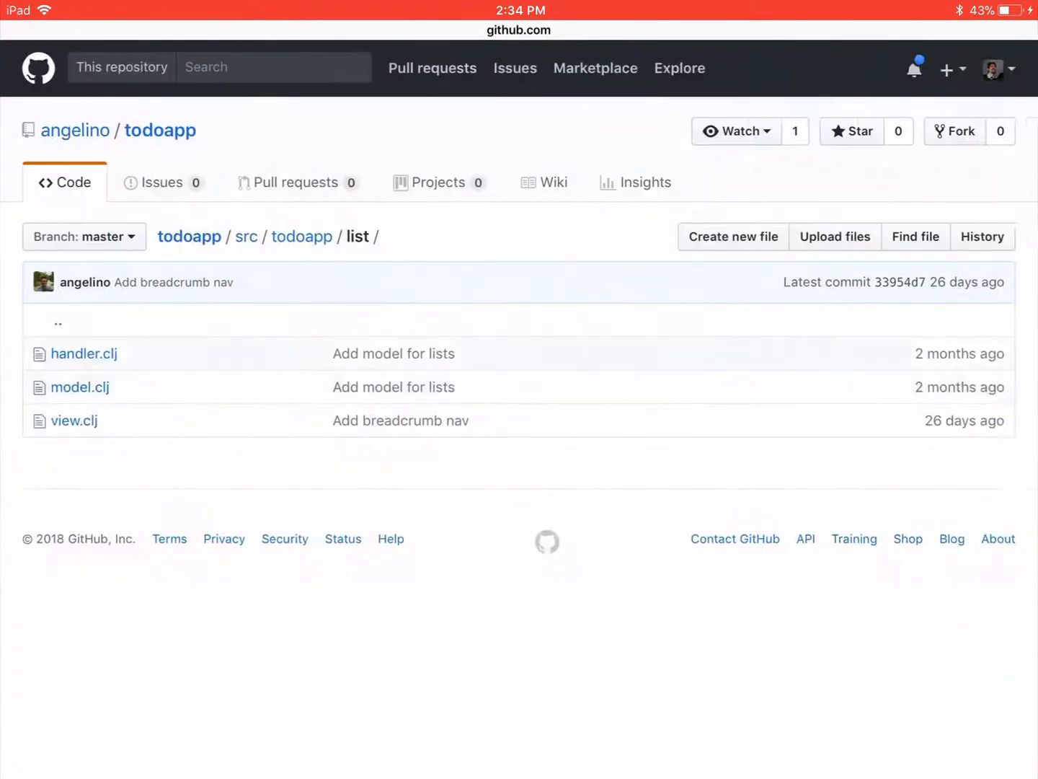
pyautogui.click(301, 235)
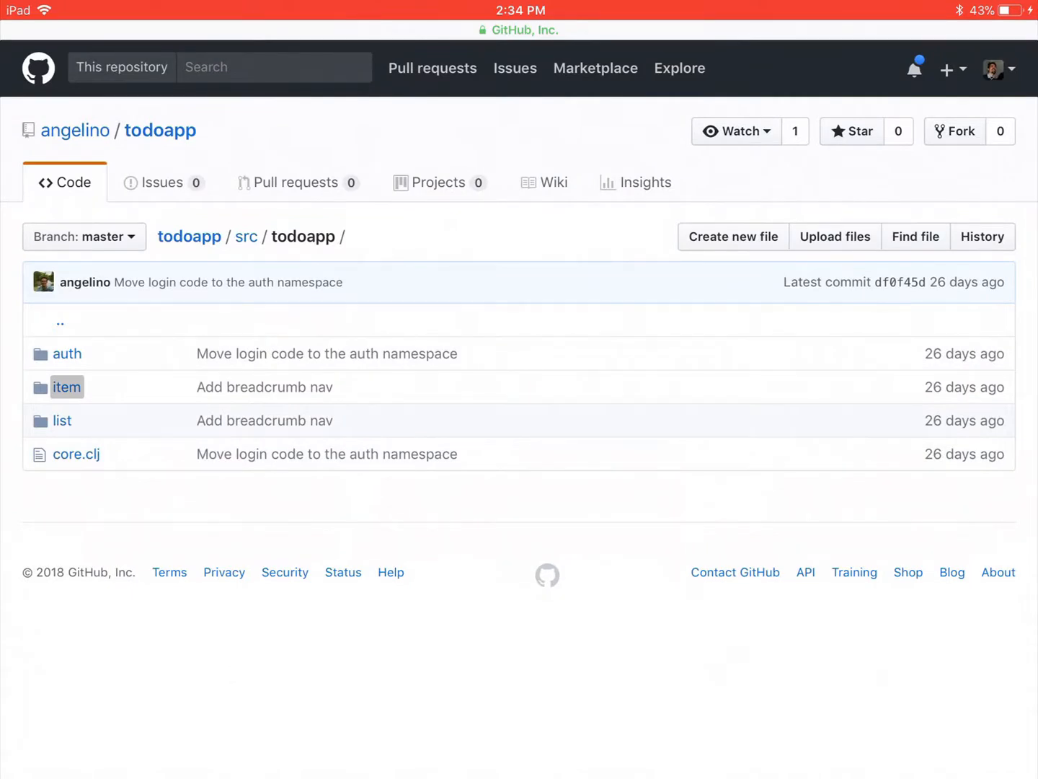
# - Open the item folder's view.clj and read its items table code
pyautogui.click(66, 386)
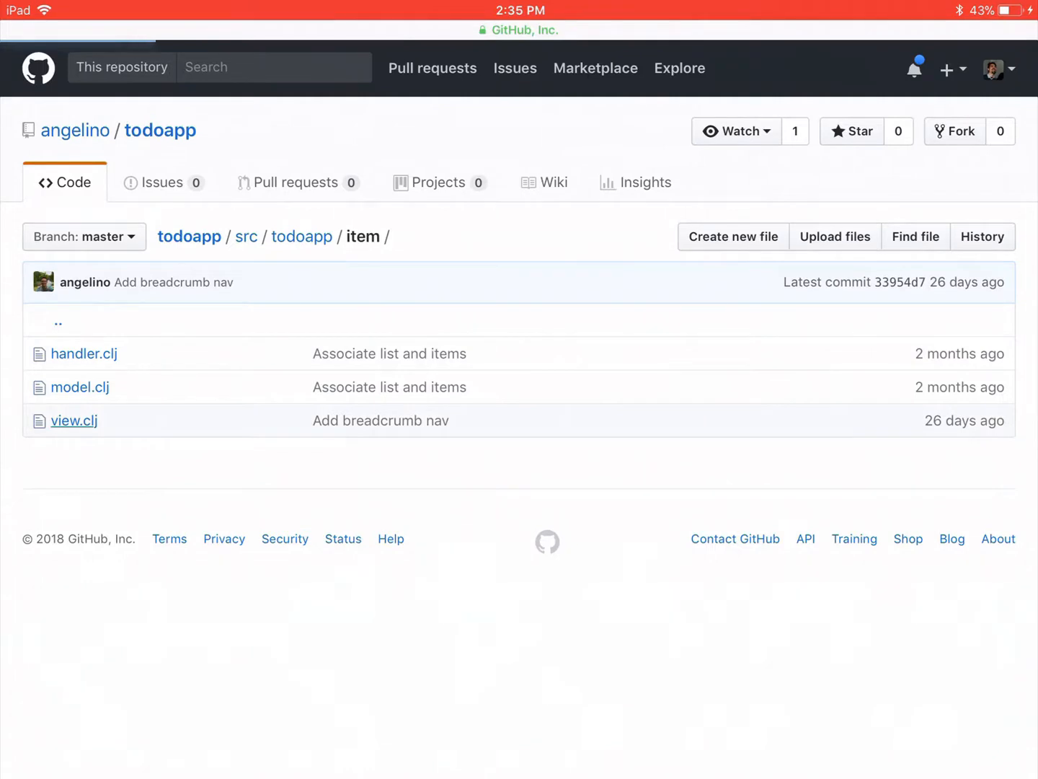
pyautogui.click(73, 421)
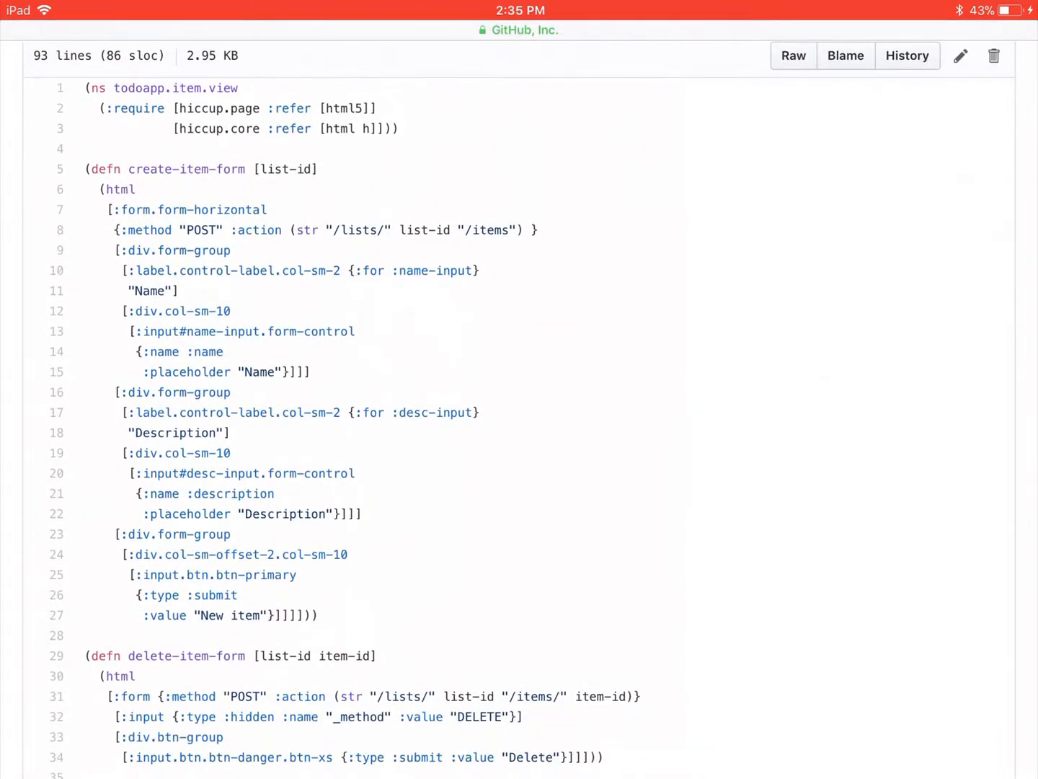
pyautogui.scroll(3)
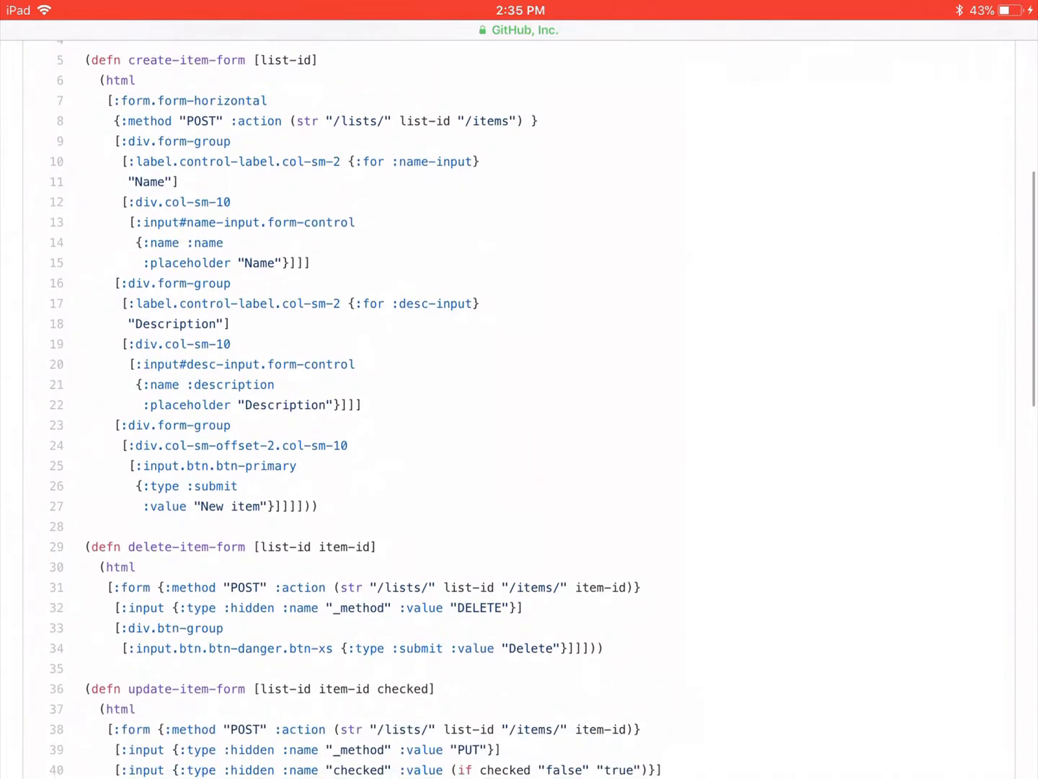
pyautogui.scroll(-3)
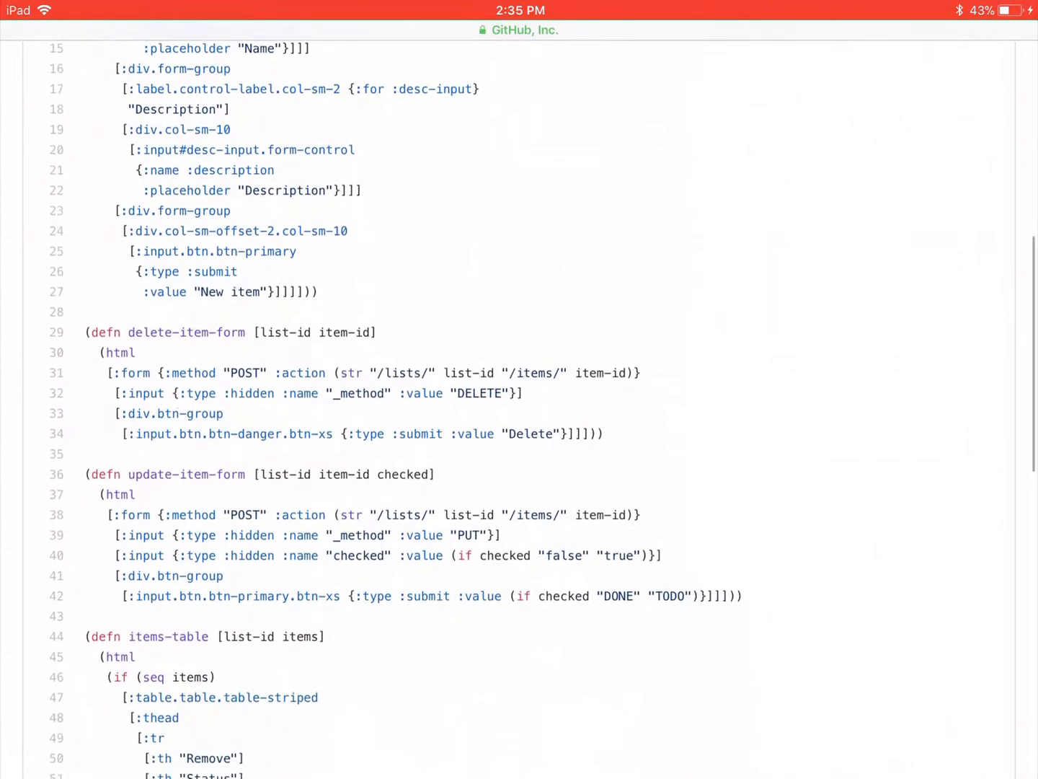
pyautogui.scroll(-3)
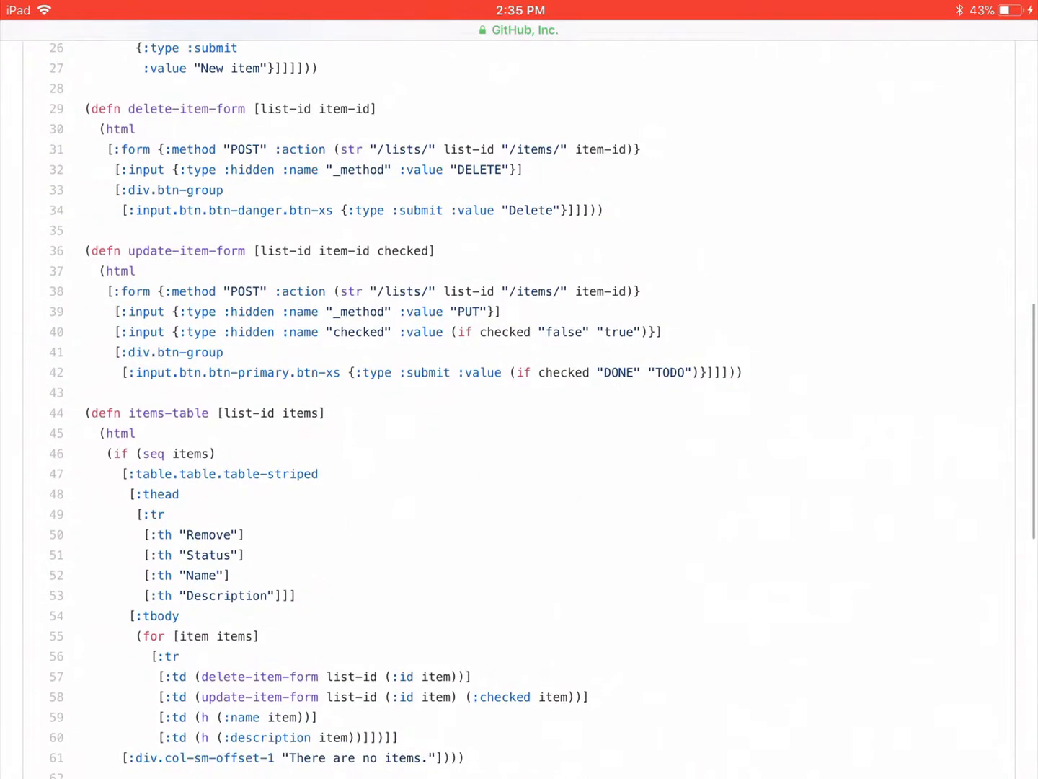
pyautogui.scroll(-3)
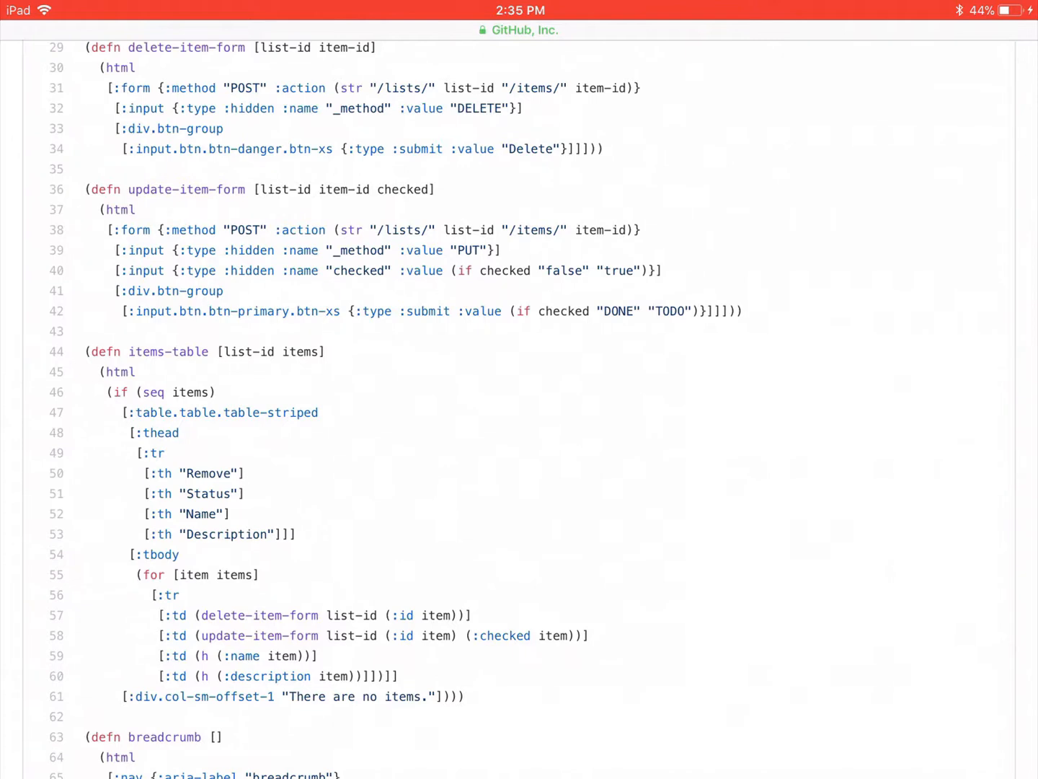
# - Continue through item view.clj's breadcrumb and items-page layout
pyautogui.scroll(3)
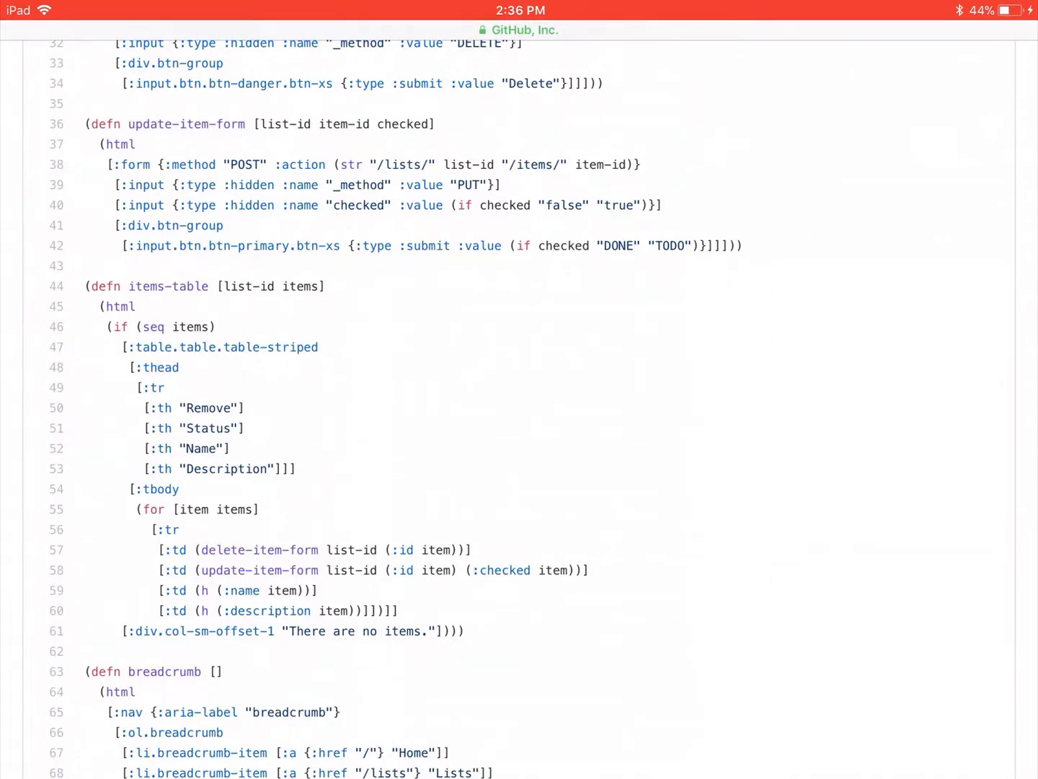
pyautogui.scroll(-3)
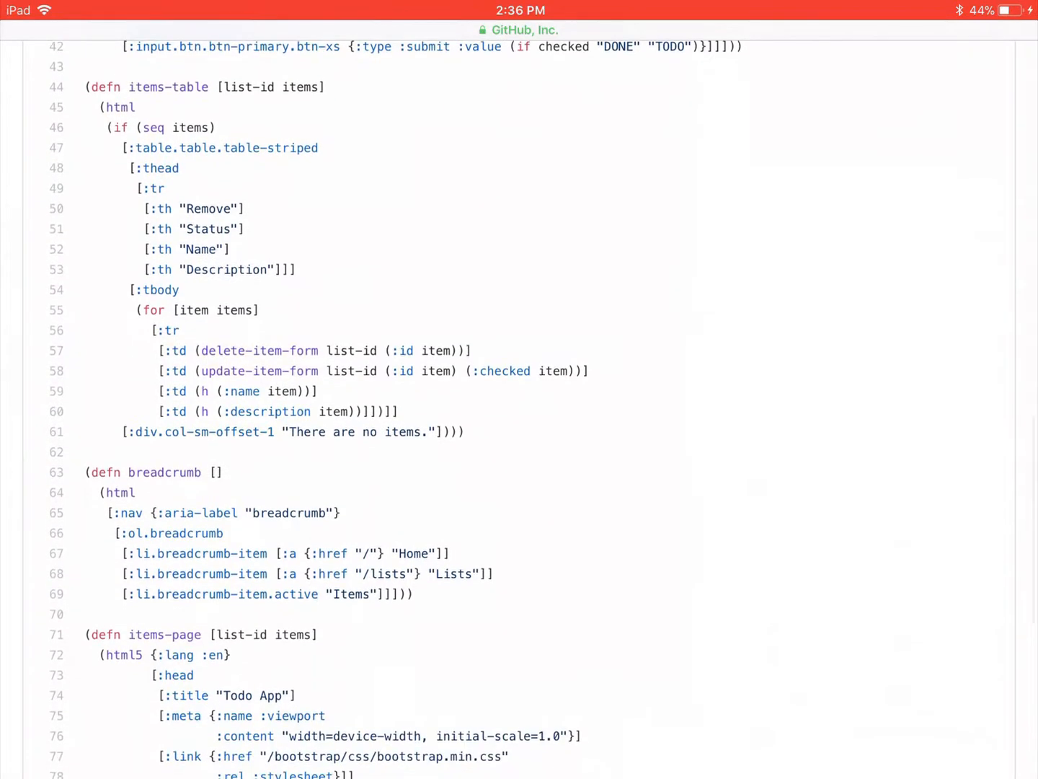
pyautogui.scroll(-3)
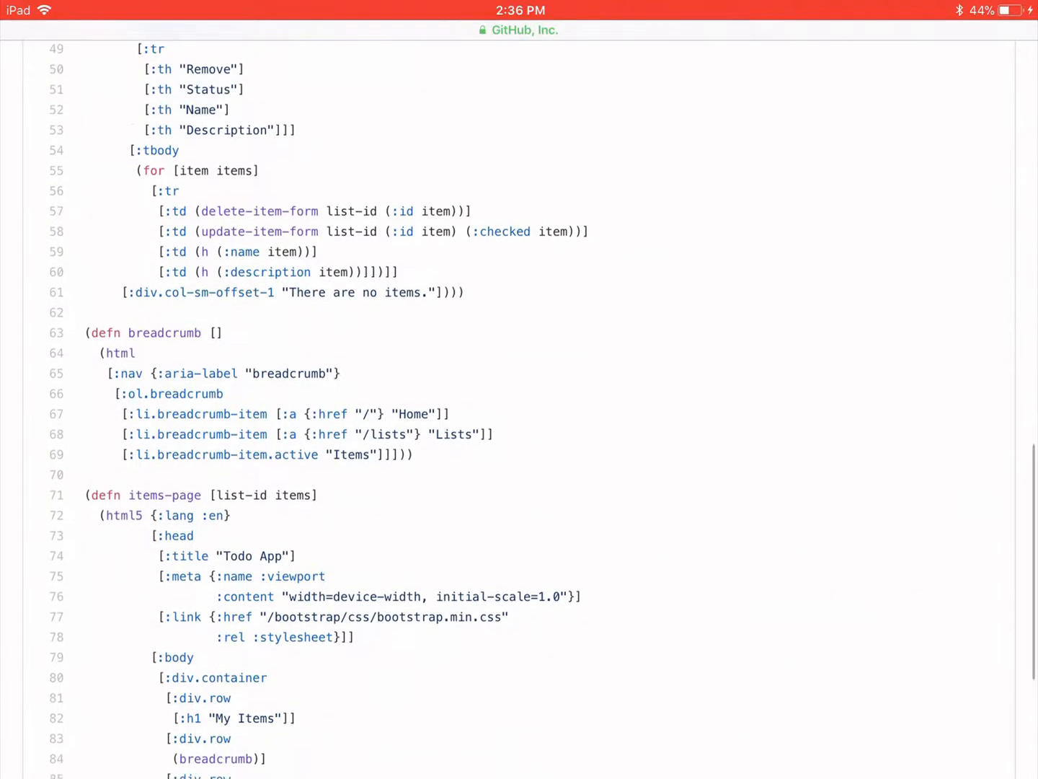
pyautogui.scroll(-3)
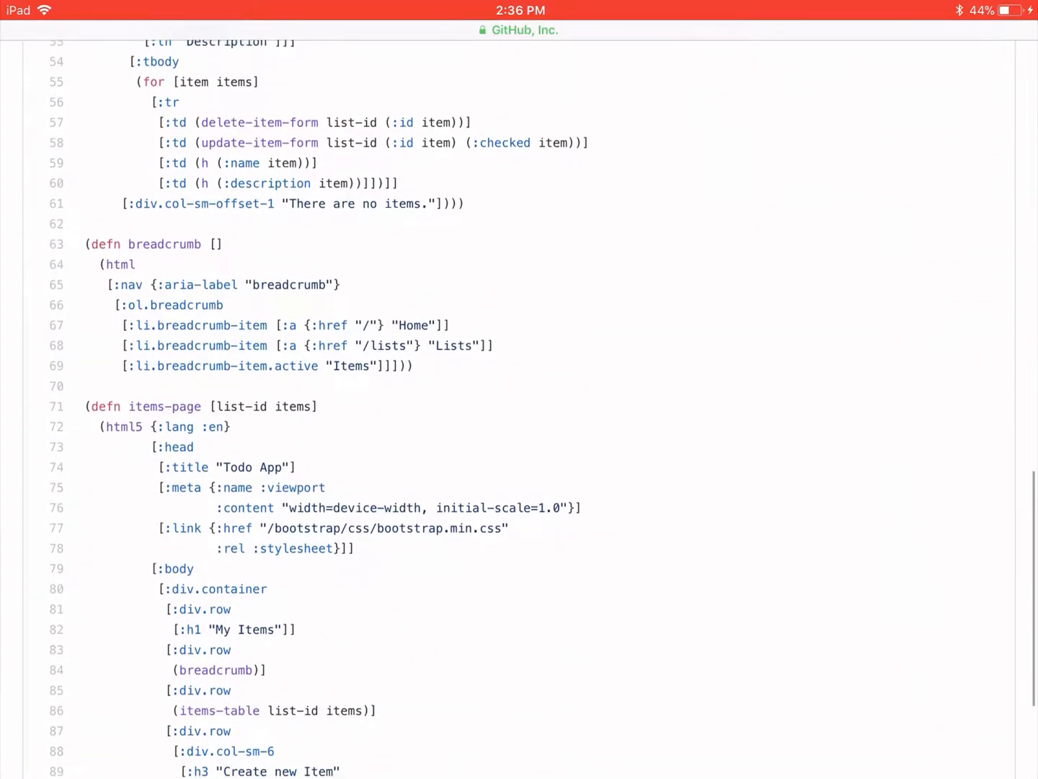
pyautogui.scroll(-3)
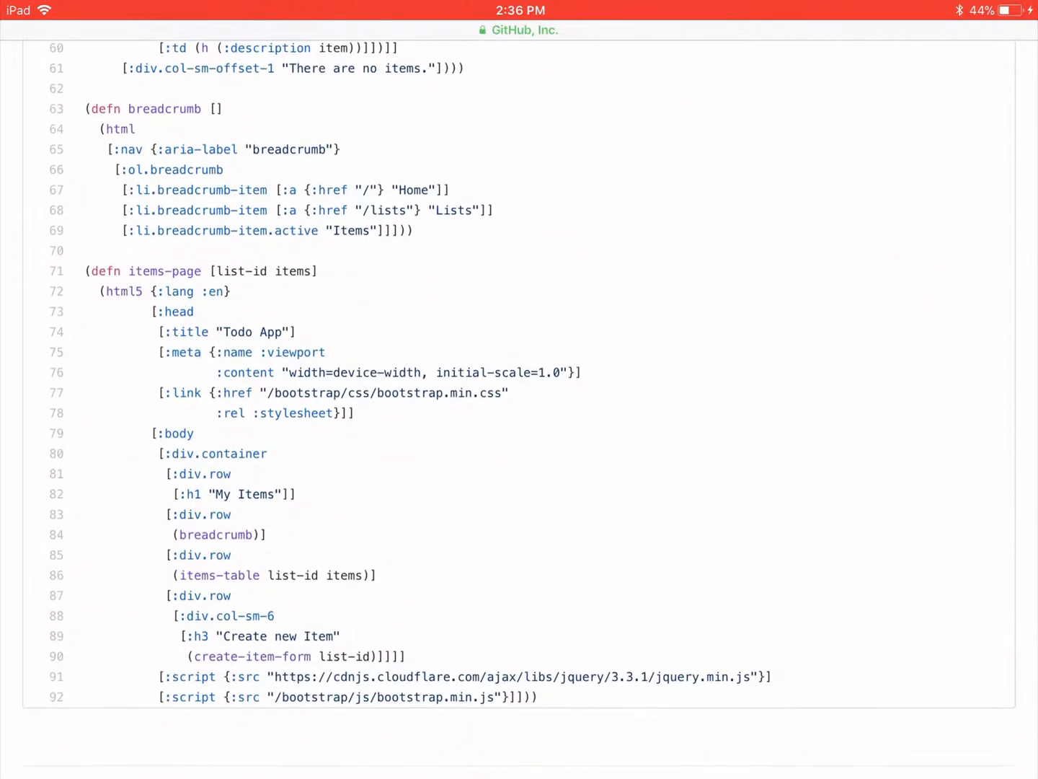
pyautogui.scroll(-3)
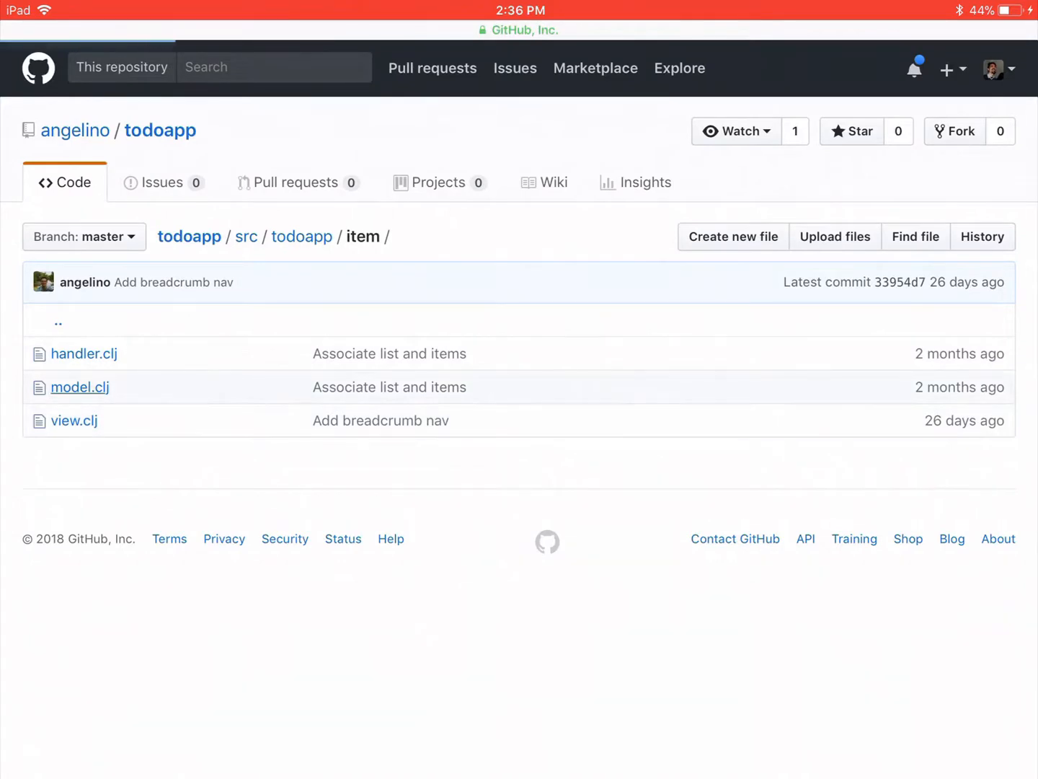
pyautogui.click(79, 387)
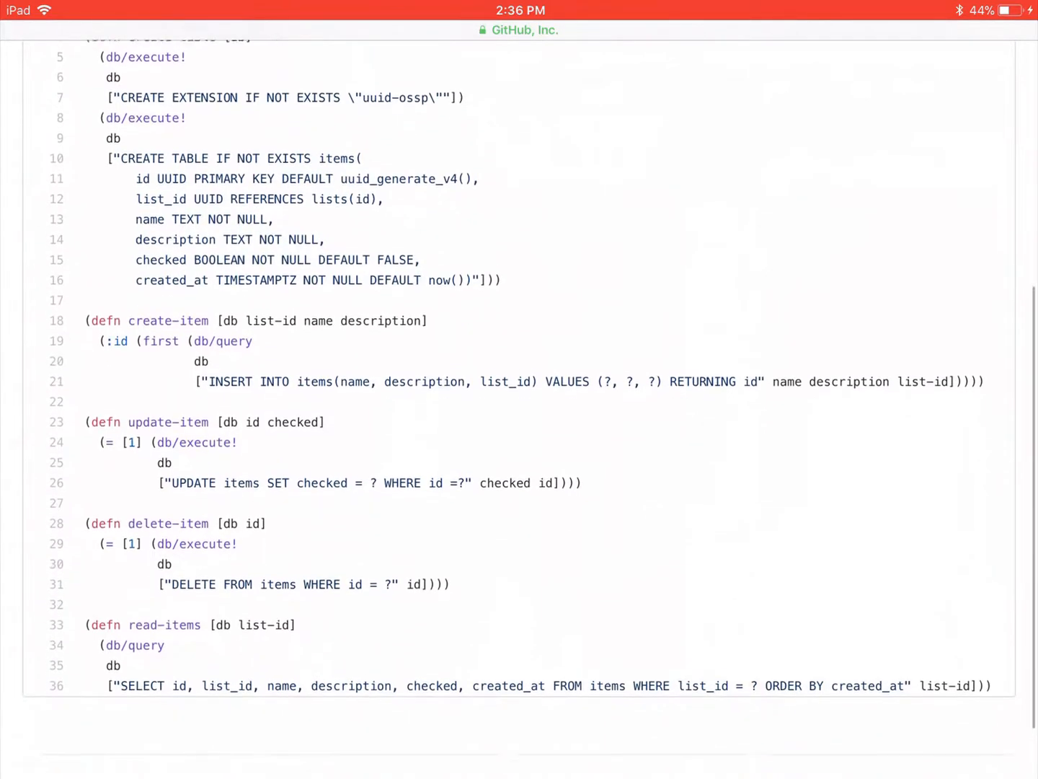
pyautogui.scroll(-3)
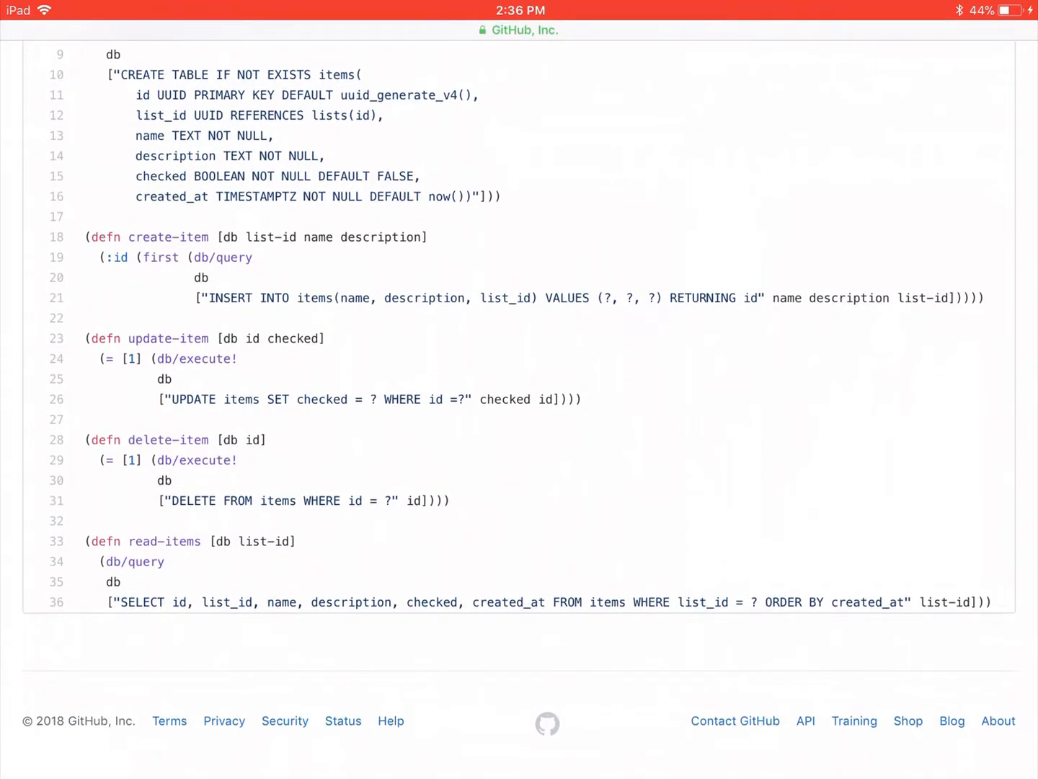
pyautogui.scroll(3)
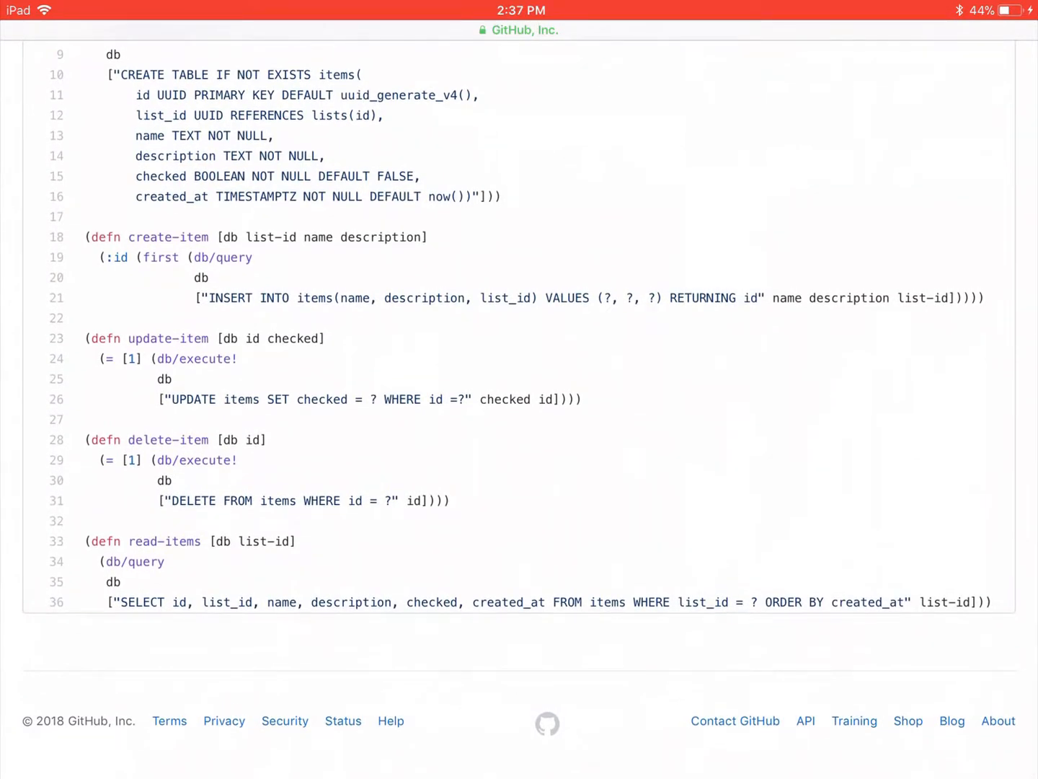
pyautogui.scroll(3)
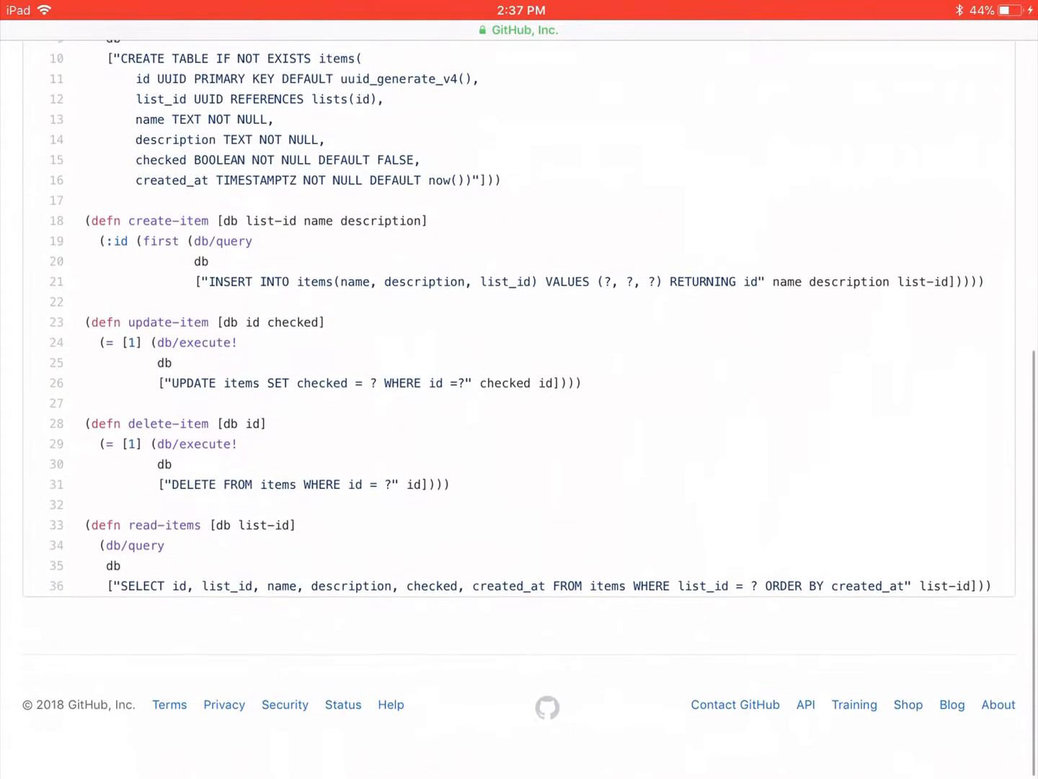
pyautogui.scroll(3)
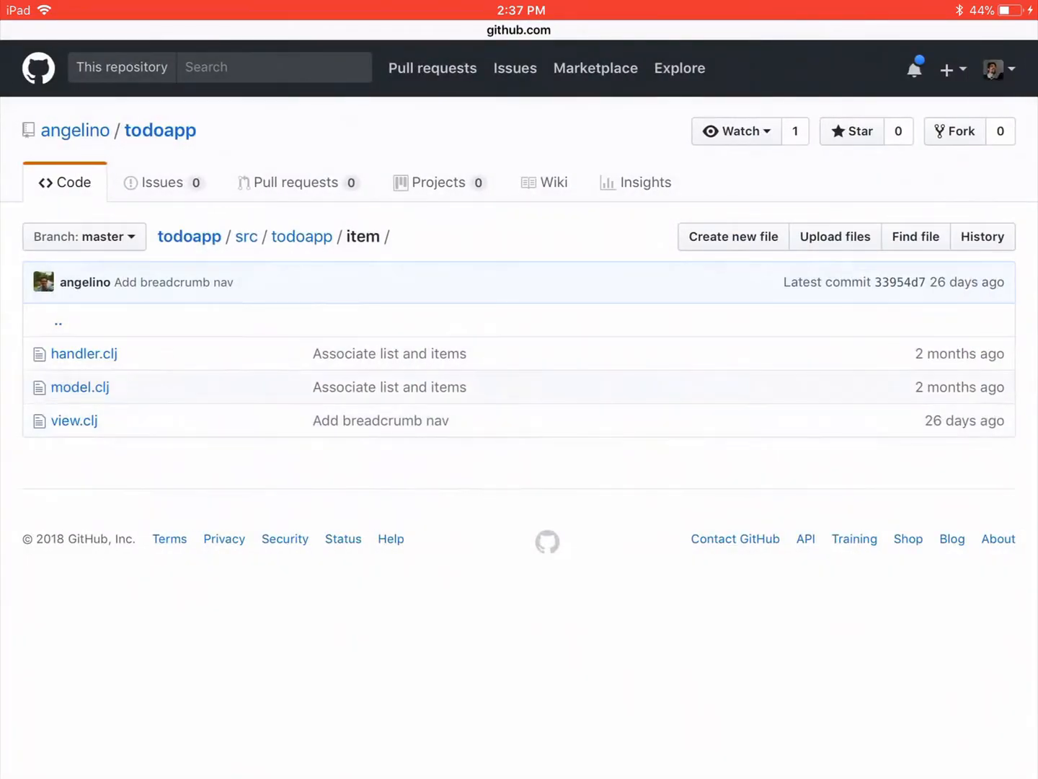
# - Open the todoapp repository root and scroll to view its README
pyautogui.click(302, 237)
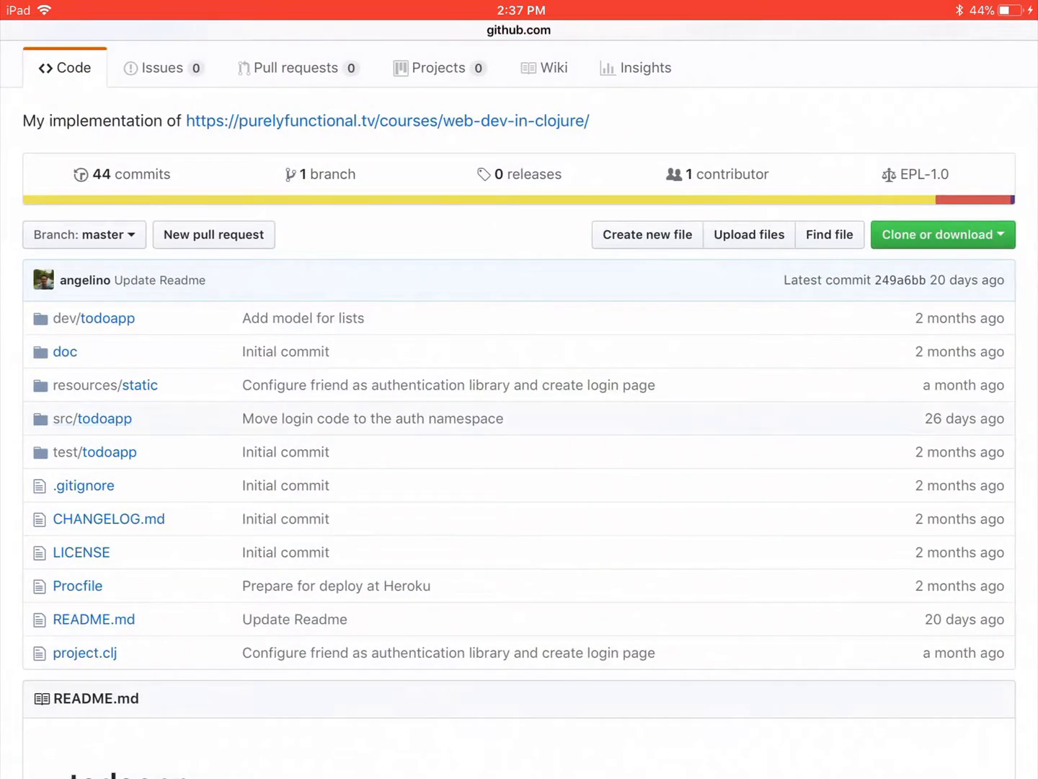
pyautogui.scroll(-3)
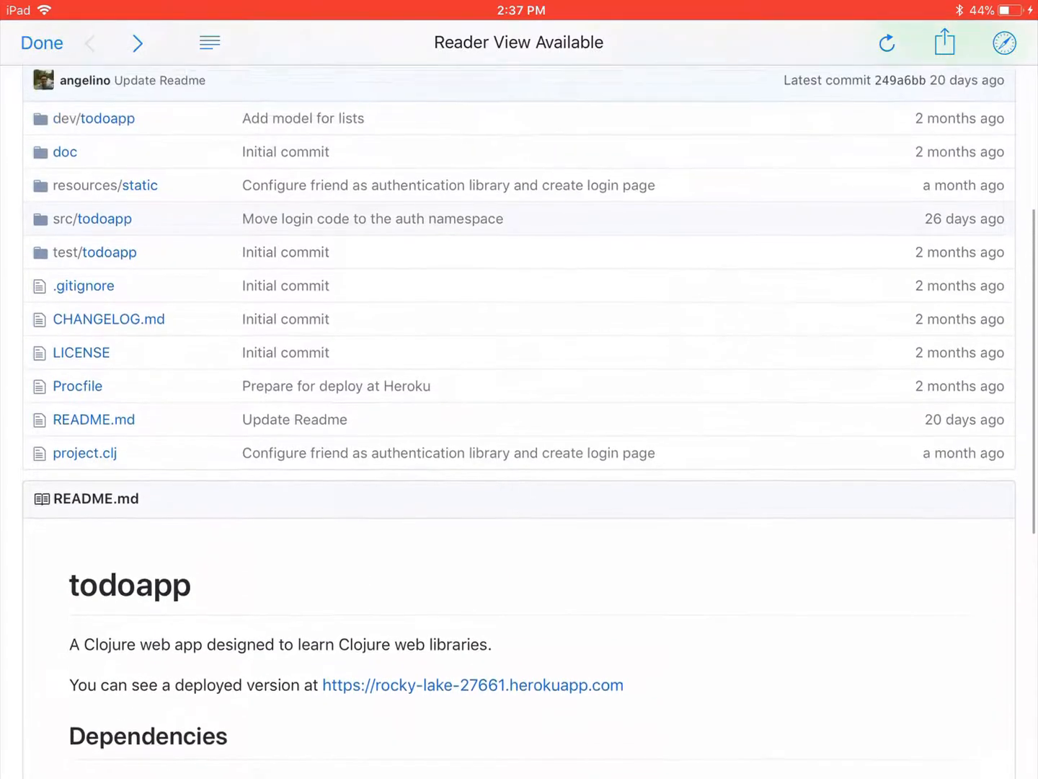
pyautogui.scroll(3)
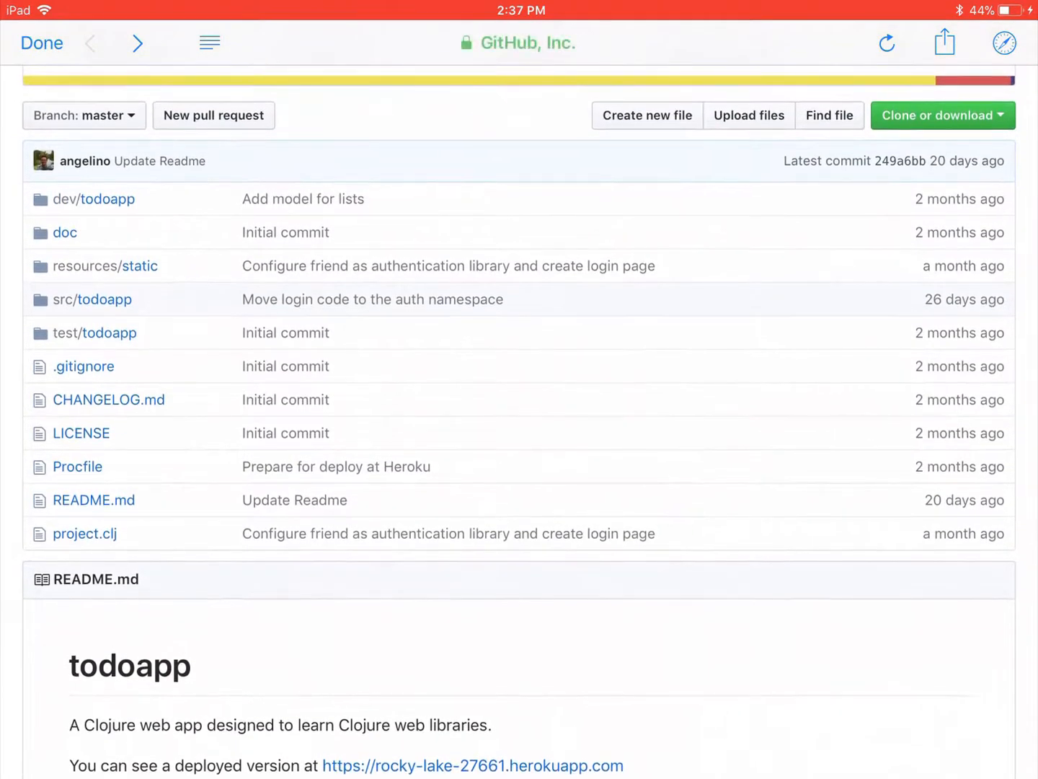